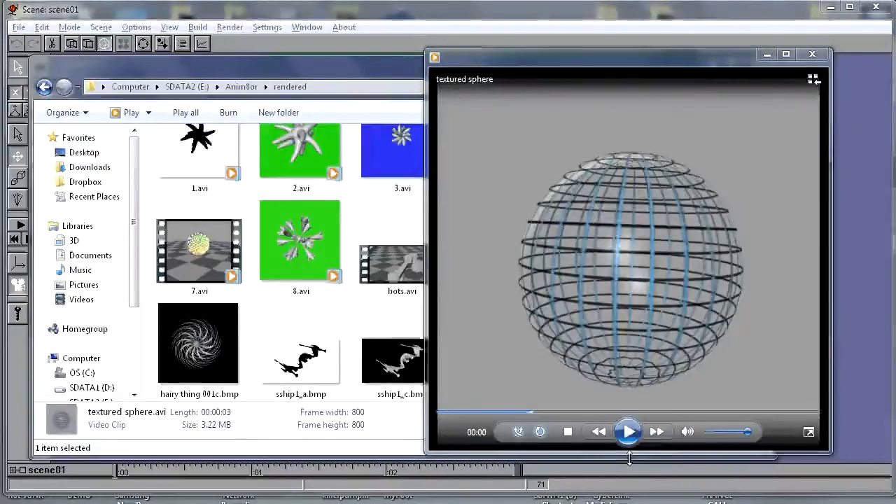
- Play and pause textured sphere.avi several times, then close Windows Media Player
left_click(627, 431)
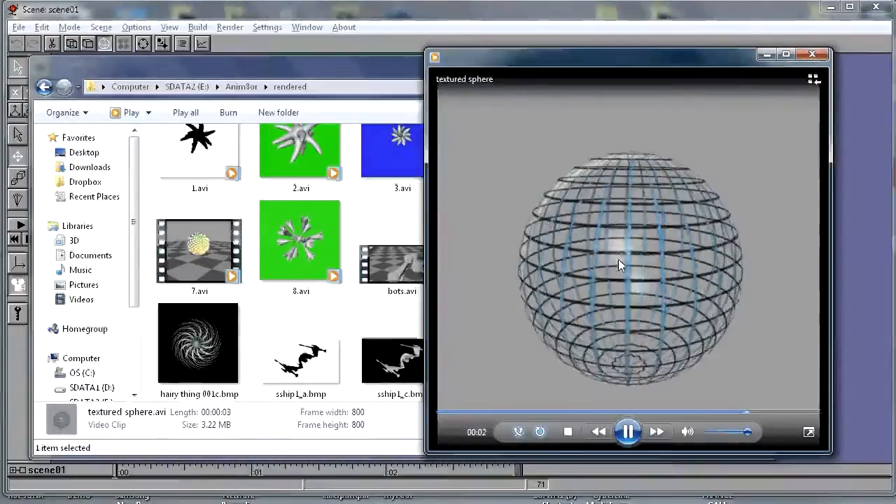
left_click(627, 431)
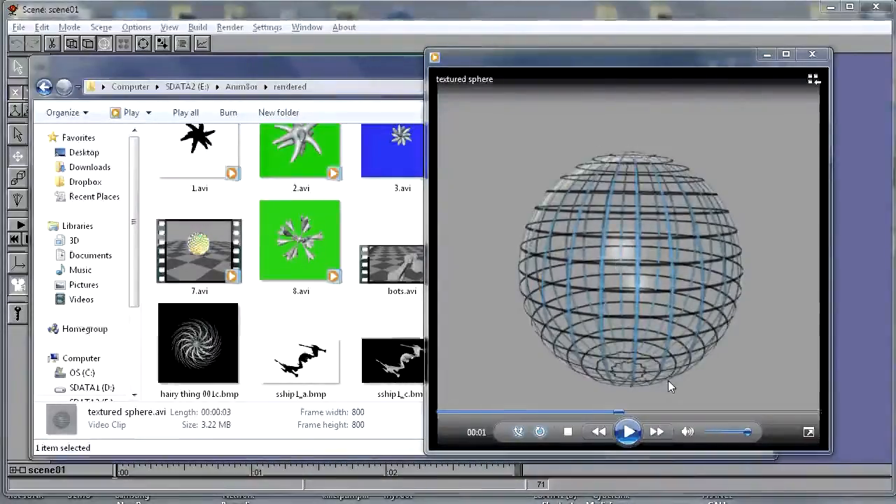
left_click(627, 431)
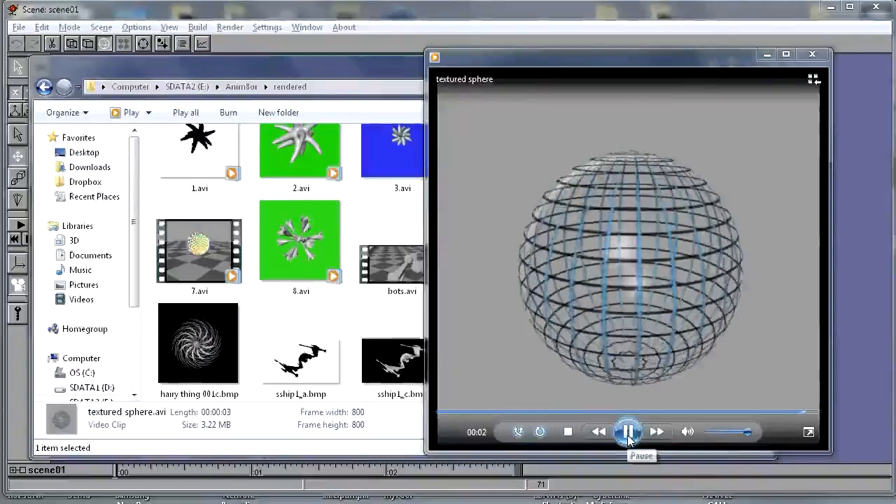
left_click(627, 431)
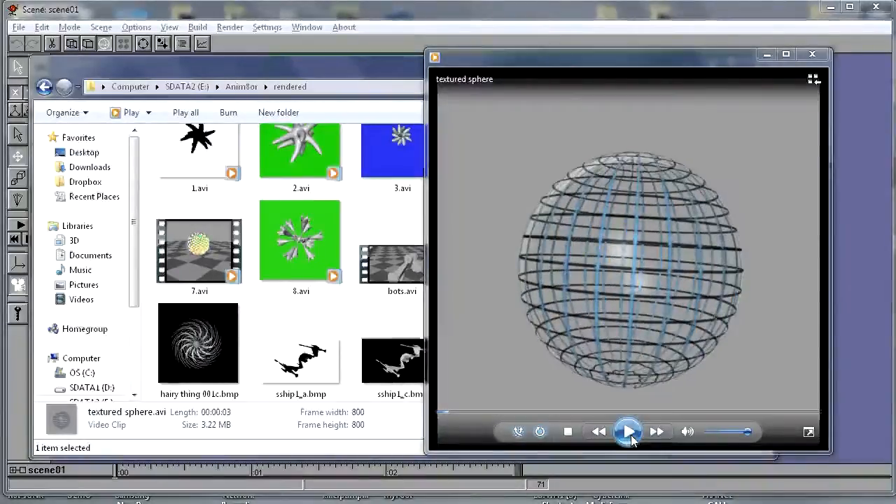
left_click(628, 431)
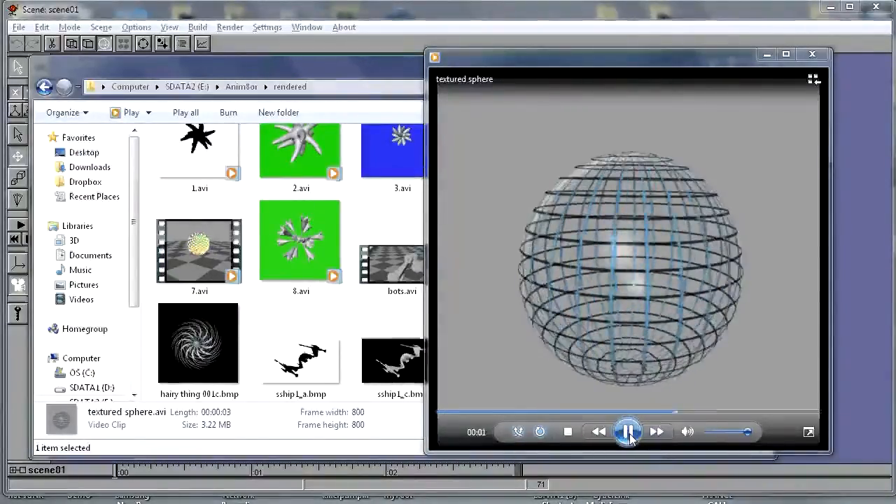
left_click(627, 431)
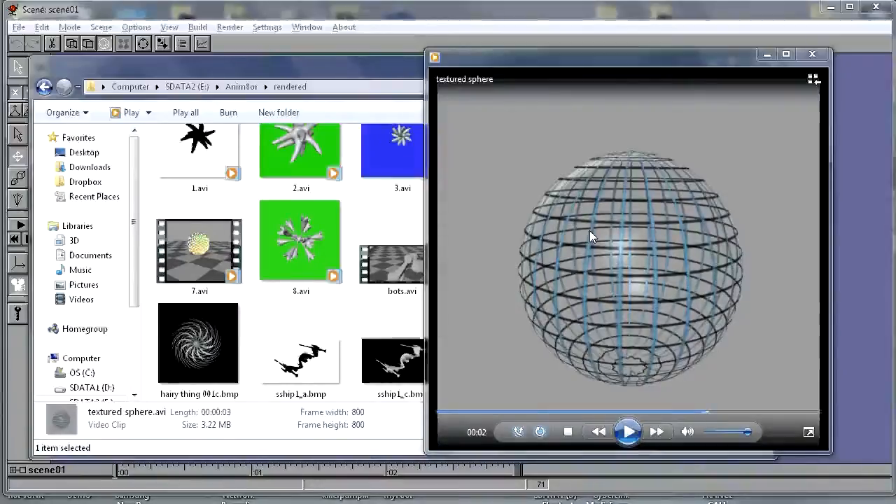
left_click(627, 431)
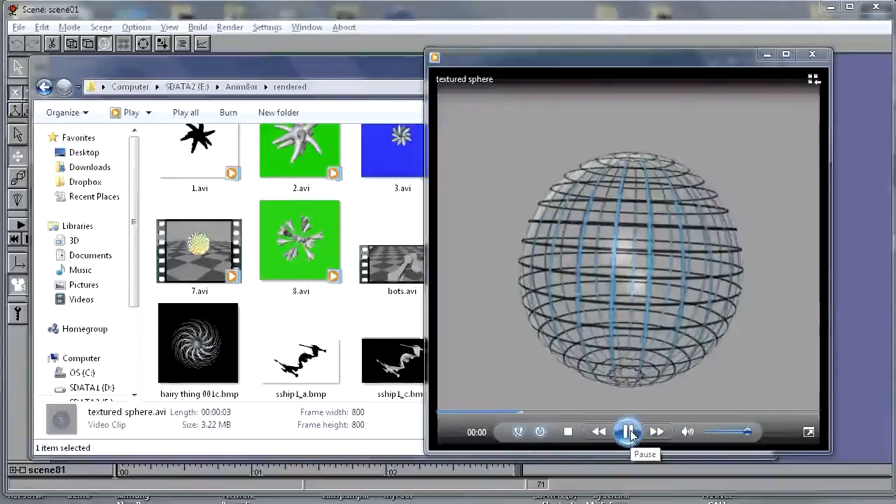
left_click(627, 431)
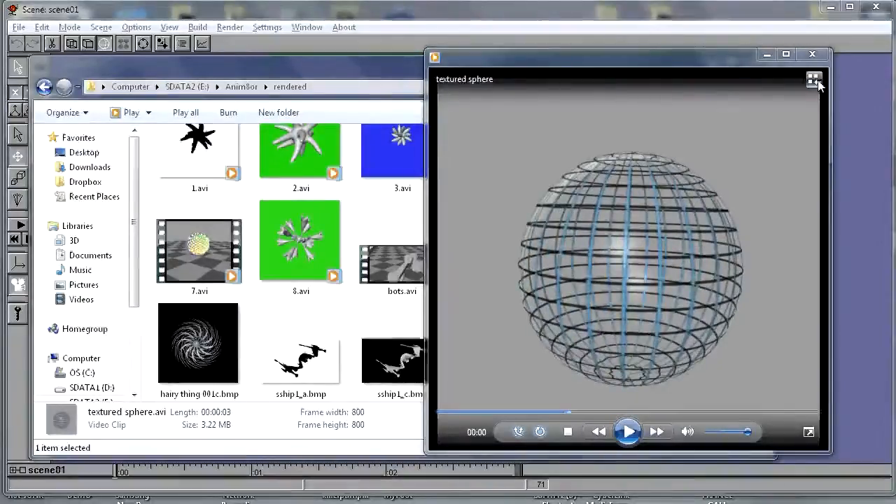
left_click(812, 53)
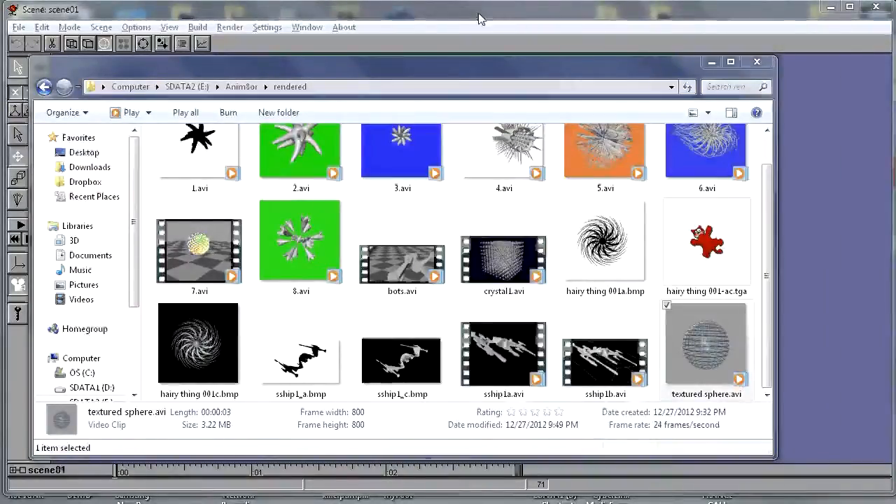
left_click(756, 62)
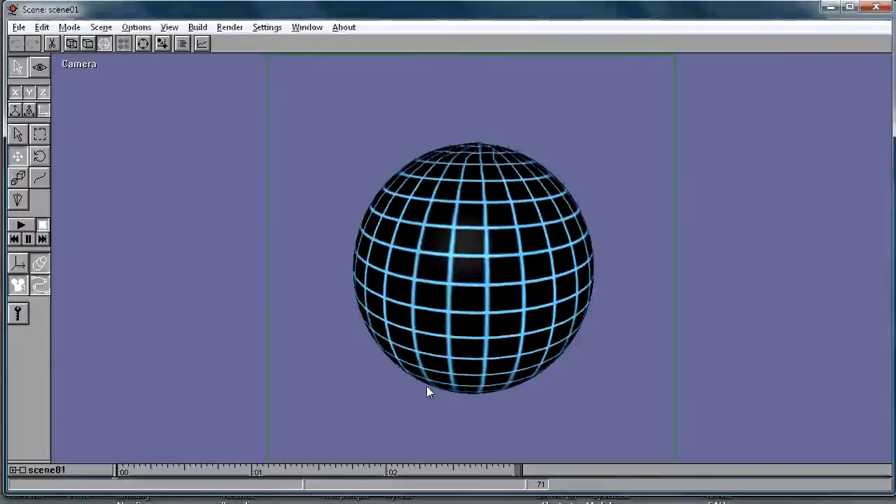
left_click(70, 26)
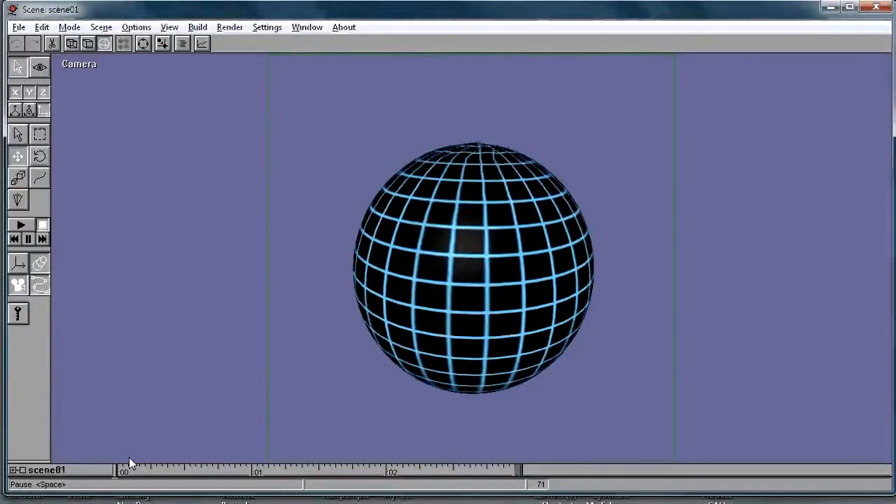
left_click(21, 224)
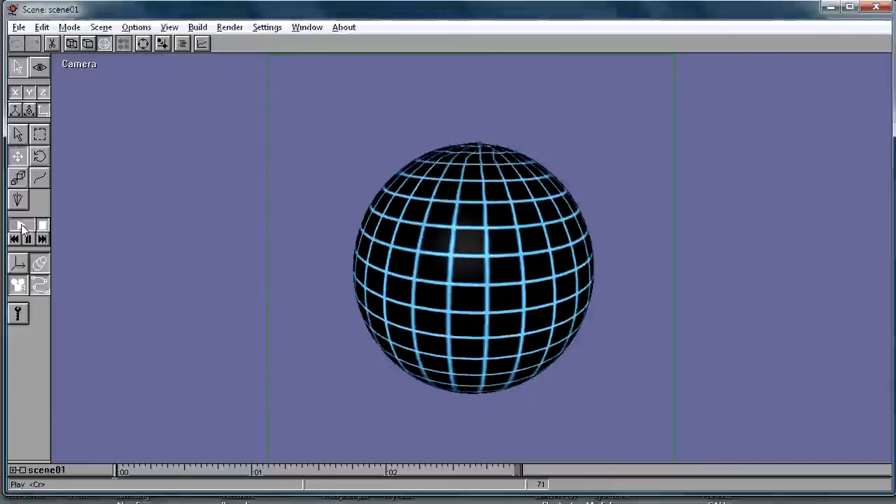
left_click(20, 226)
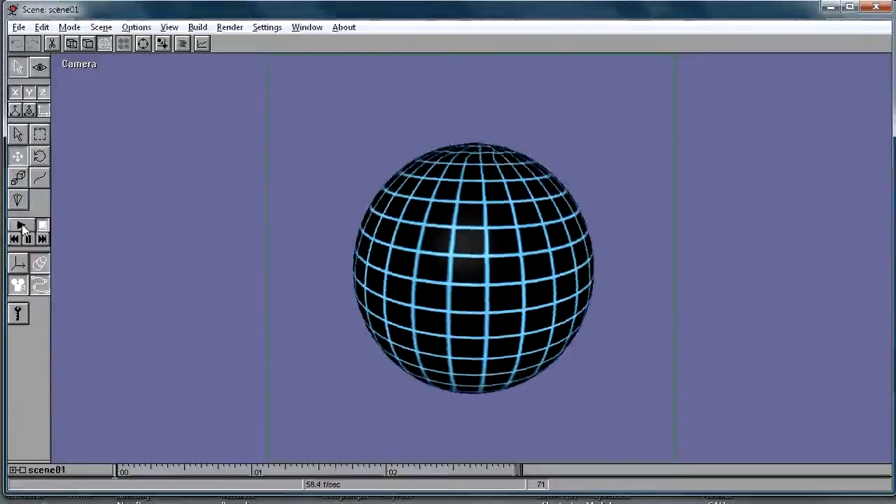
left_click(19, 224)
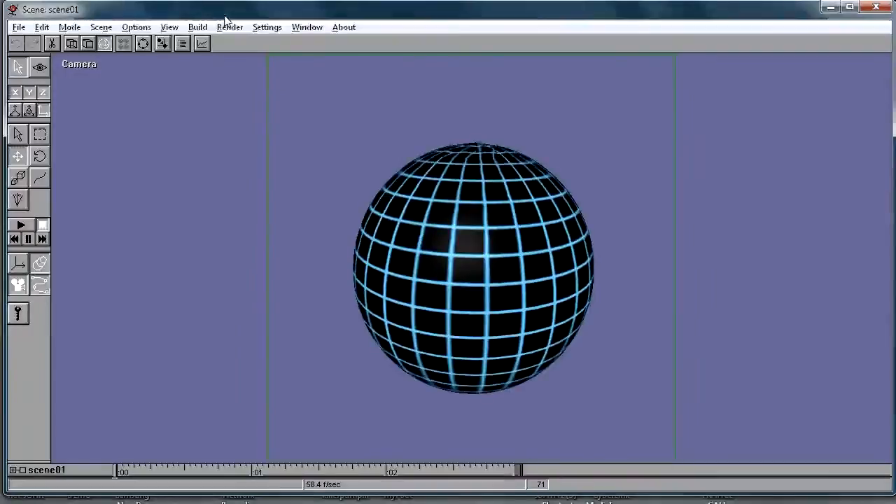
left_click(229, 26)
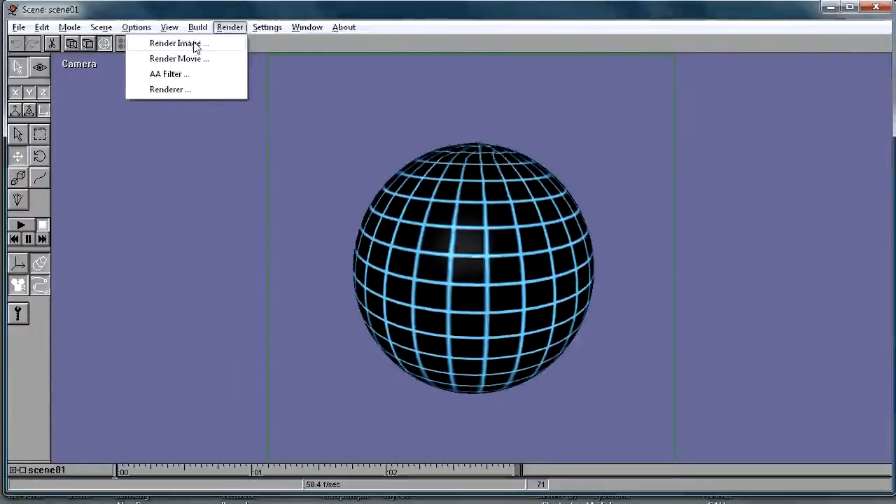
left_click(178, 43)
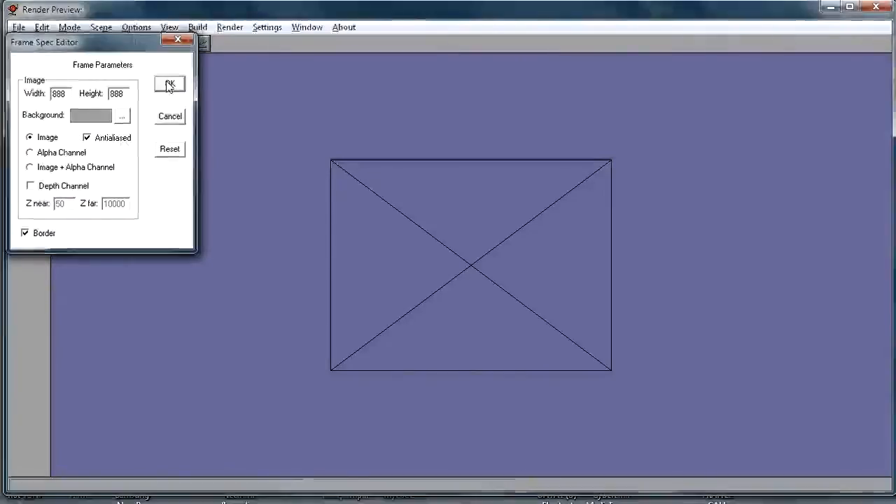
left_click(168, 84)
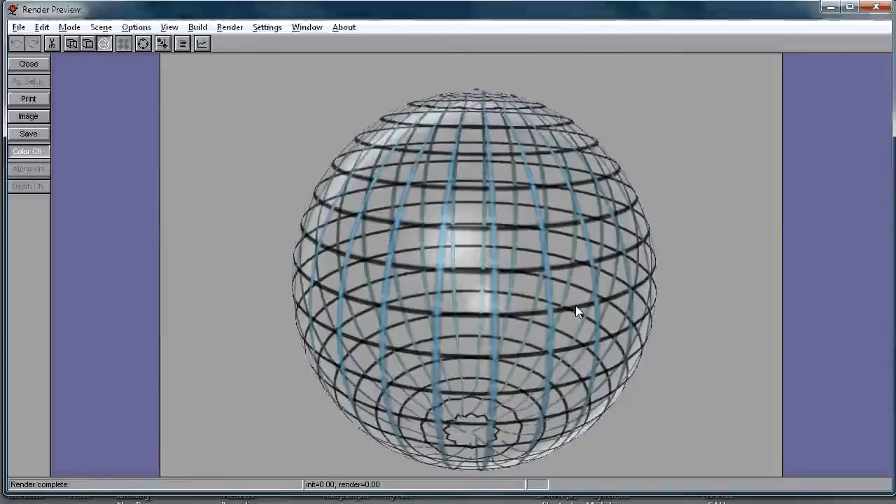
left_click(266, 26)
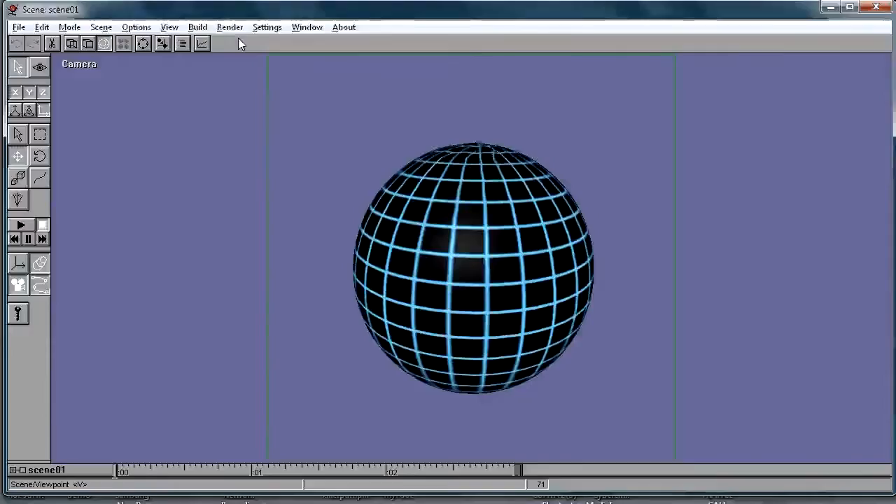
- Check the renderer choice and keep OpenGL
left_click(229, 27)
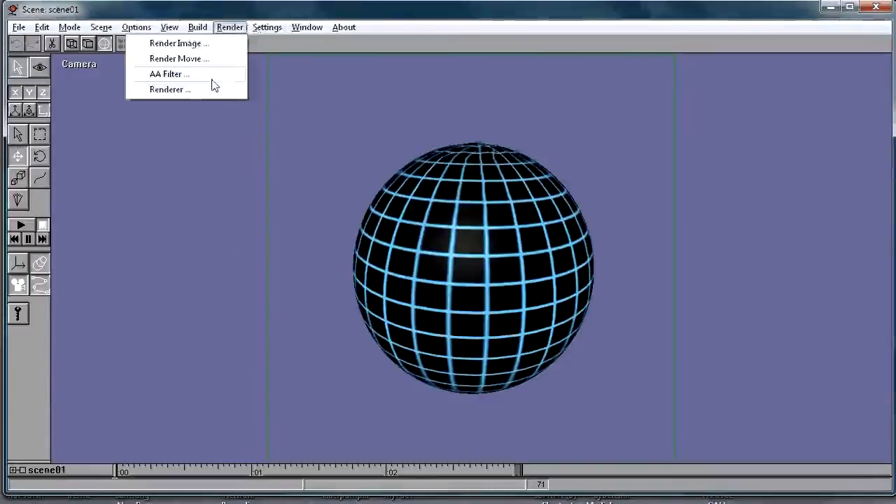
left_click(171, 90)
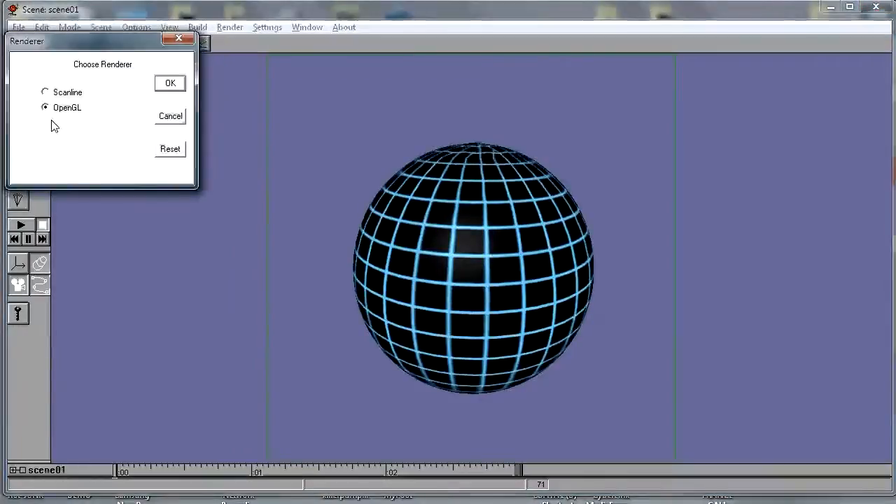
left_click(171, 83)
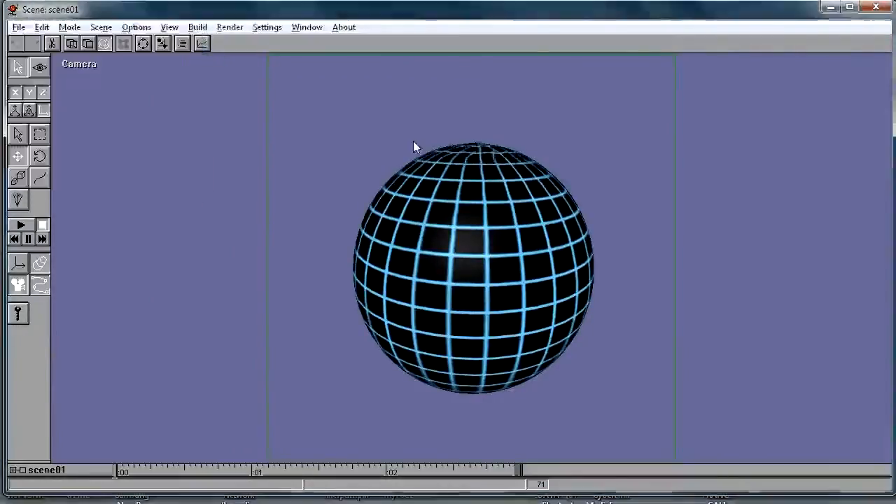
- Set the anti-aliasing filter to Bicubic, 3 x 3 support and confirm
left_click(229, 27)
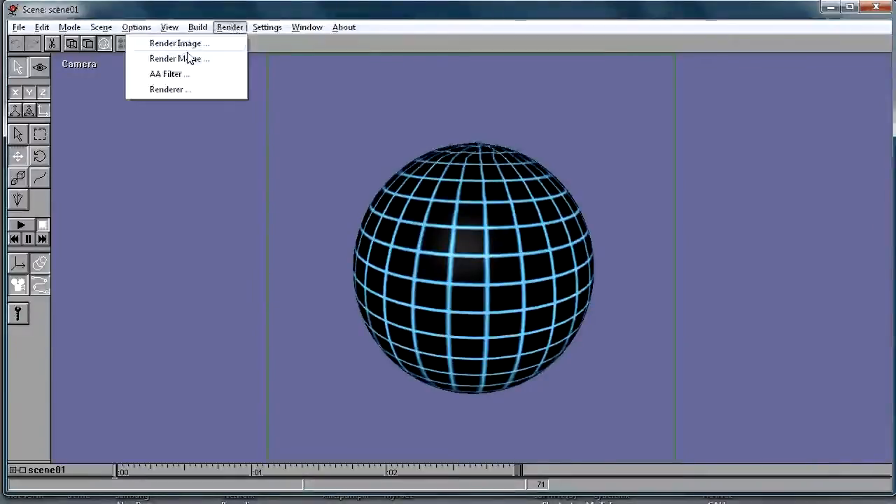
left_click(169, 73)
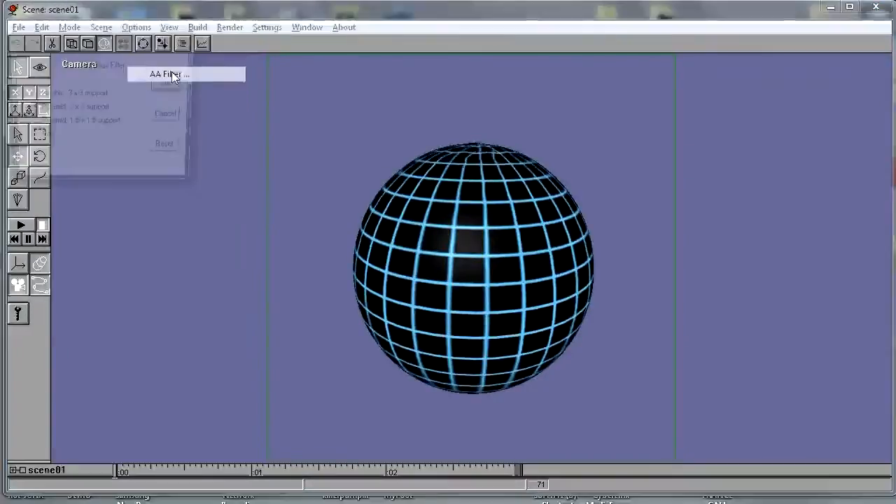
left_click(168, 74)
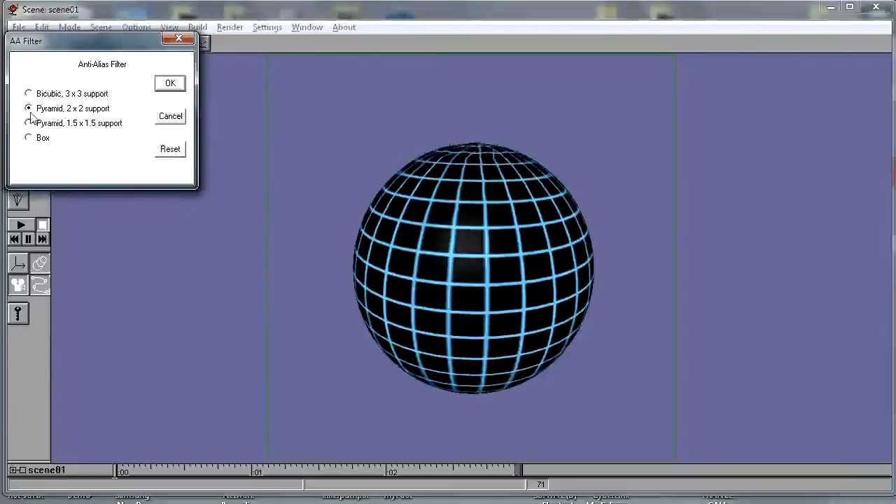
left_click(28, 92)
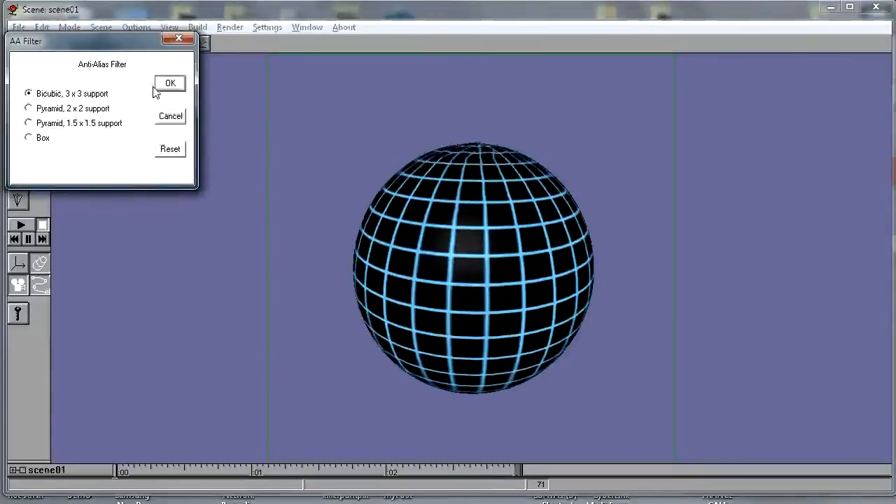
left_click(169, 83)
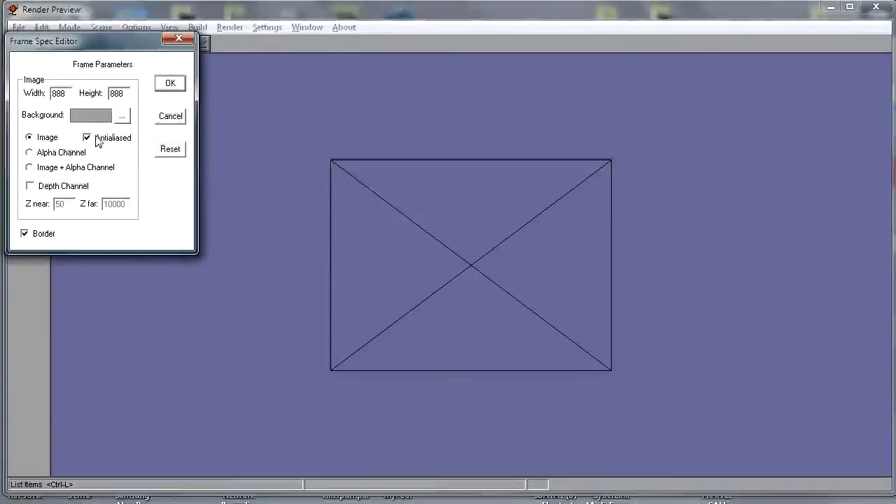
- Render a preview still of the grid-textured sphere
left_click(170, 83)
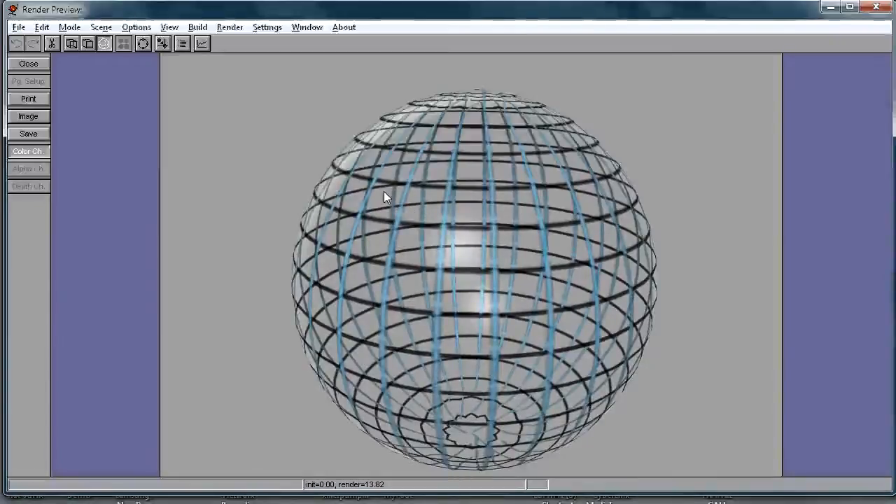
mouse_move(435, 204)
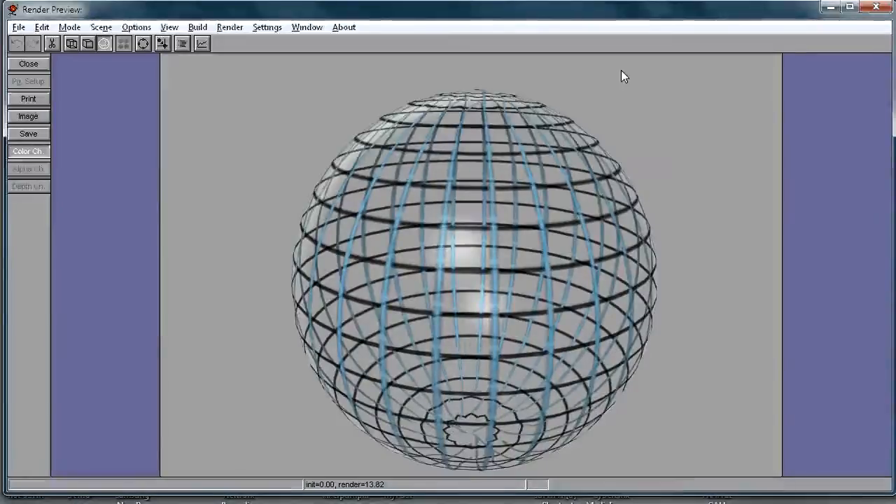
- Close the render preview and switch to Object mode on the sphere
left_click(28, 63)
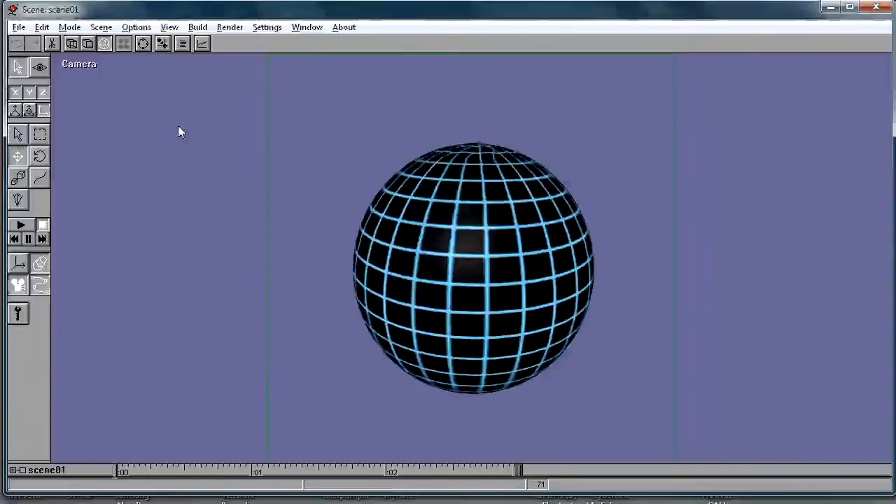
mouse_move(221, 175)
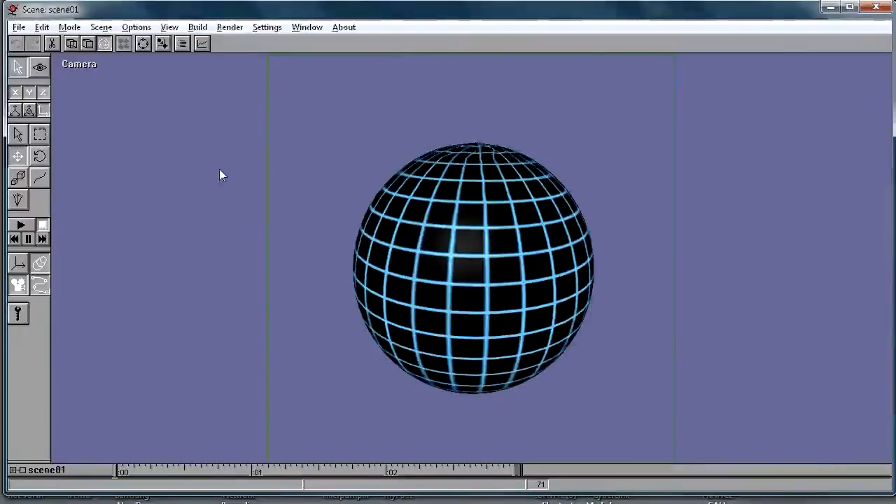
left_click(70, 27)
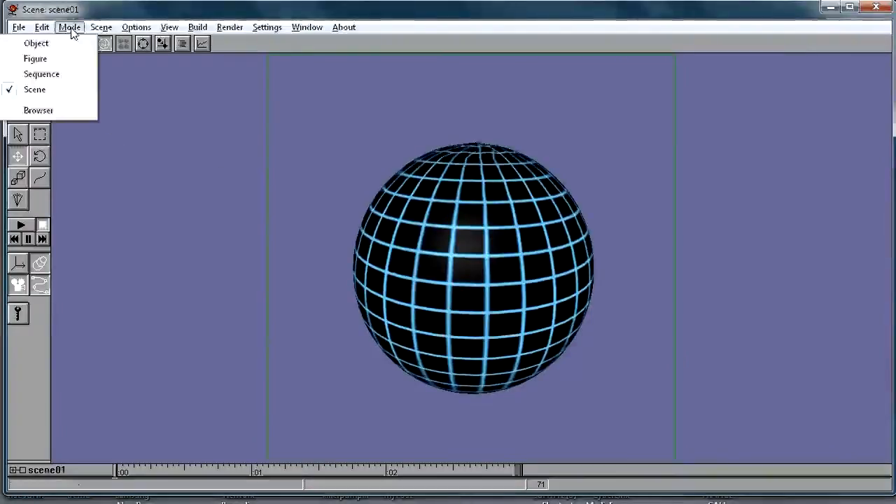
left_click(37, 42)
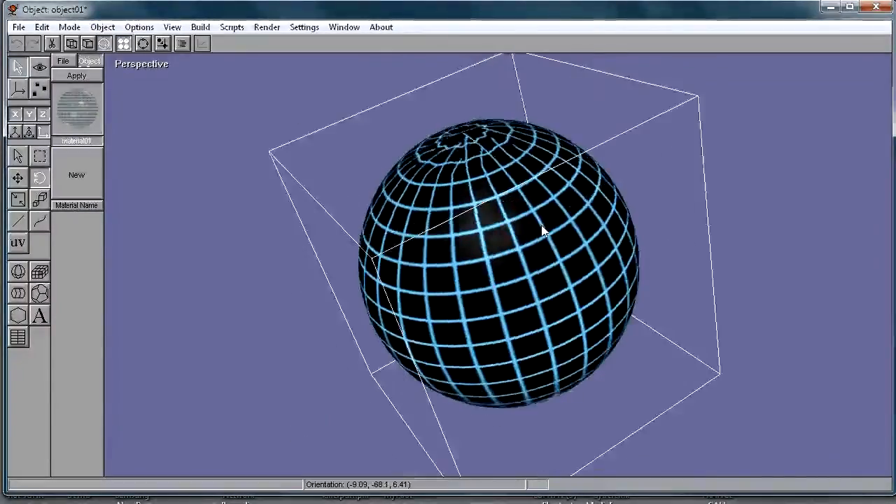
left_click_drag(543, 231, 493, 218)
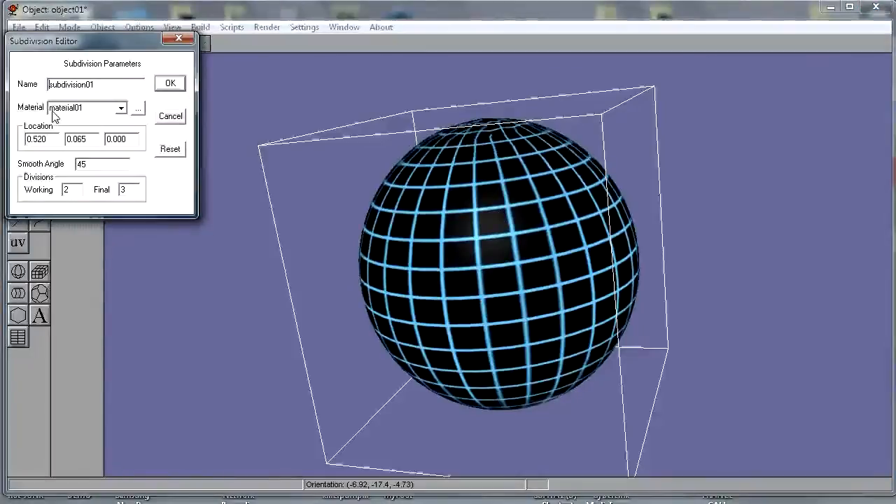
- Set the sphere's subdivision material to -- default -- so it shows plain white
left_click(121, 107)
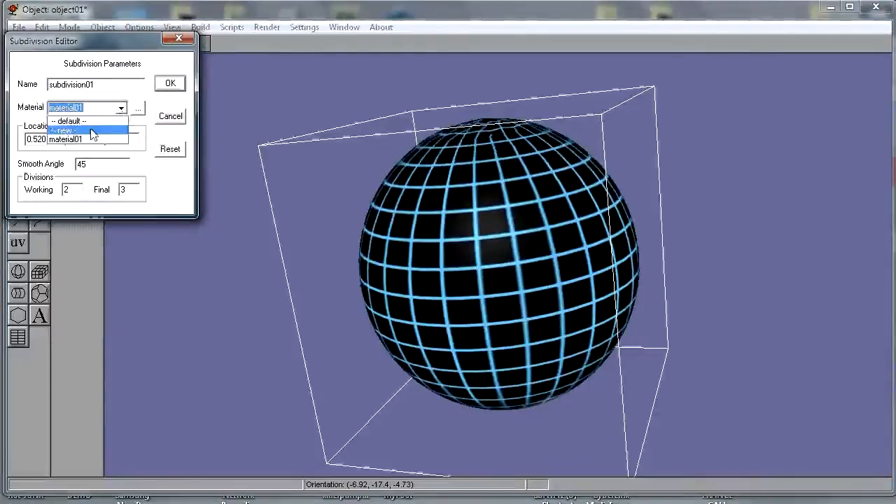
left_click(62, 120)
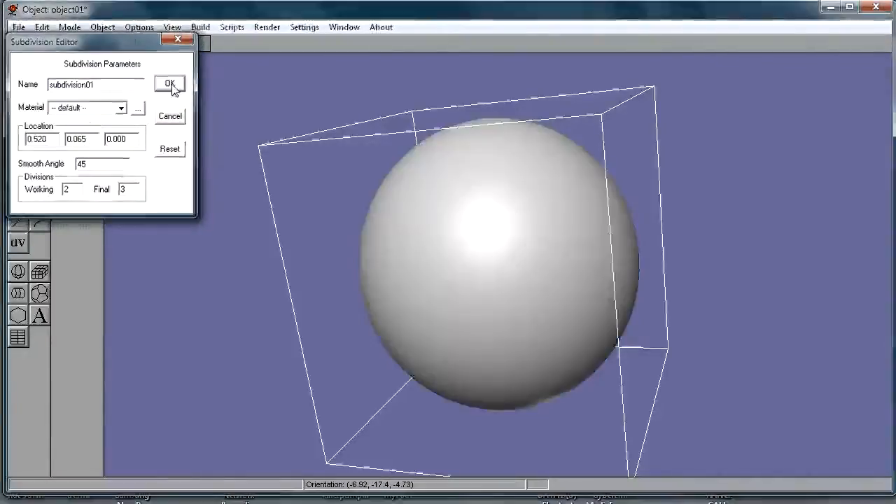
left_click(168, 84)
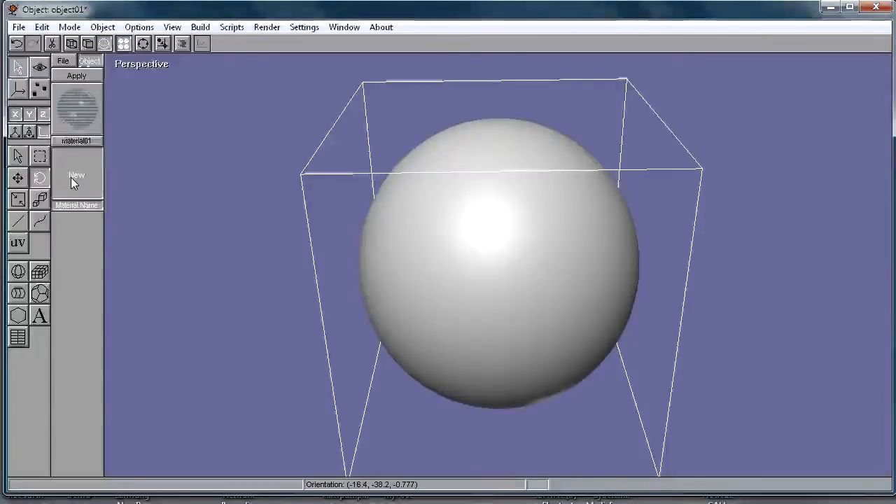
- Create a new material and bring up its Texture Selector
left_click(77, 175)
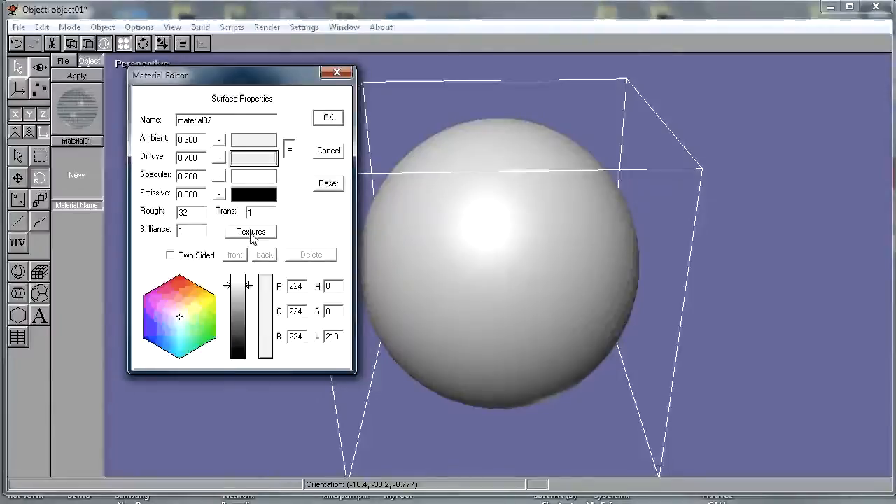
left_click(251, 232)
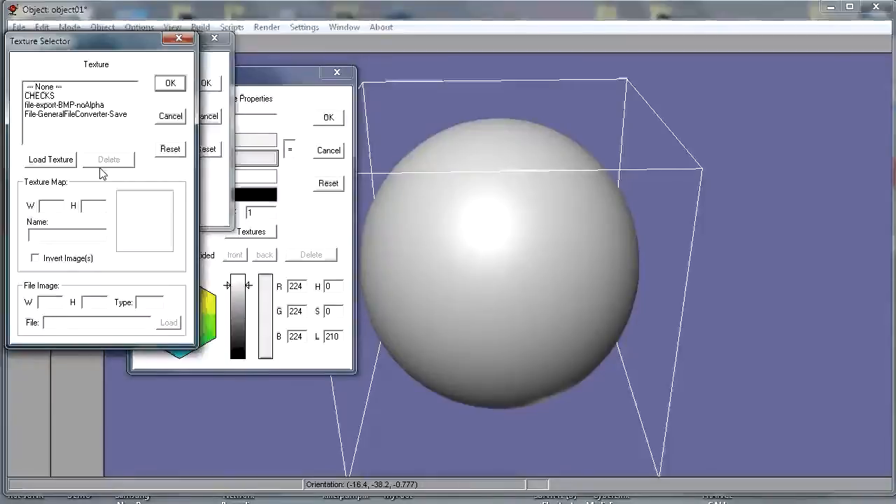
- Browse the texture folder as large thumbnails with the Any Image filter, then cancel
left_click(50, 160)
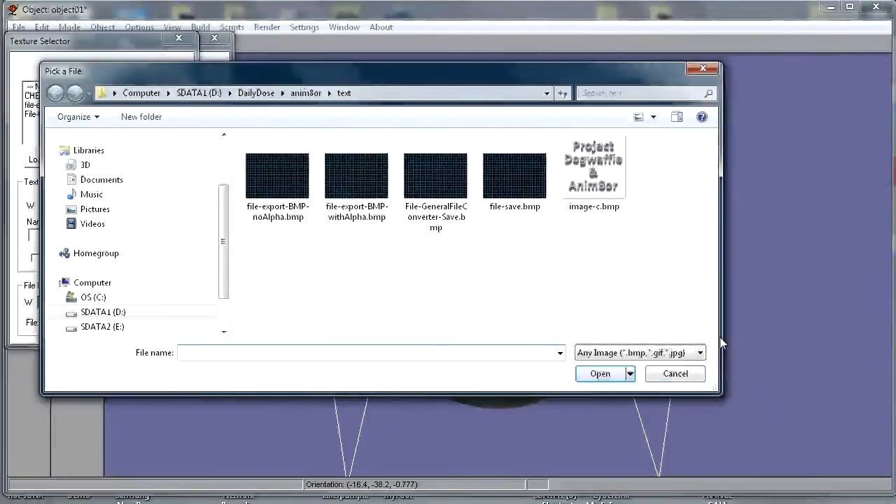
mouse_move(461, 177)
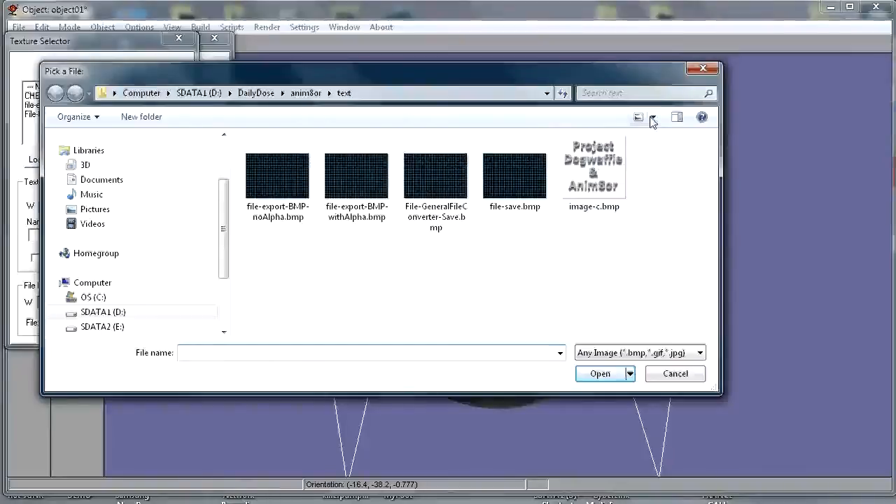
left_click(651, 118)
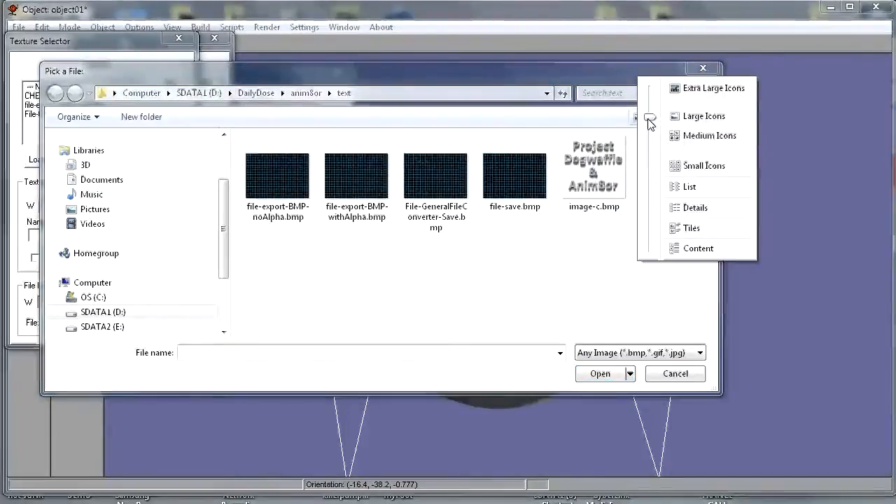
left_click(655, 117)
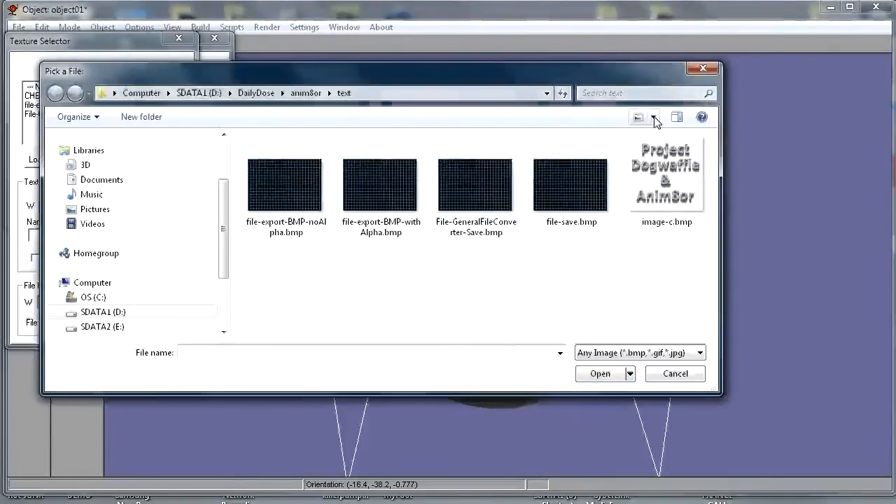
left_click(657, 118)
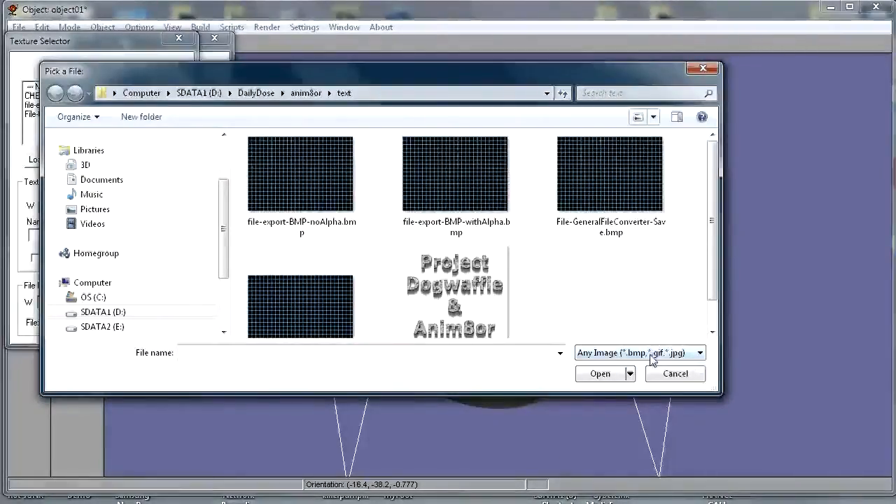
mouse_move(618, 366)
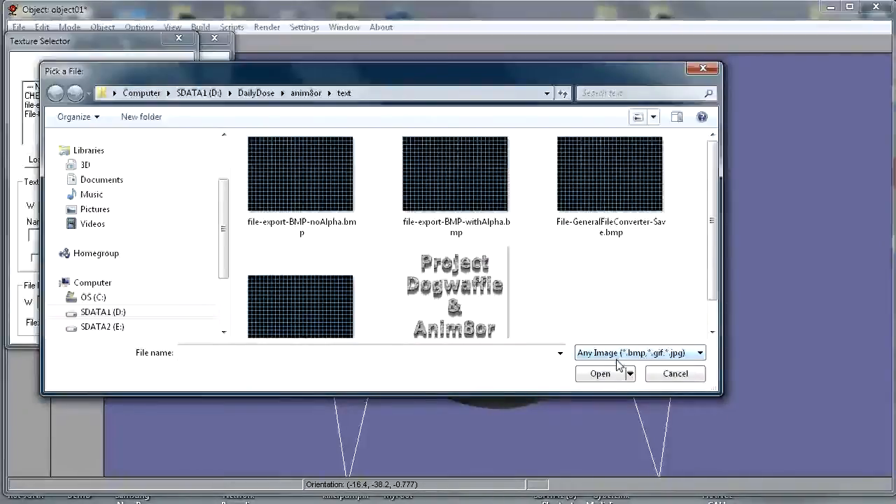
left_click(698, 352)
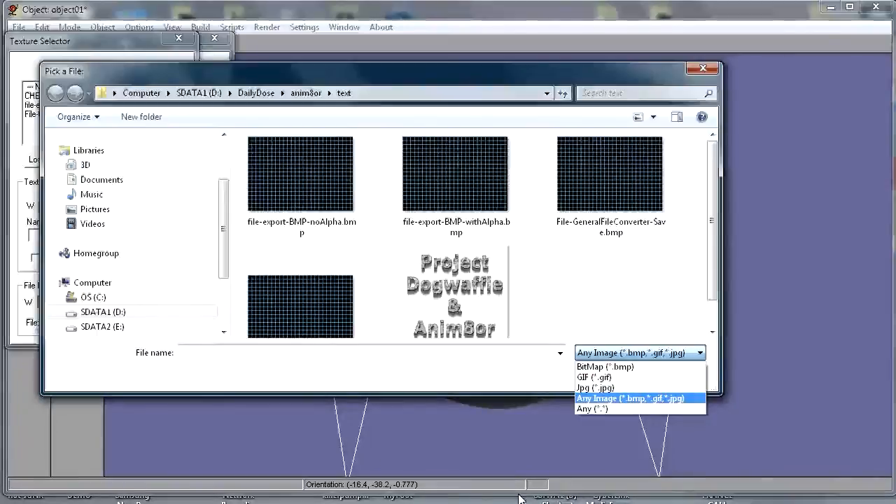
left_click(630, 398)
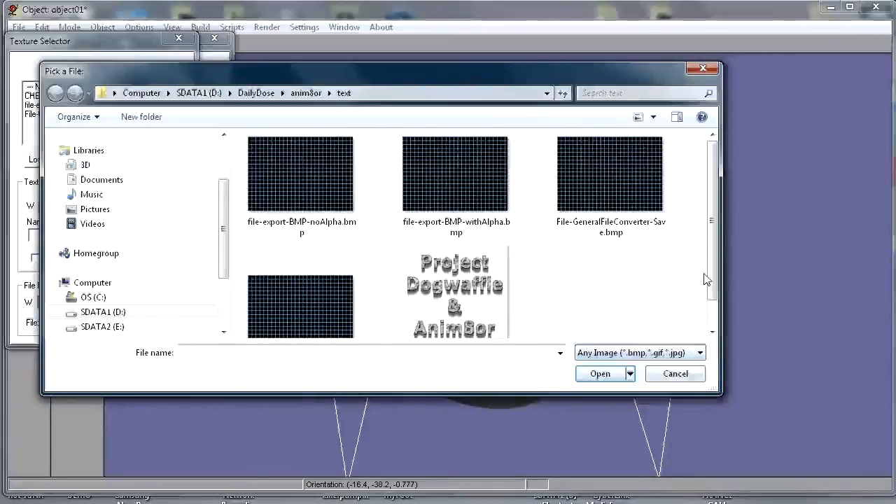
left_click(675, 372)
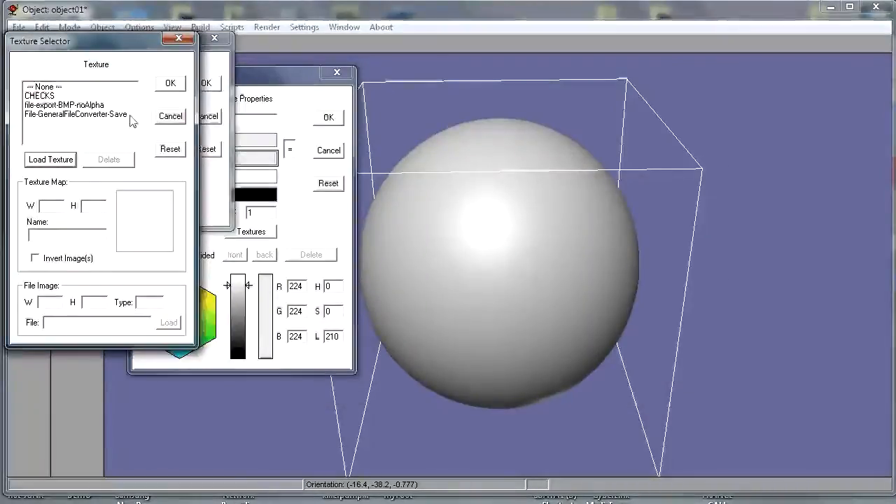
- Reopen Load Texture and select the file-save.bmp grid image
left_click(51, 159)
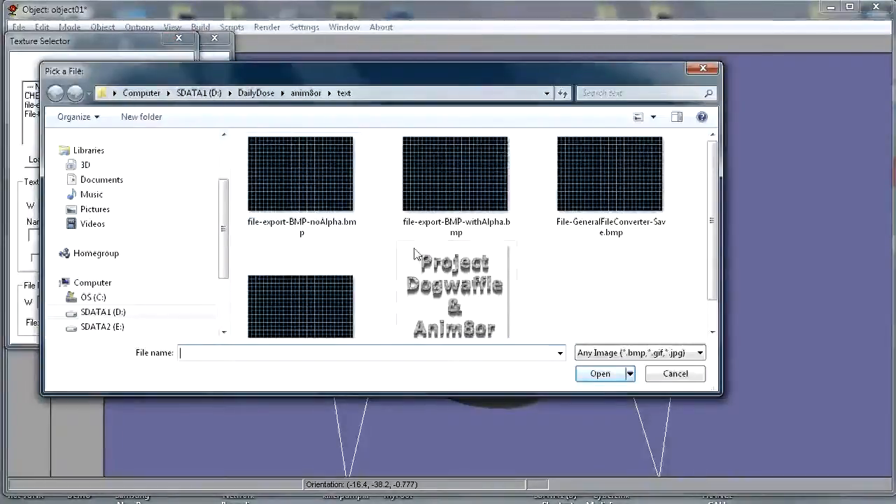
mouse_move(403, 400)
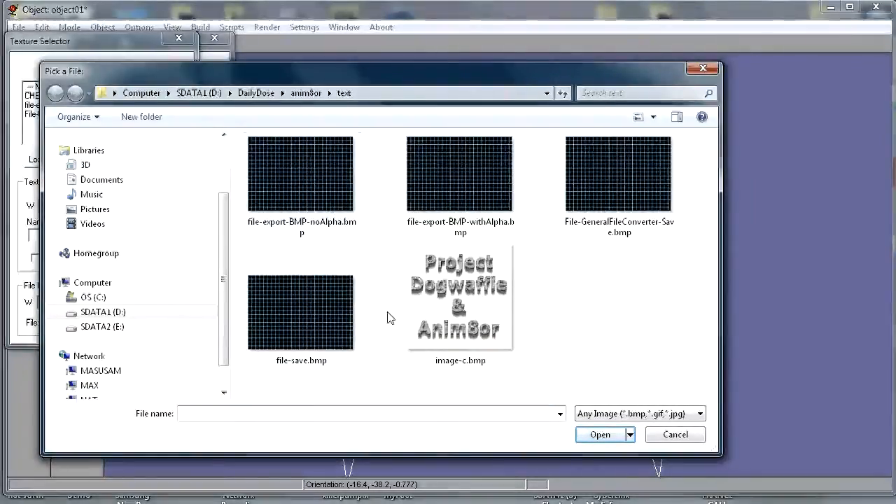
left_click(300, 311)
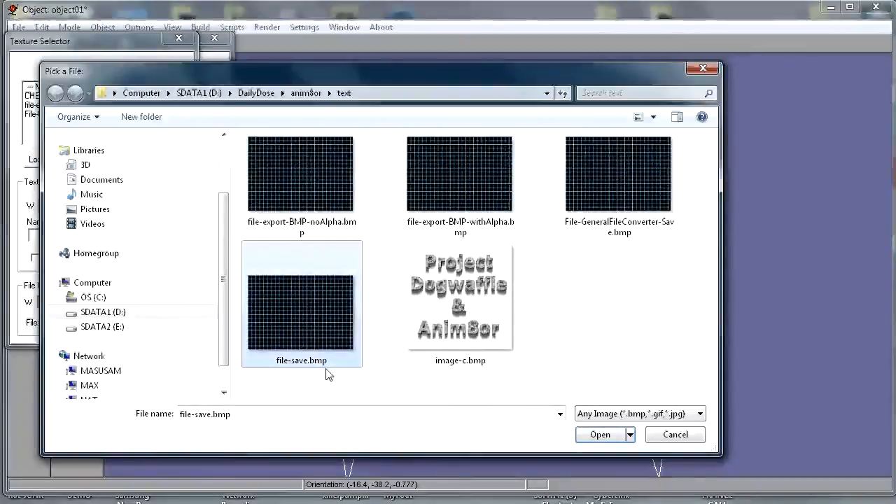
mouse_move(303, 365)
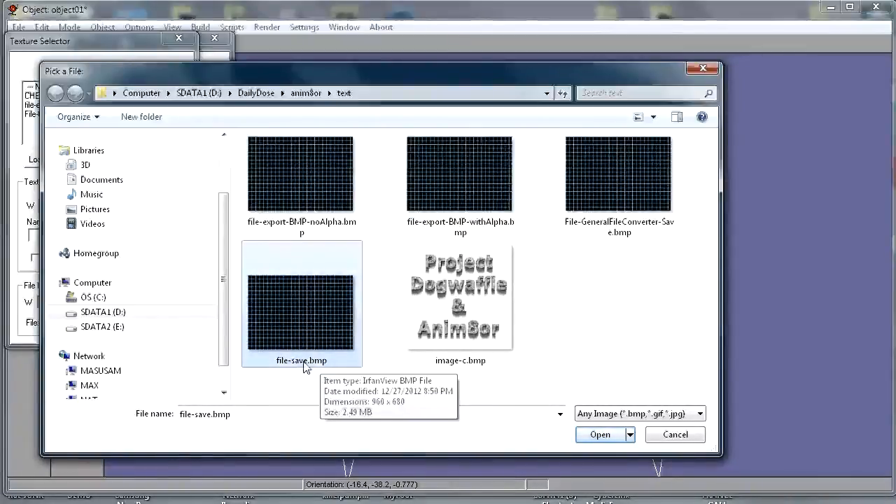
mouse_move(324, 369)
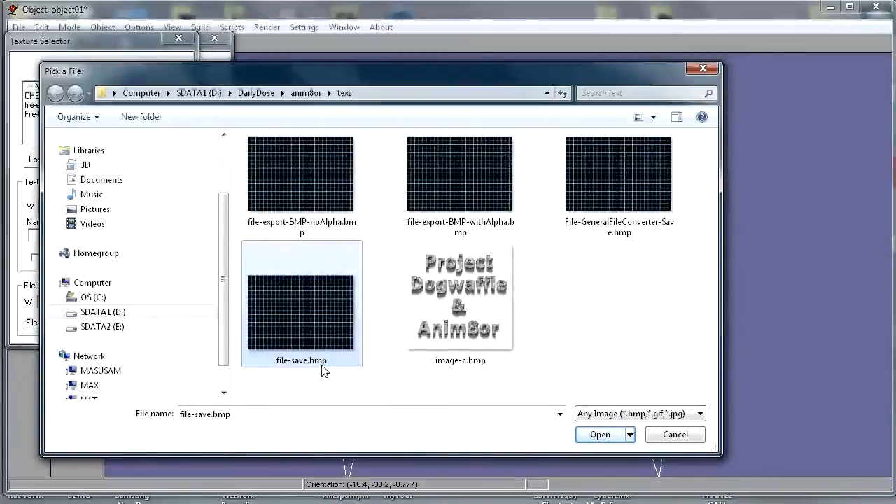
mouse_move(594, 401)
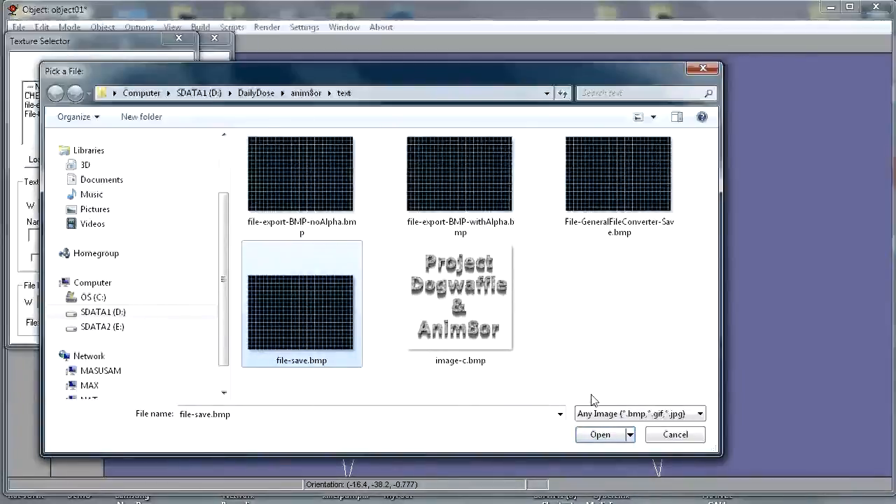
- Attempt loading file-save.bmp and dismiss the resulting file-load error
left_click(599, 434)
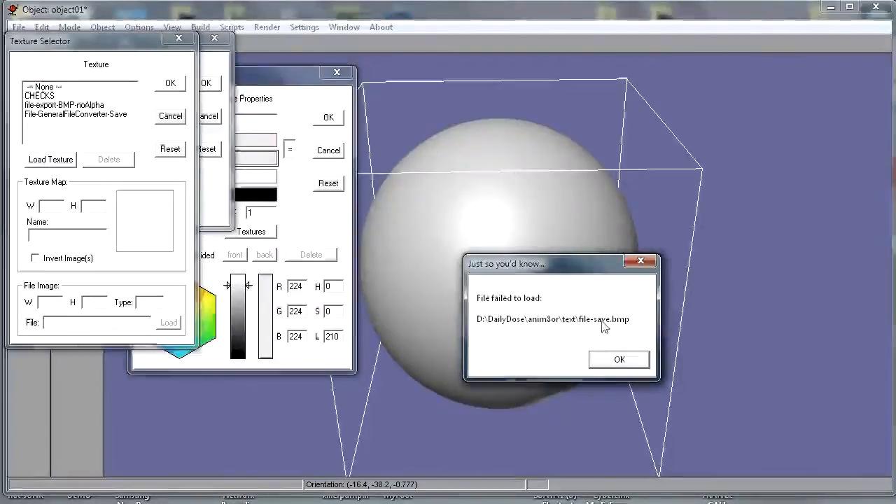
mouse_move(539, 336)
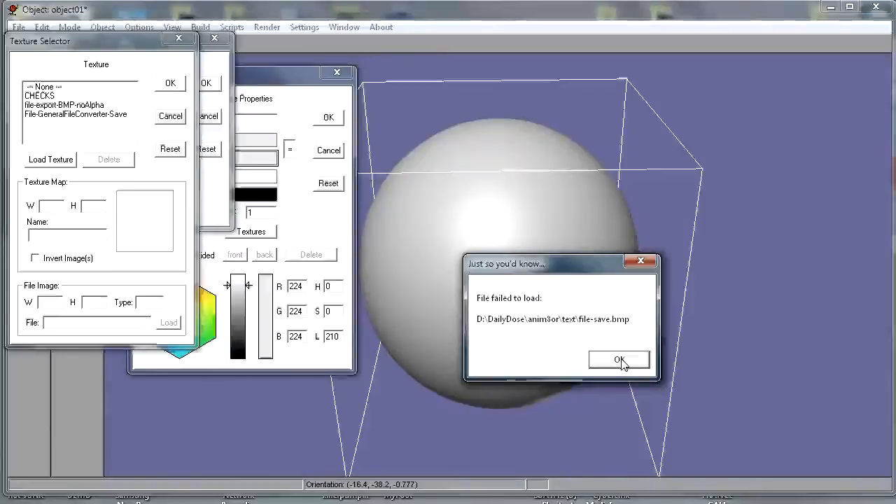
left_click(618, 358)
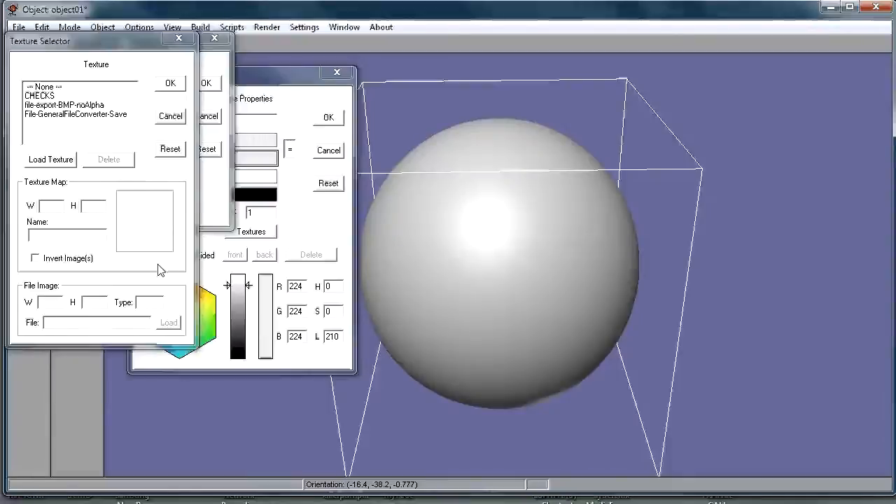
mouse_move(157, 197)
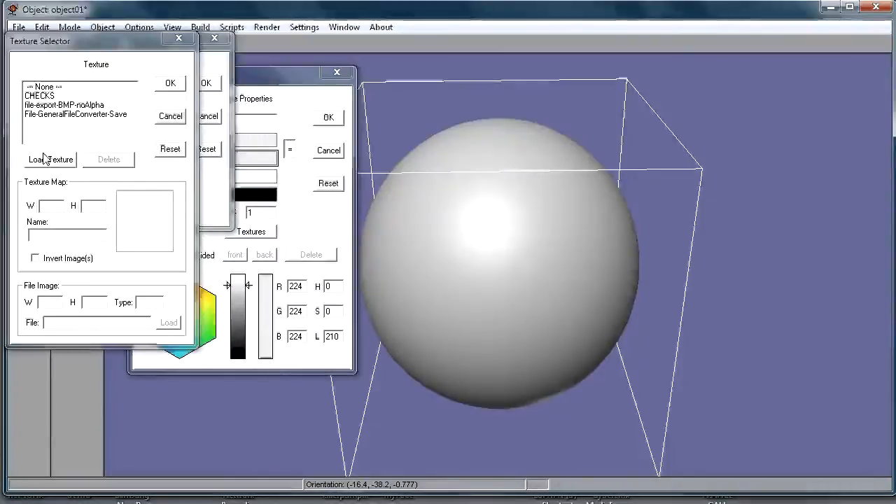
- Load File-GeneralFileConverter-Save.bmp as texture0 and view its preview
left_click(51, 159)
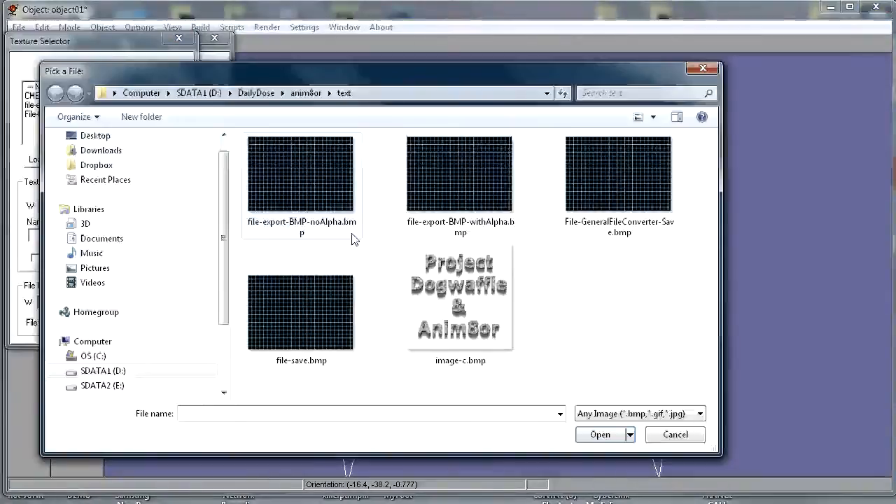
left_click(299, 311)
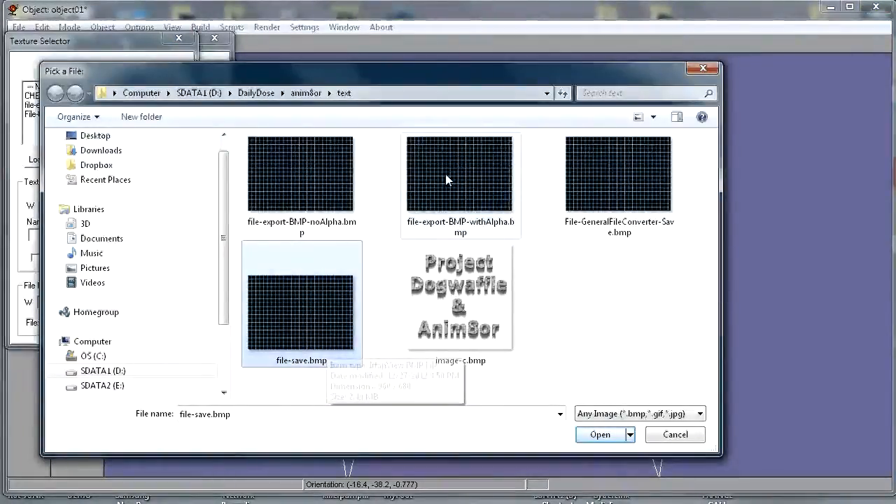
mouse_move(274, 235)
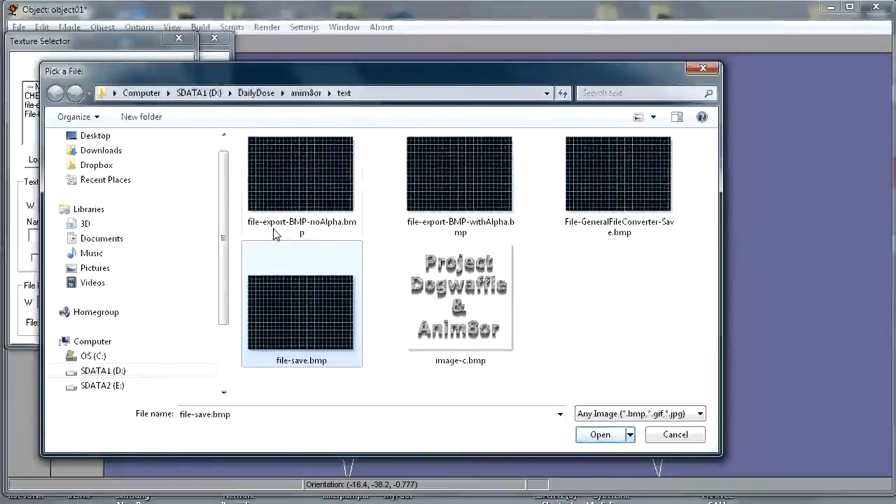
mouse_move(330, 225)
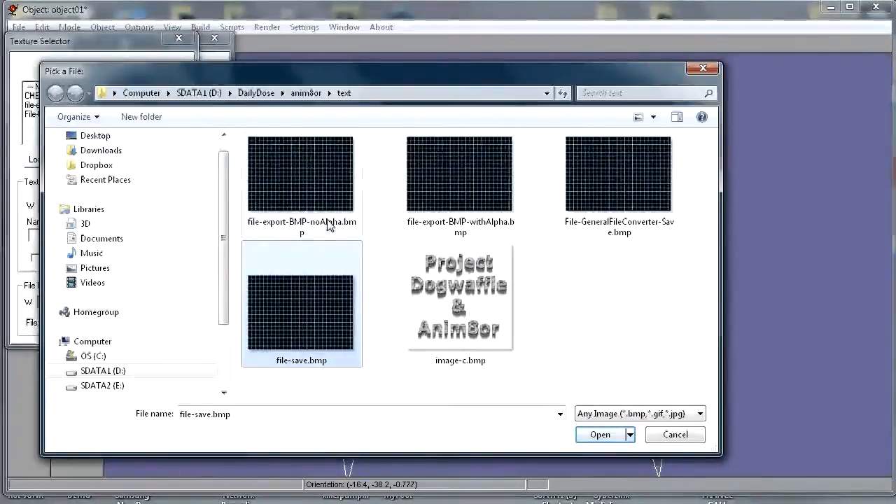
left_click(619, 175)
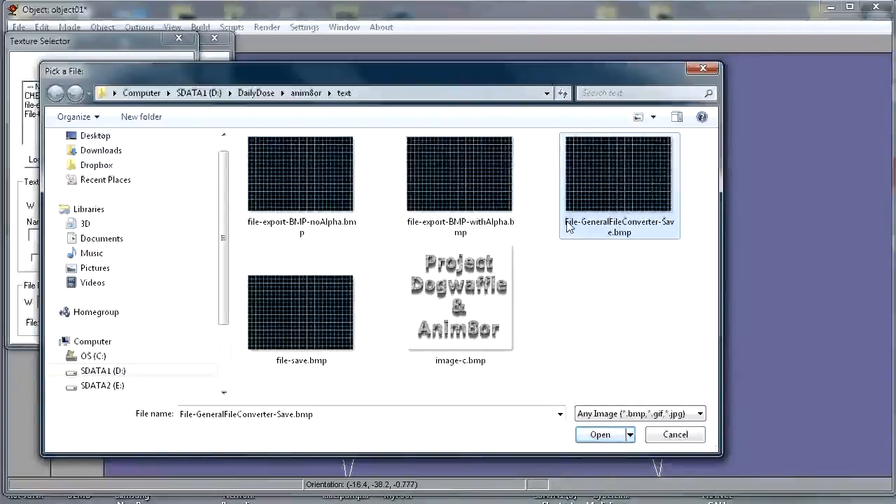
mouse_move(632, 233)
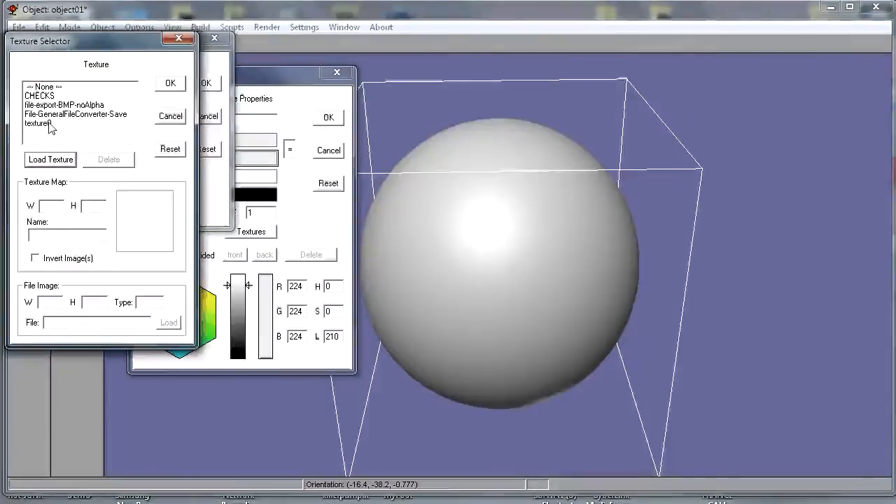
left_click(39, 123)
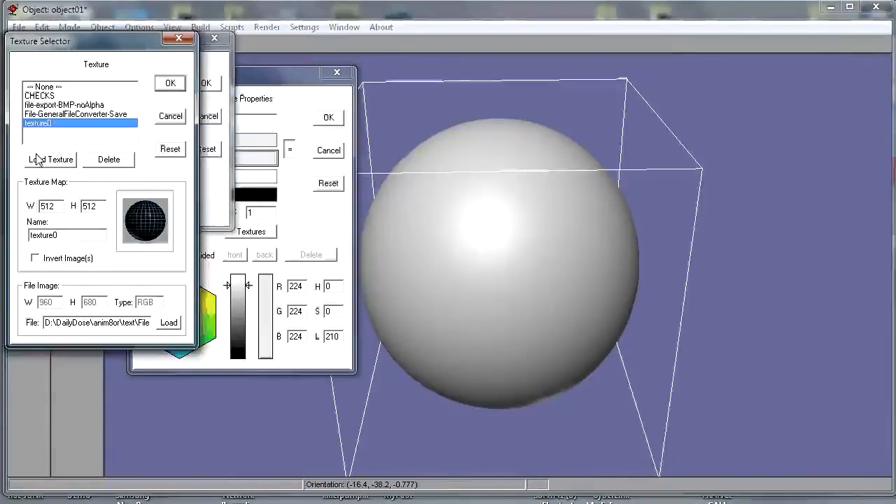
- Load another grid image as a second texture, texture1
left_click(49, 160)
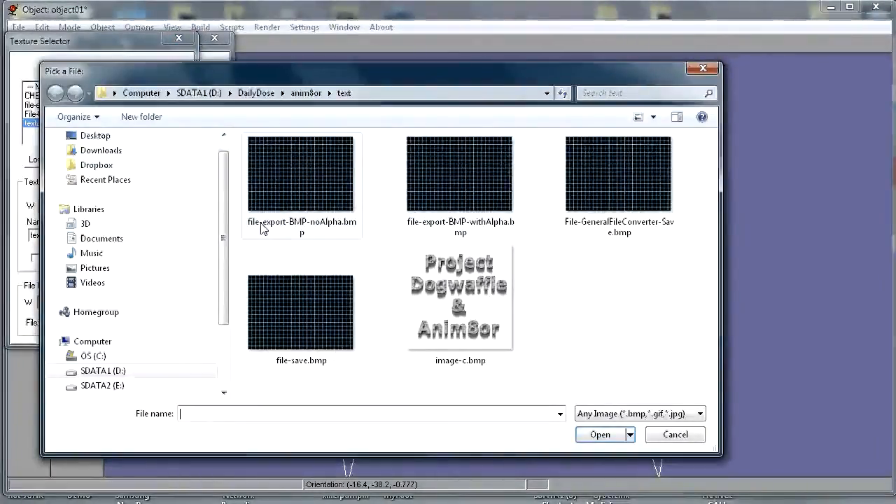
mouse_move(315, 230)
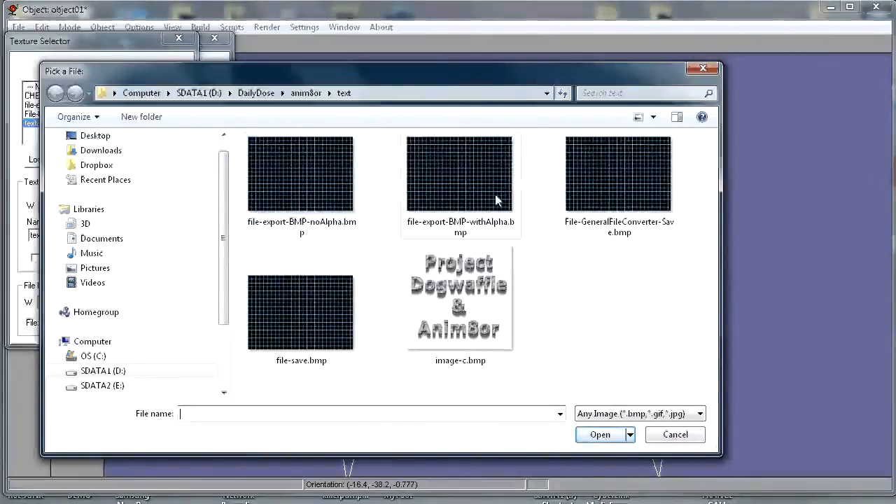
left_click(301, 173)
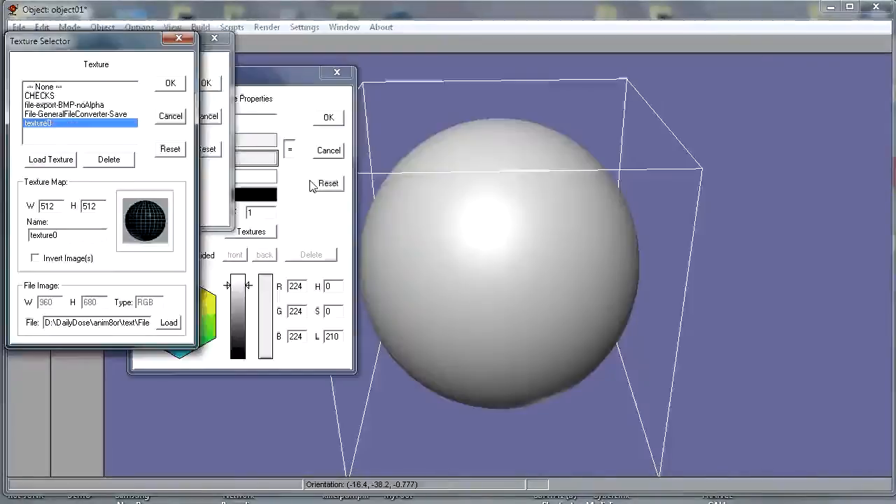
left_click(79, 132)
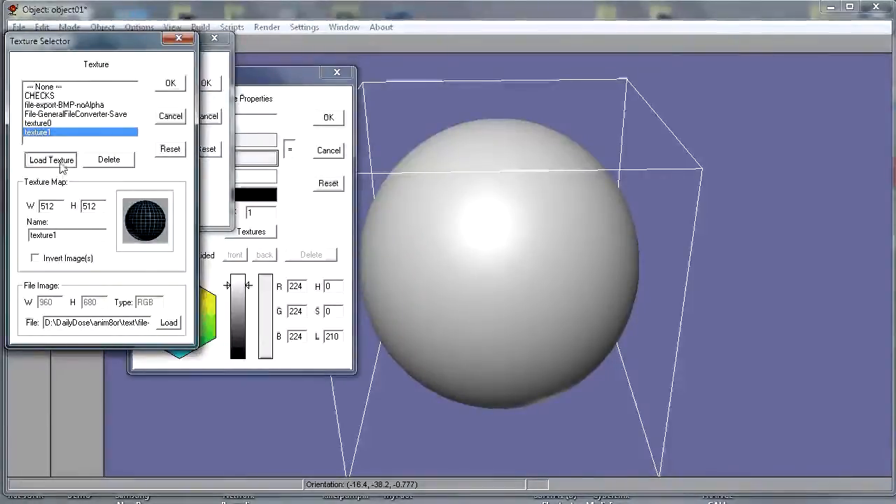
- Attempt loading file-export-BMP-withAlpha.bmp, which fails with a load error
left_click(51, 160)
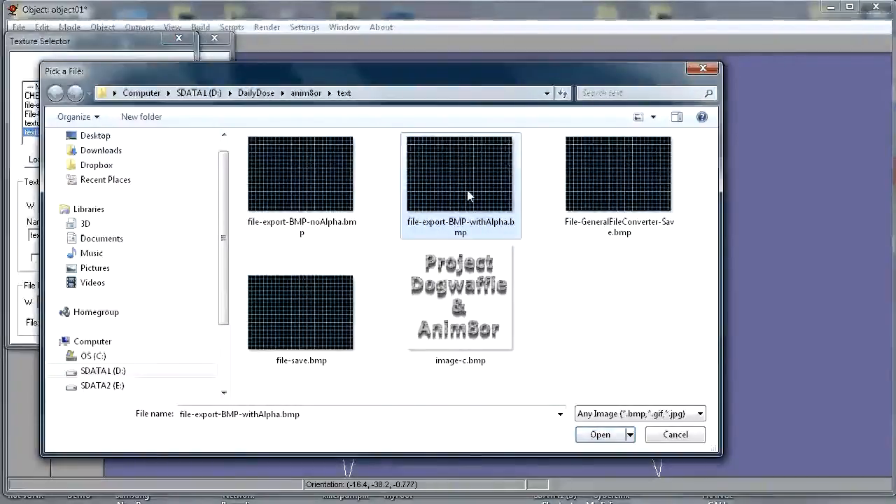
left_click(599, 434)
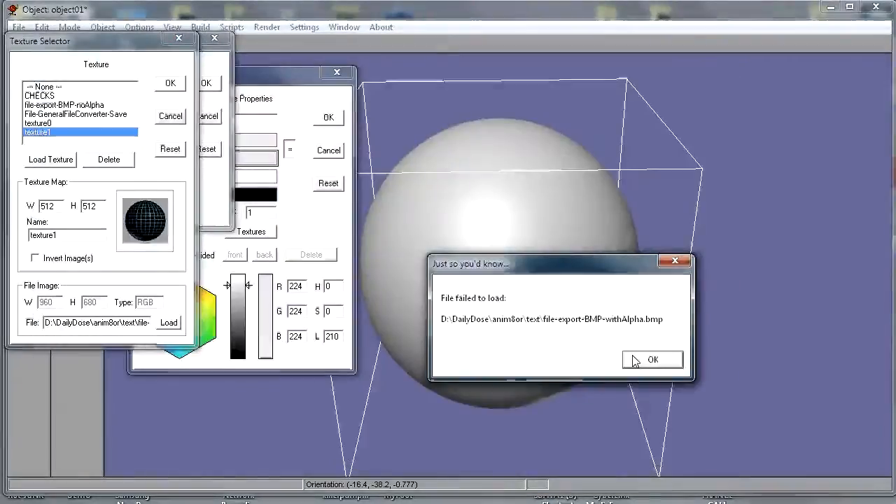
- Dismiss the error and assign texture1 as the material's transparency map
left_click(653, 359)
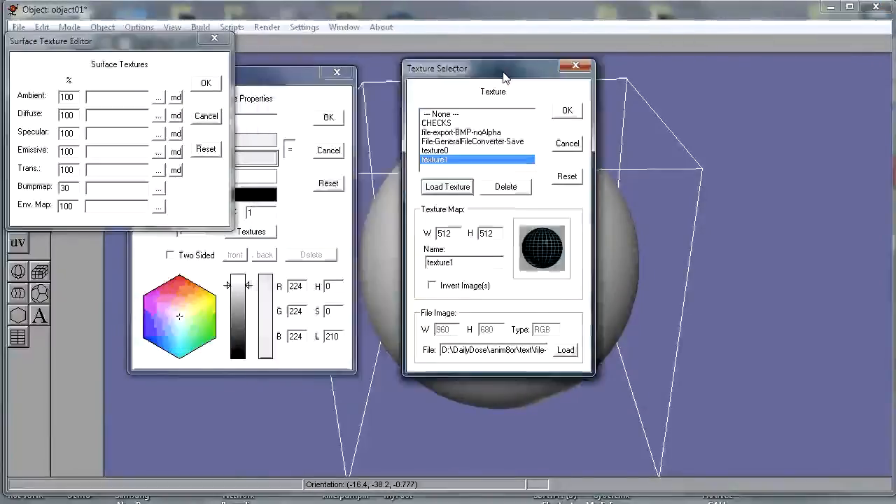
left_click_drag(498, 67, 467, 64)
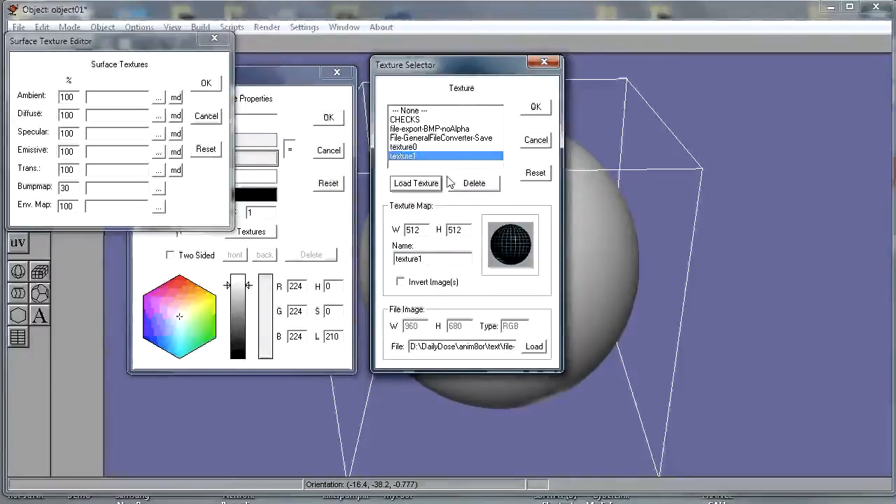
mouse_move(423, 199)
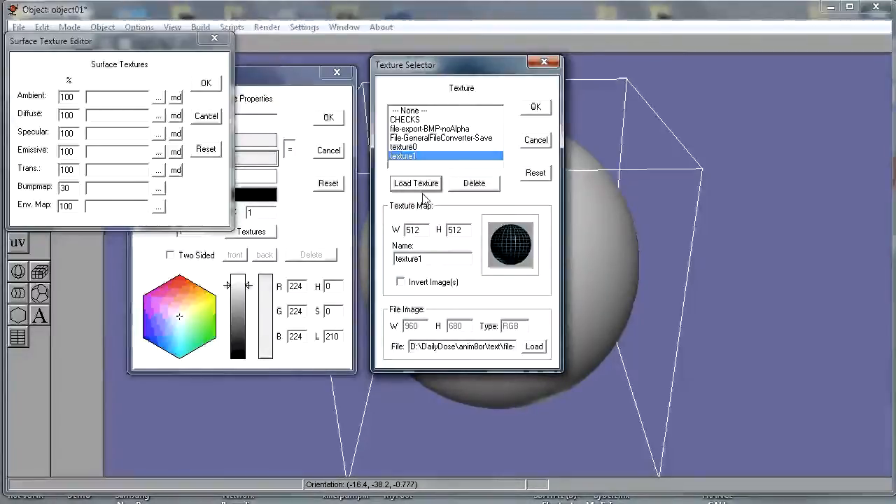
mouse_move(525, 191)
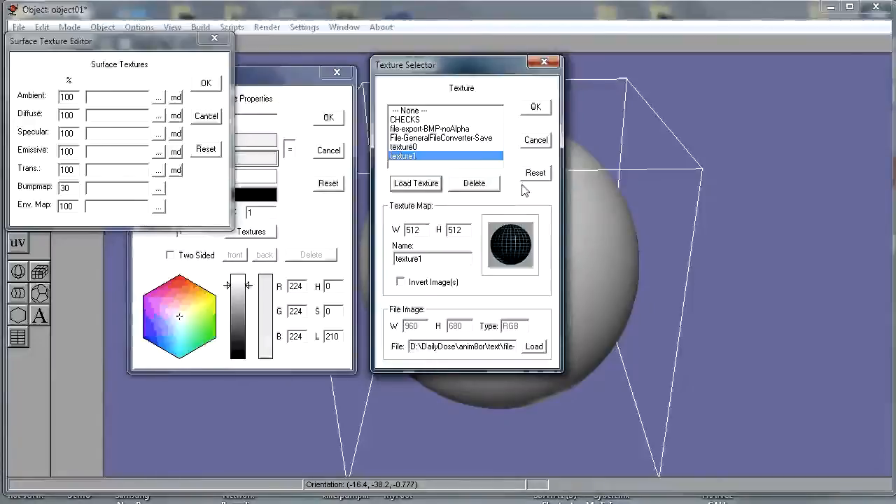
left_click(535, 106)
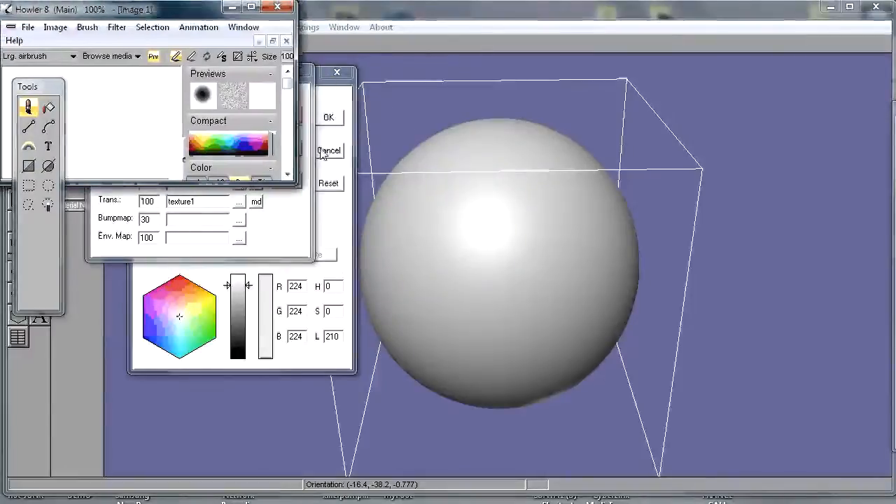
- Start a new 1024 by 1024 image without closing the current document
left_click(329, 151)
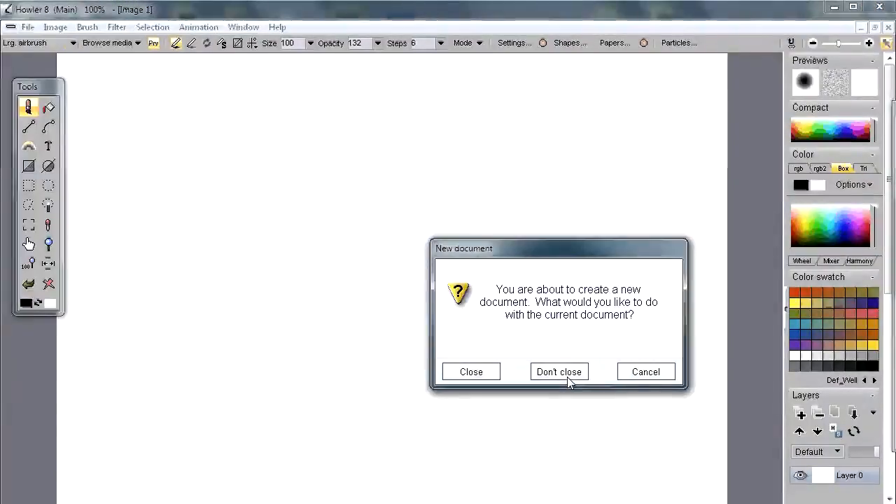
left_click(559, 372)
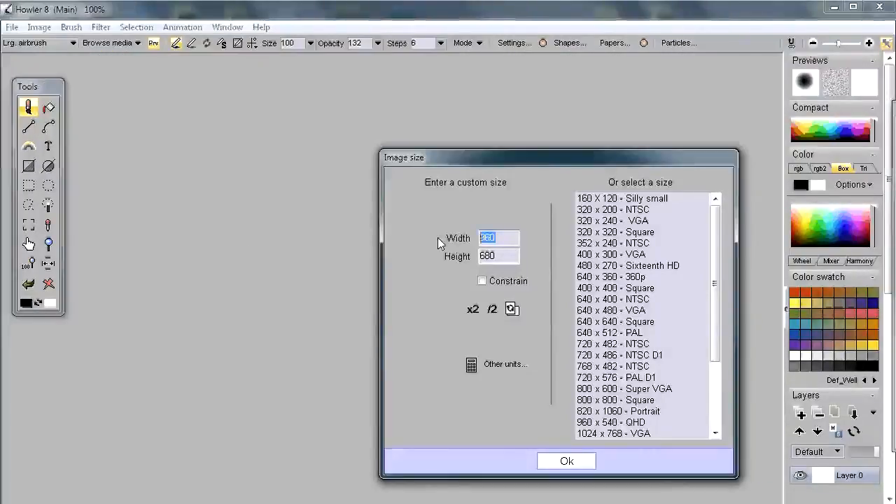
type("1024")
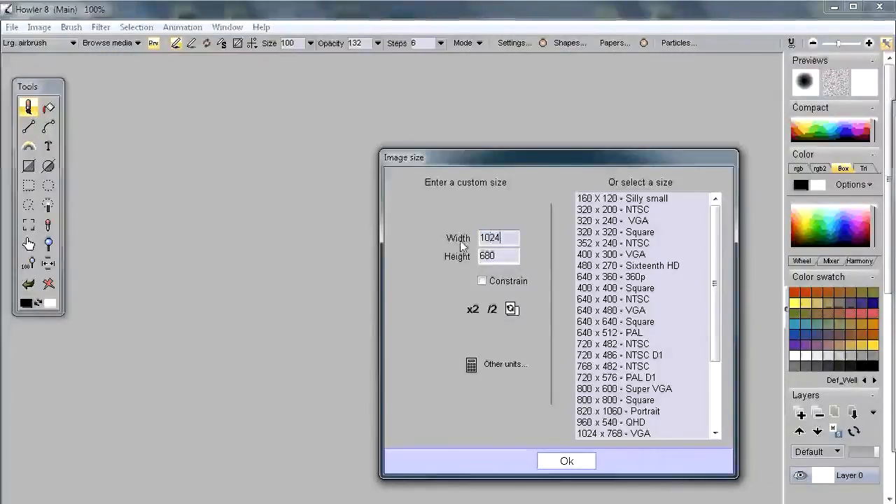
type("1024")
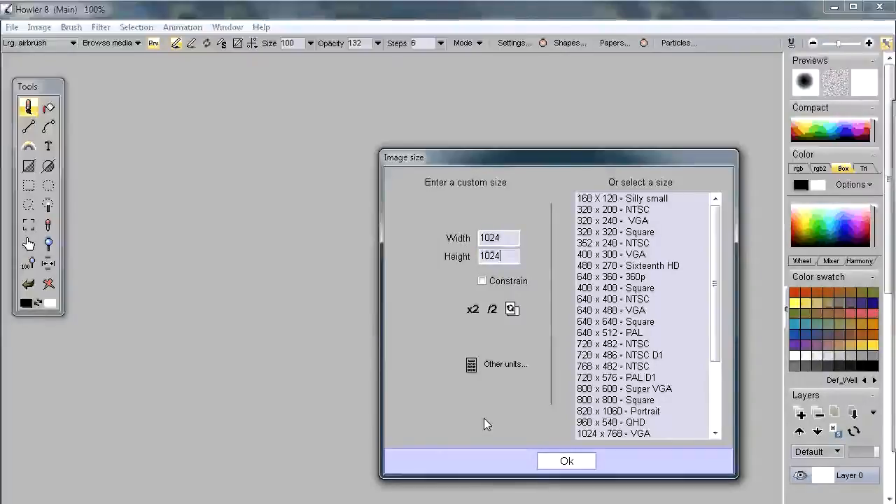
left_click(565, 461)
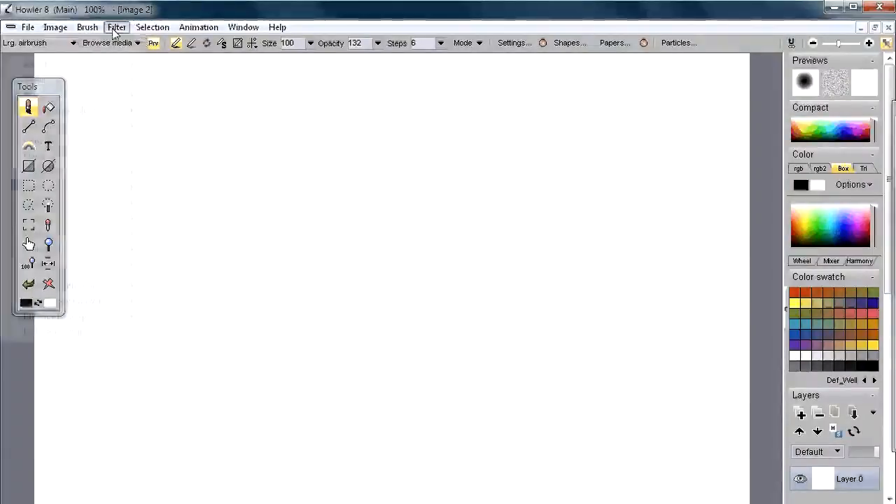
- Apply the Grid filter with smaller cells, thinner lines and a red grid colour
left_click(116, 26)
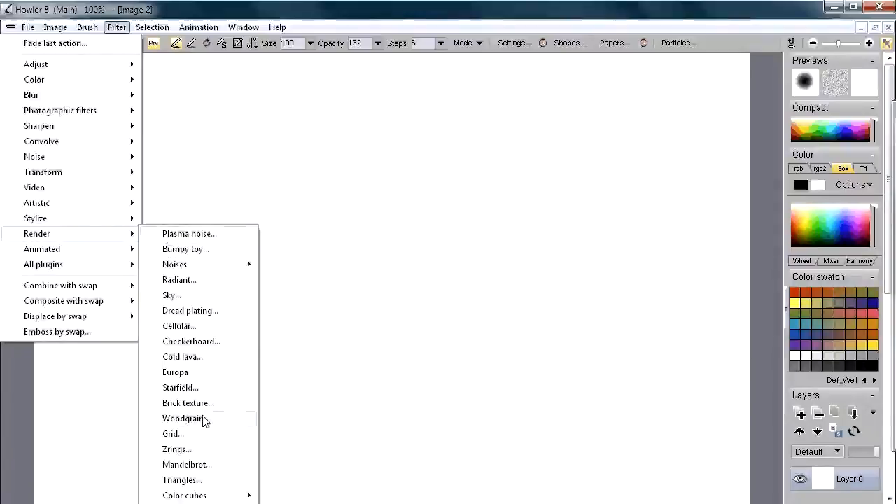
left_click(174, 434)
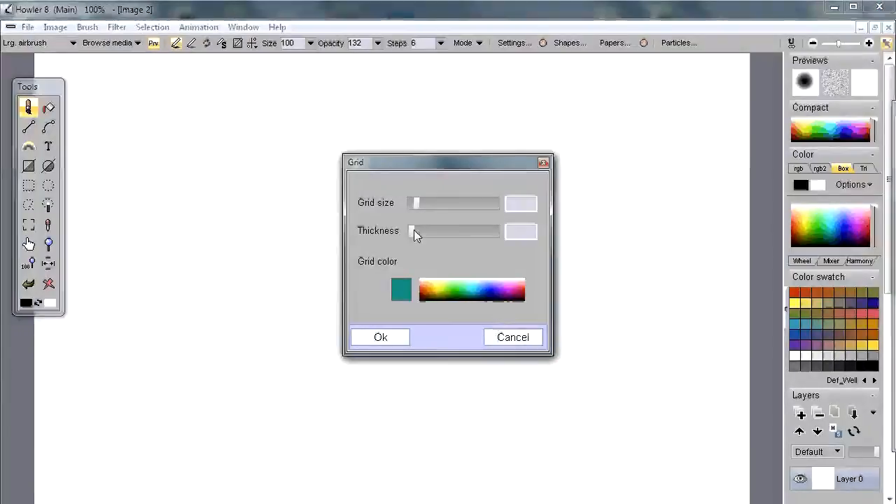
left_click_drag(412, 231, 428, 231)
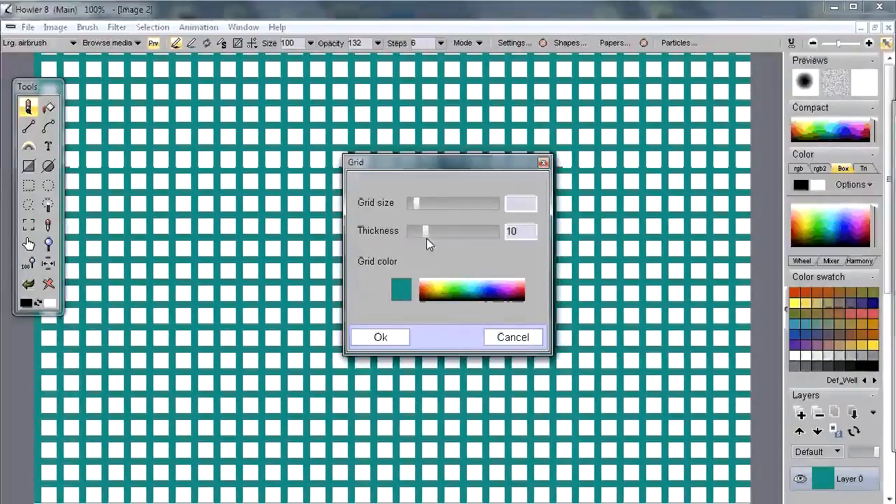
left_click_drag(413, 203, 425, 203)
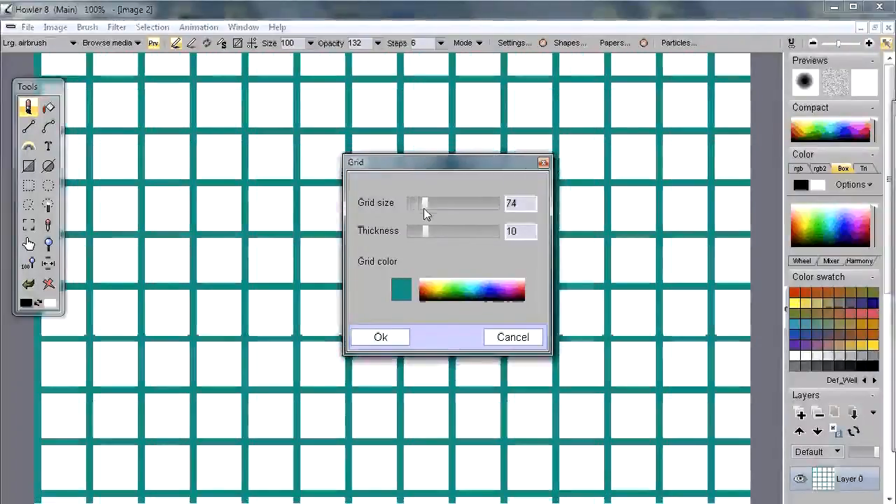
left_click_drag(422, 203, 417, 203)
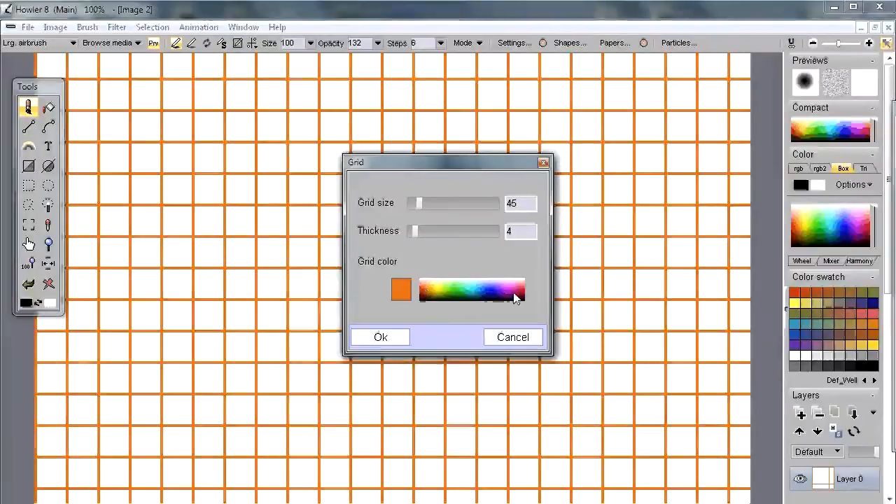
left_click(437, 289)
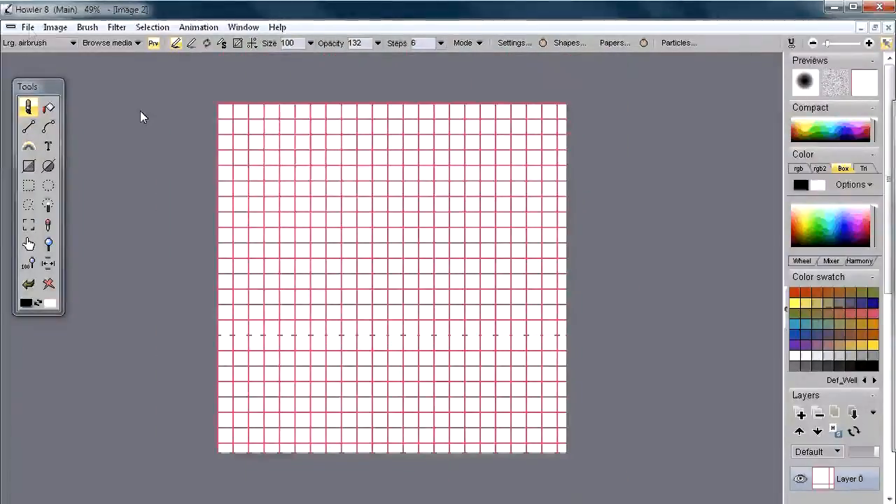
- Review the File menu's Save, Export and General file converter entries
left_click(28, 27)
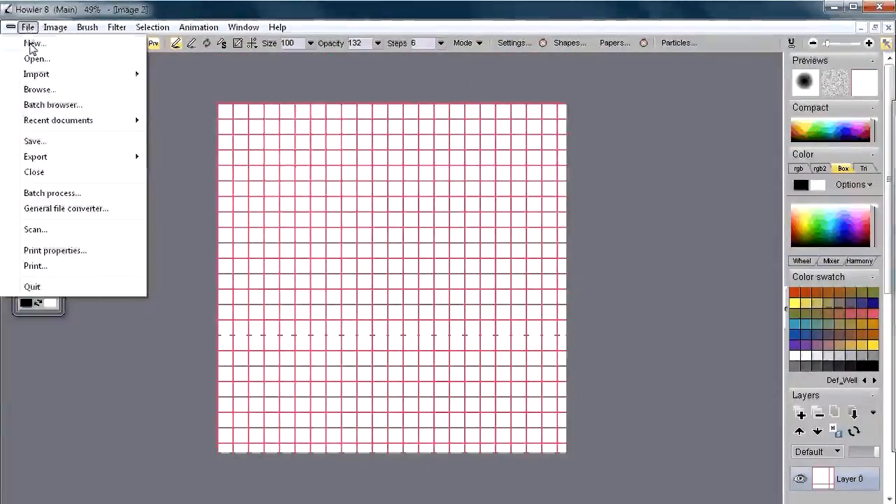
mouse_move(35, 133)
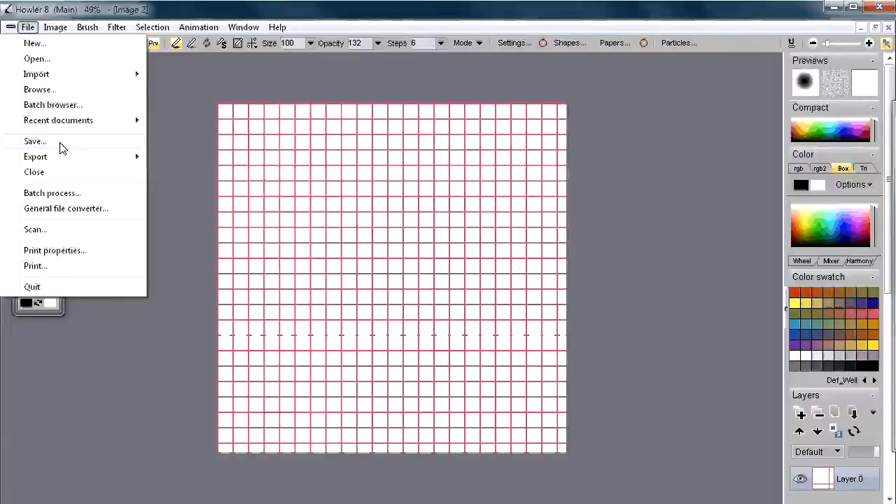
mouse_move(58, 147)
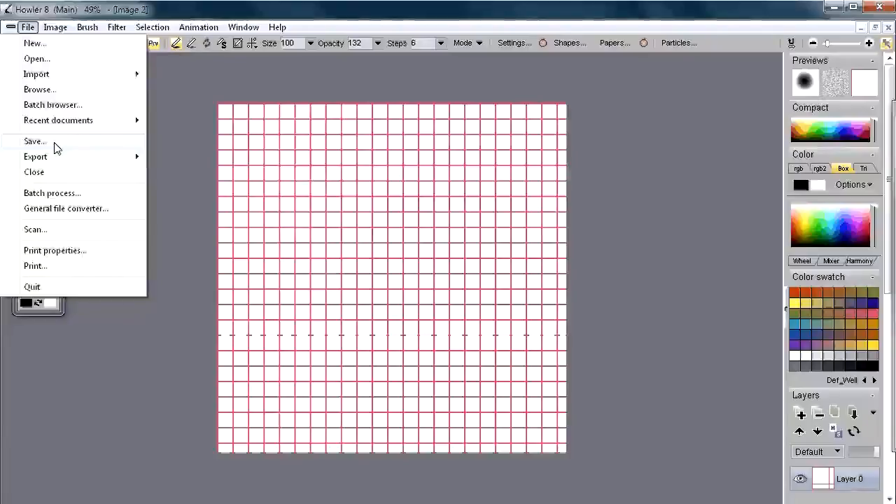
mouse_move(66, 208)
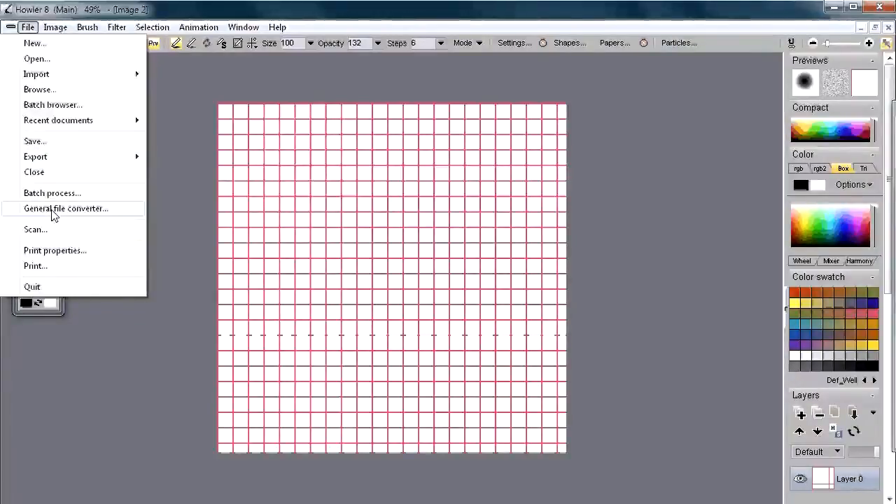
- Bring the grid into the General file converter, enlarge its window and start its Save
left_click(68, 209)
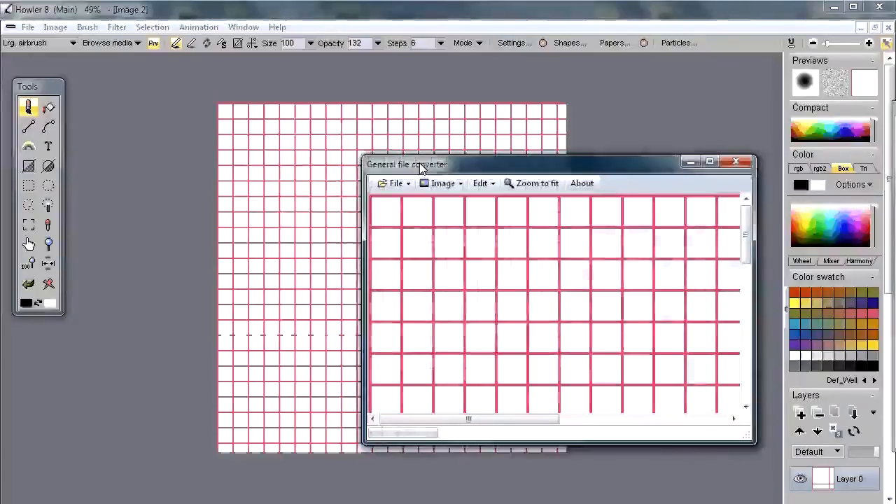
left_click_drag(406, 163, 123, 59)
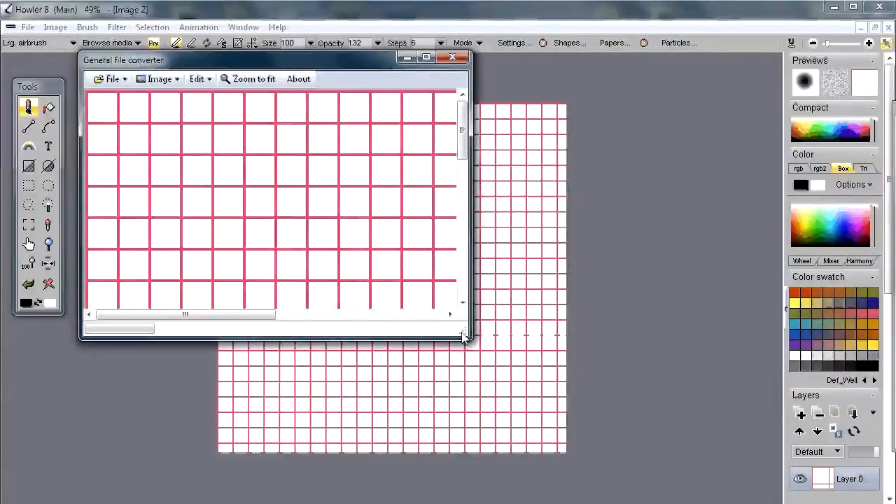
left_click_drag(465, 337, 689, 476)
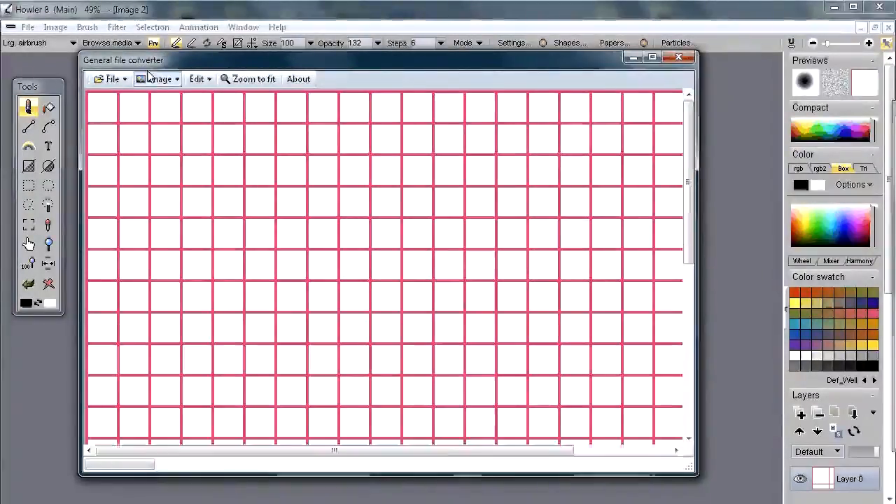
left_click(112, 79)
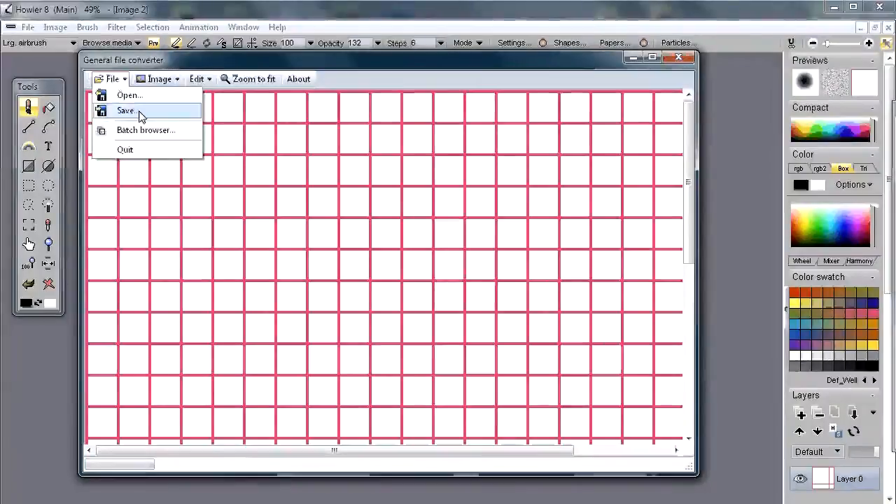
left_click(126, 111)
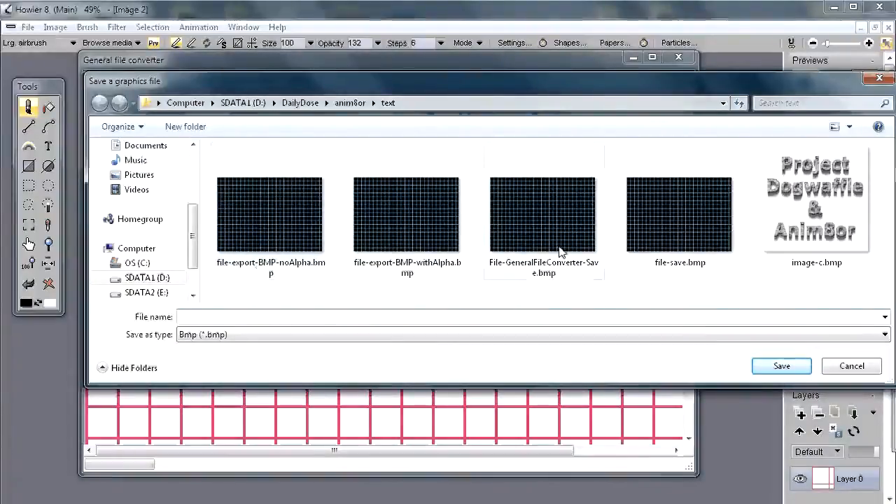
- Save the grid as File-GeneralFileConverter-Save2-1024.bmp, extending the earlier name with 2-1024
left_click(543, 217)
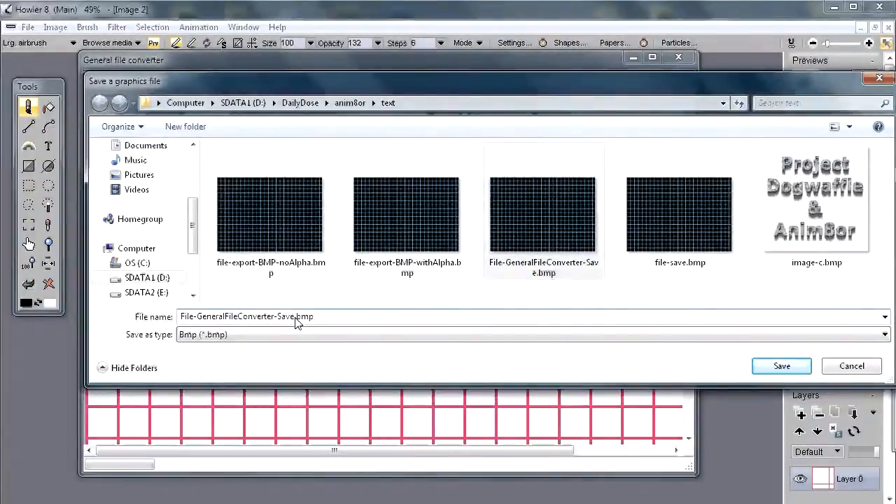
type("2")
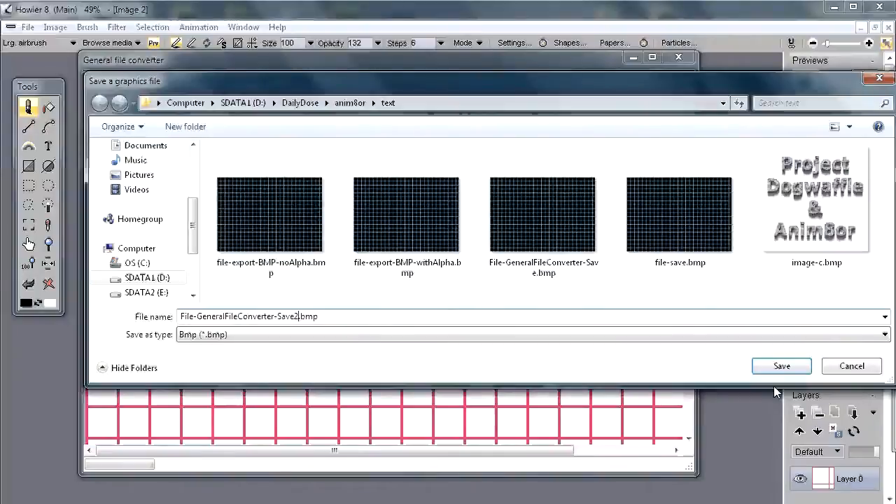
type("-")
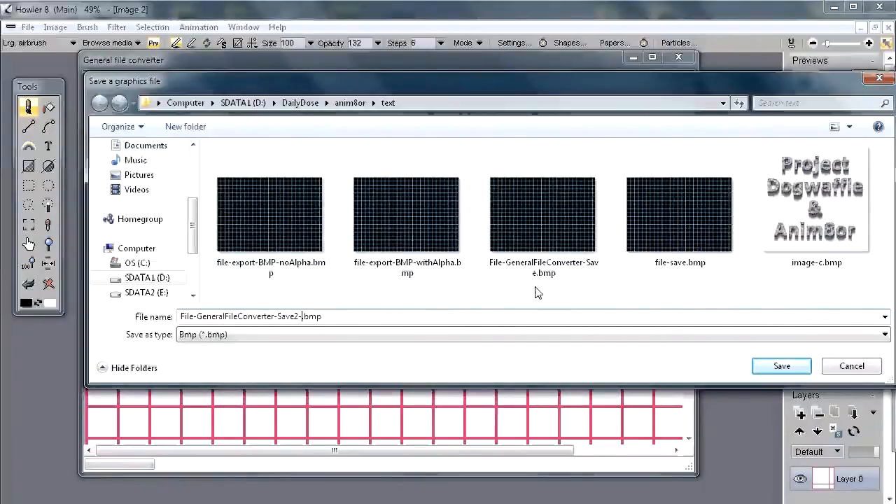
type("1024")
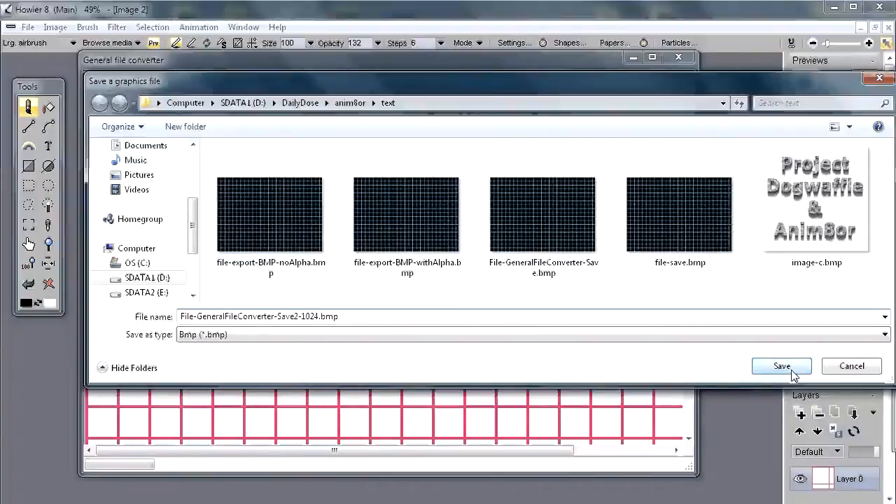
left_click(781, 366)
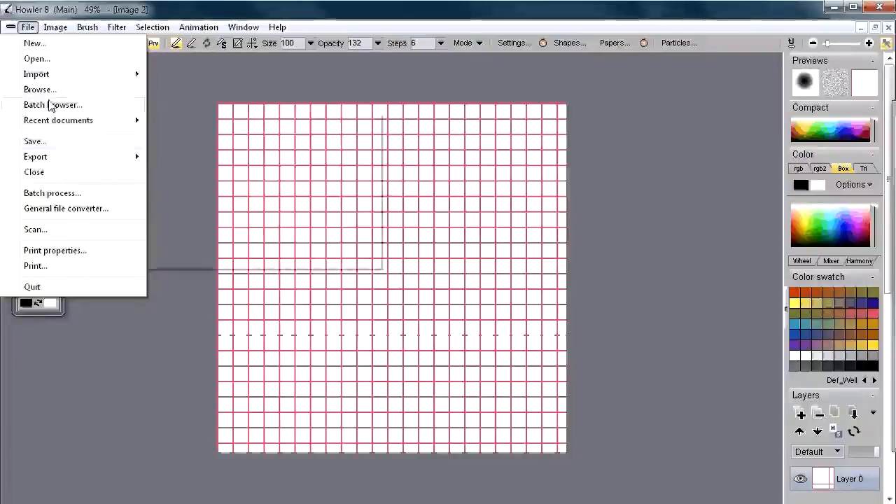
mouse_move(36, 156)
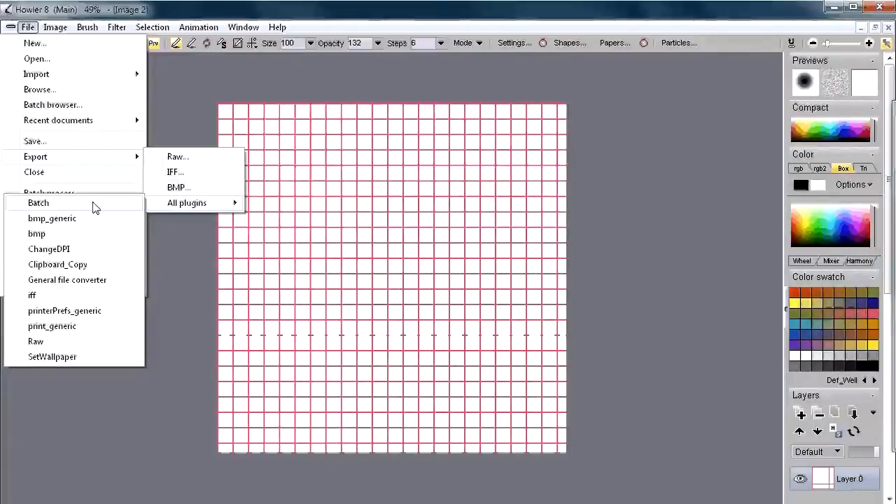
mouse_move(59, 218)
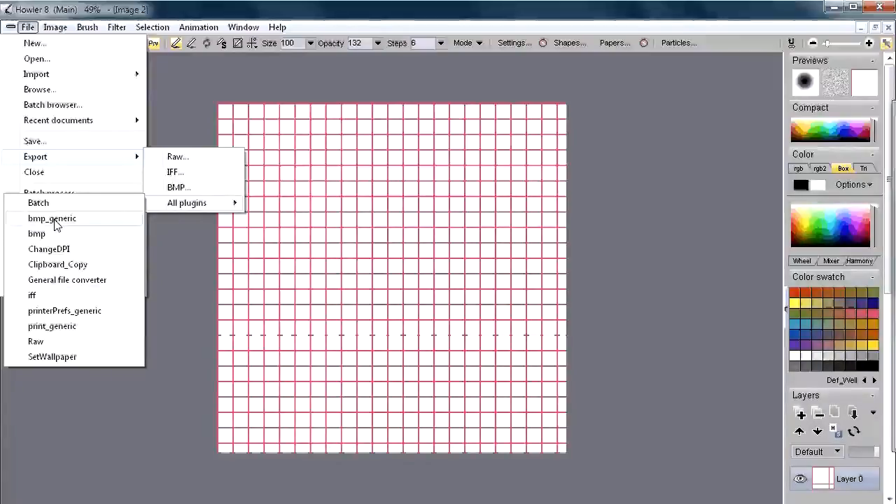
mouse_move(137, 213)
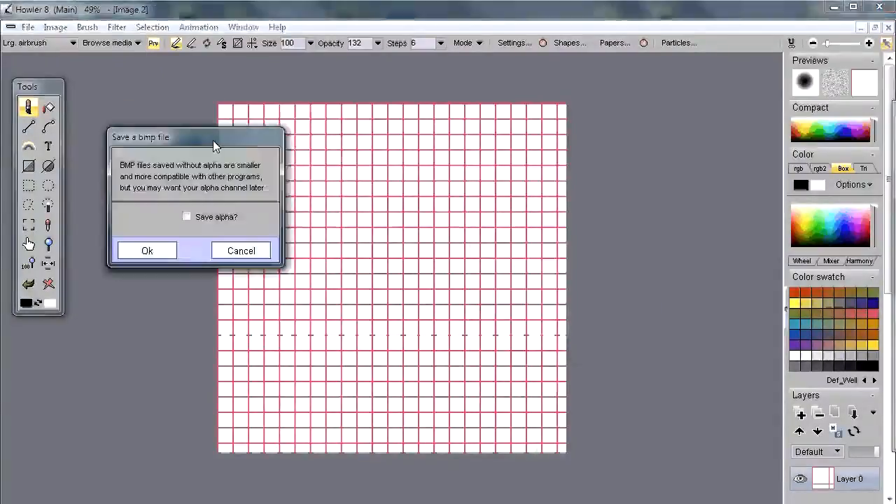
- Export the grid with bmp_generic, leaving Save alpha? unchecked
left_click(188, 216)
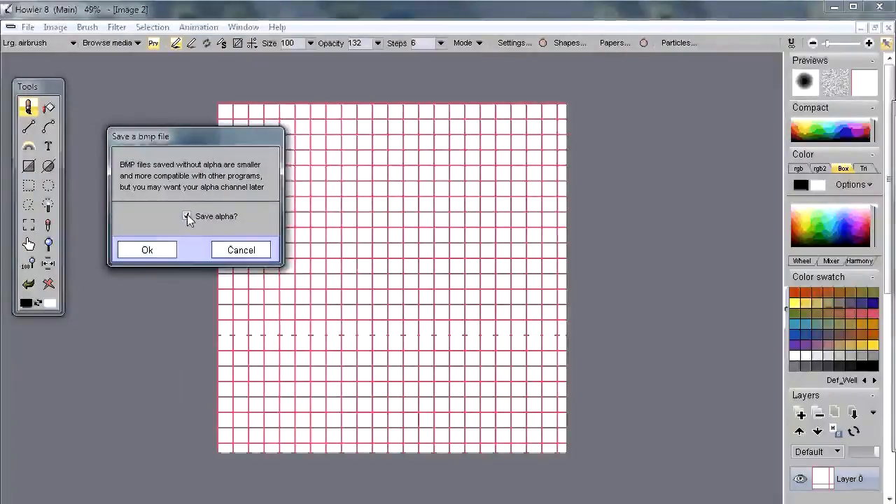
left_click(188, 216)
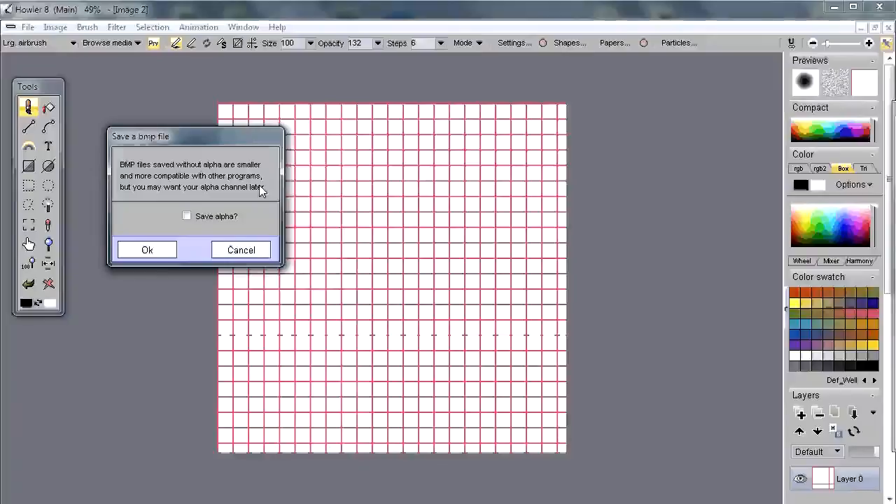
mouse_move(252, 189)
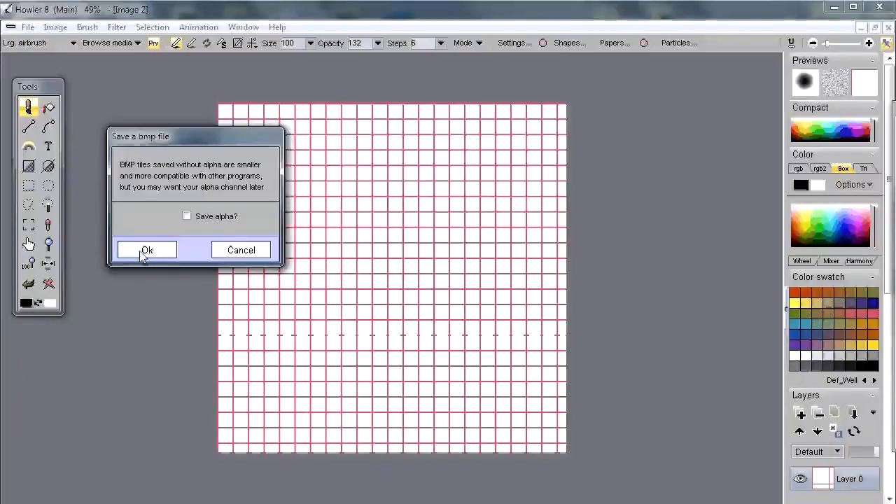
left_click(147, 249)
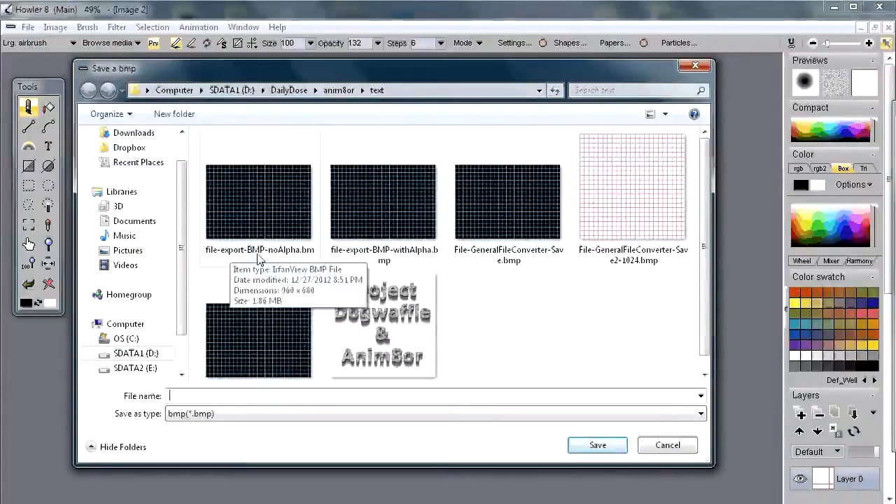
- Save the no-alpha BMP under an adjusted copy of the existing noAlpha file name
left_click(259, 199)
type("file-export-BMP-noAlpha-2-1024.bmp")
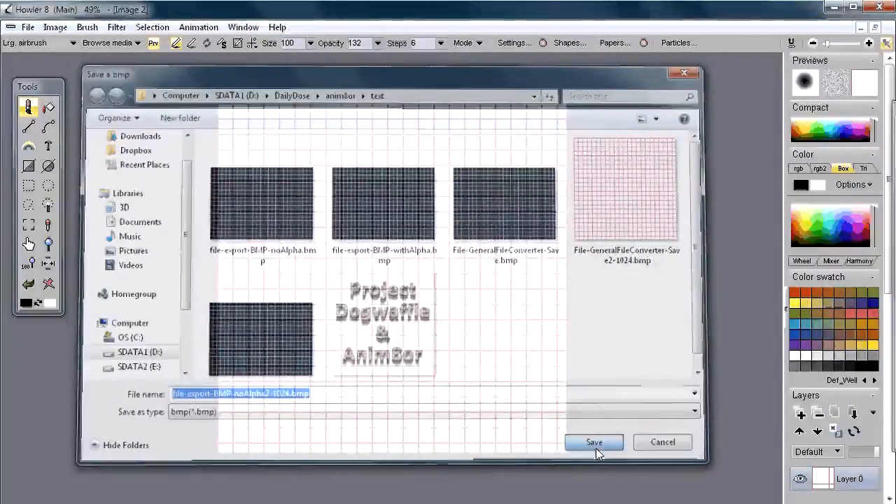
left_click(594, 442)
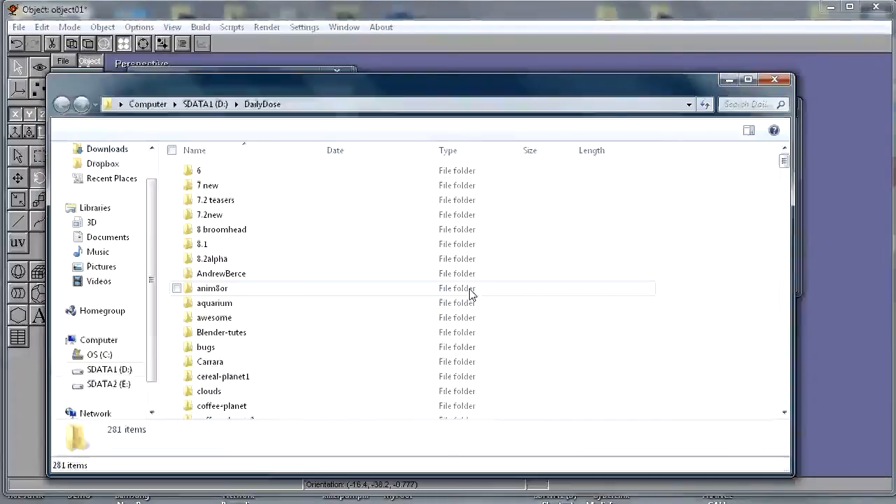
- Browse into the Anim8or textures folder on drive SDATA2 (E:)
double_click(213, 288)
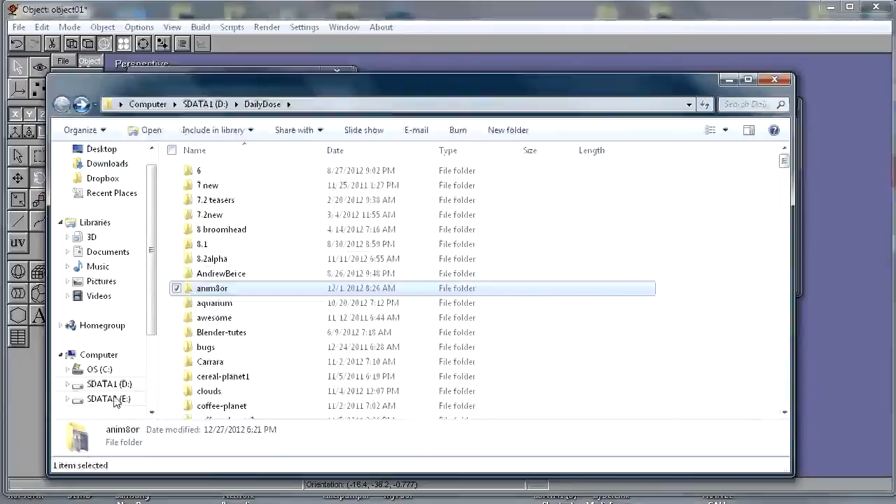
left_click(110, 384)
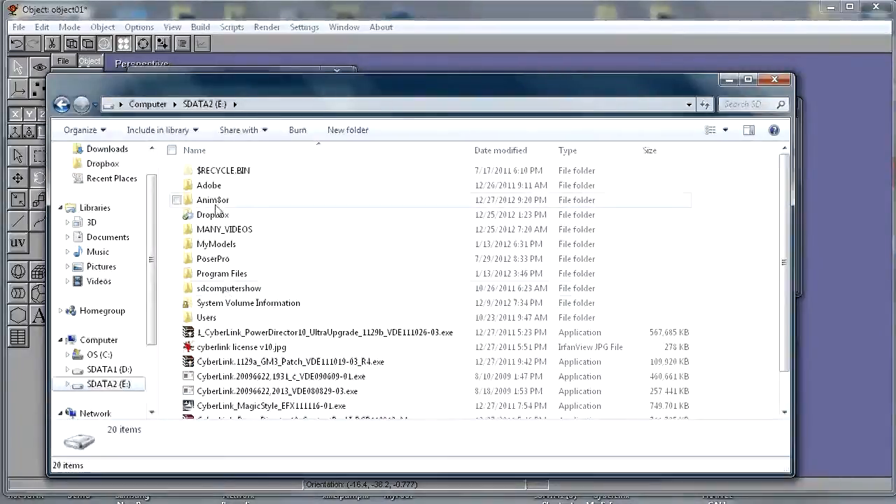
double_click(213, 199)
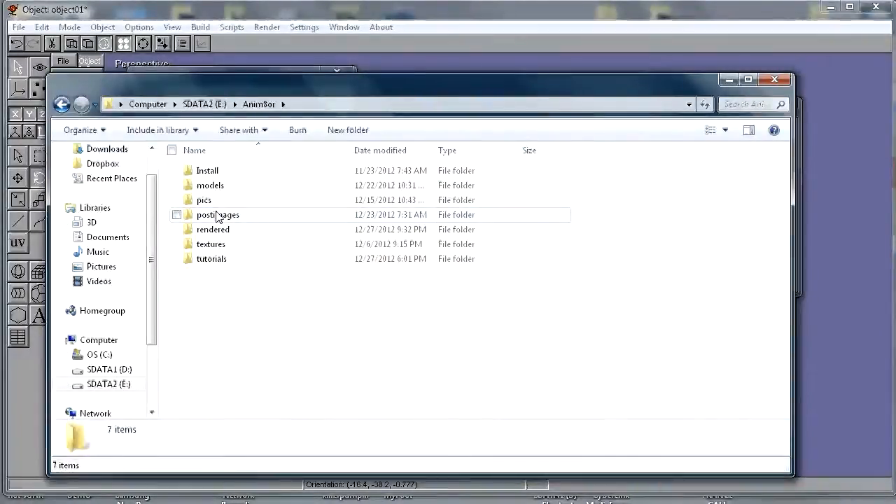
left_click(209, 244)
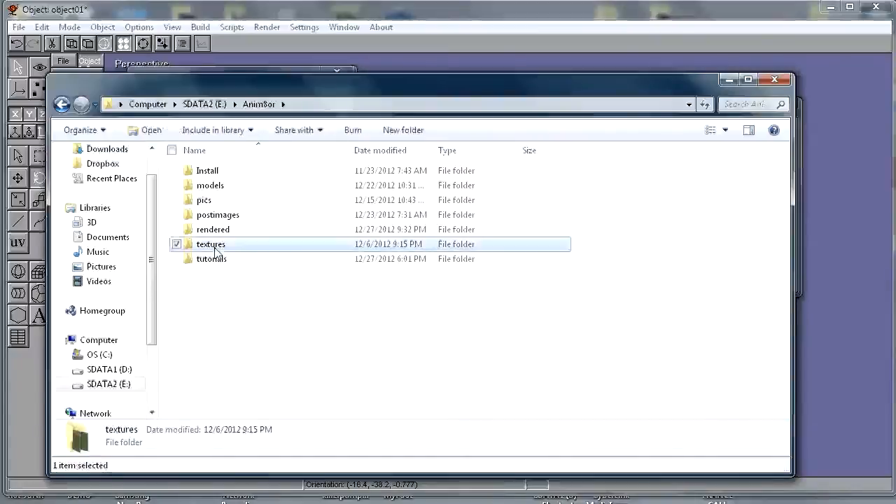
double_click(210, 244)
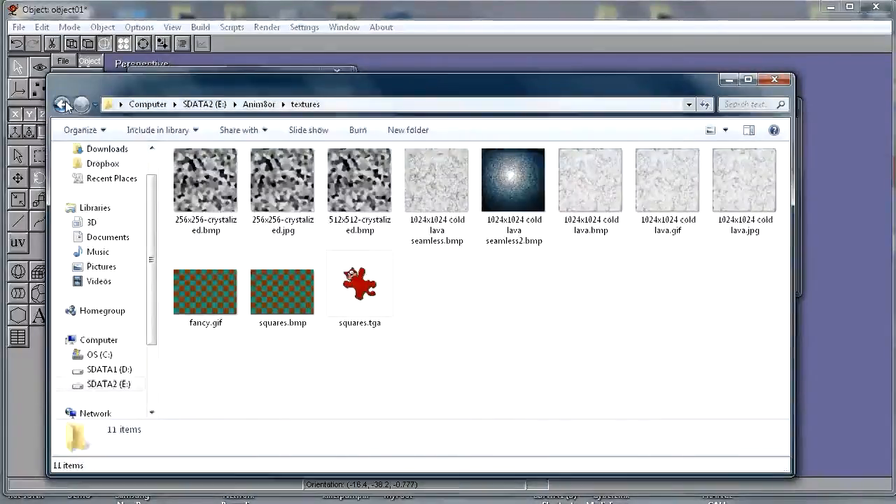
- Navigate to D:\DailyDose\anim8or\text, where the exported grid BMPs are listed
left_click(62, 104)
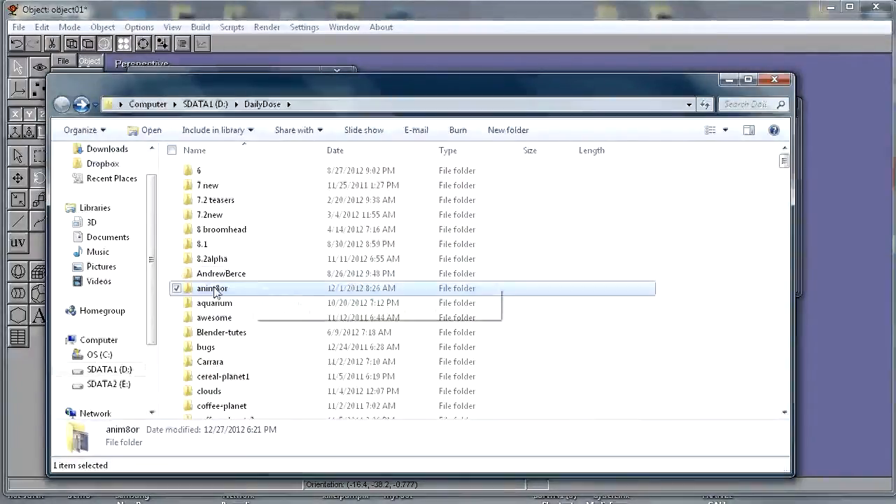
left_click(101, 370)
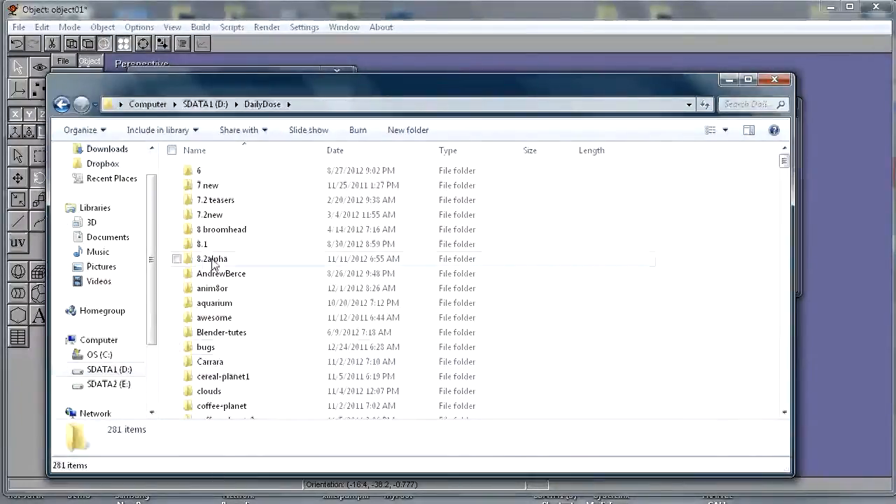
double_click(212, 288)
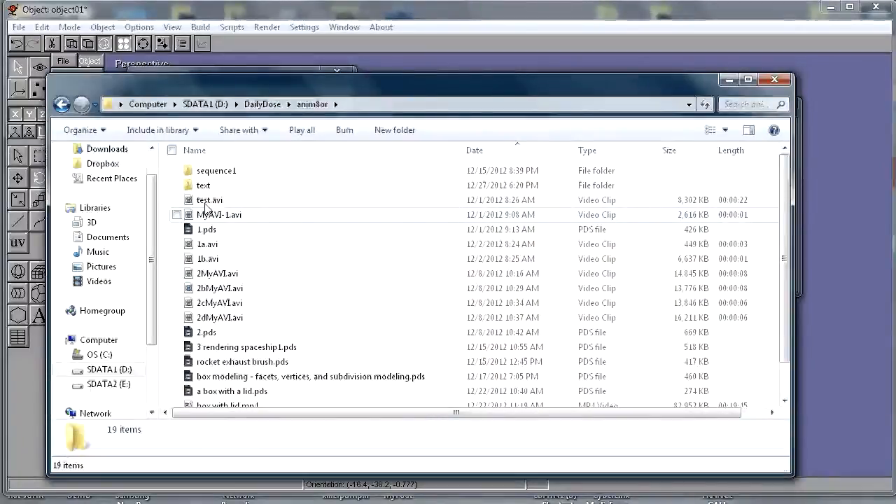
double_click(203, 185)
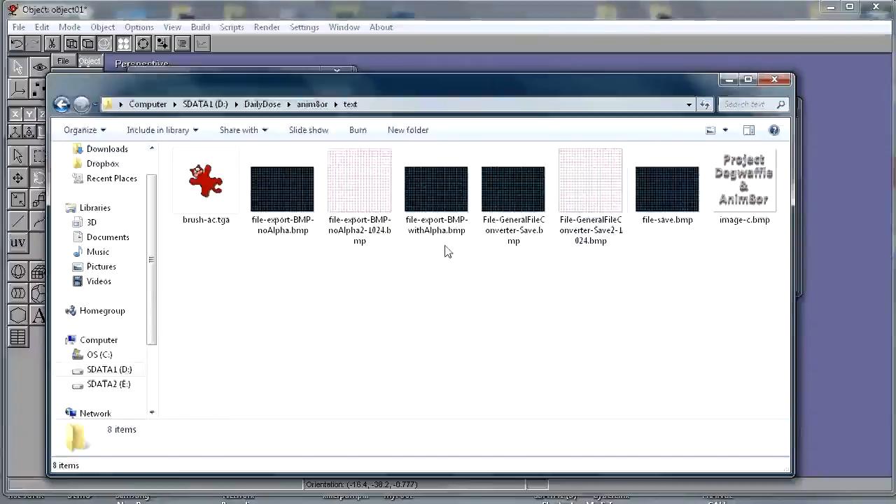
- Inspect file-export-BMP-noAlpha2-1024.bmp's details: 1024×1024, 24-bit, about 3 MB
left_click(358, 182)
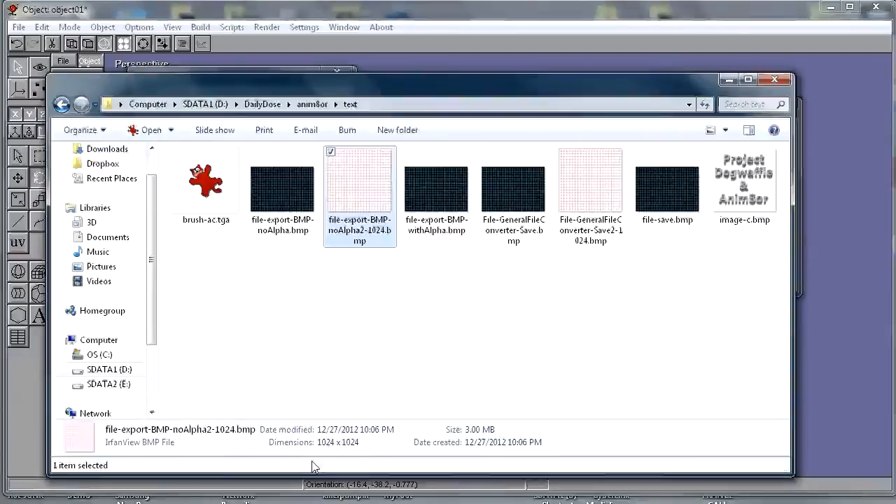
mouse_move(487, 426)
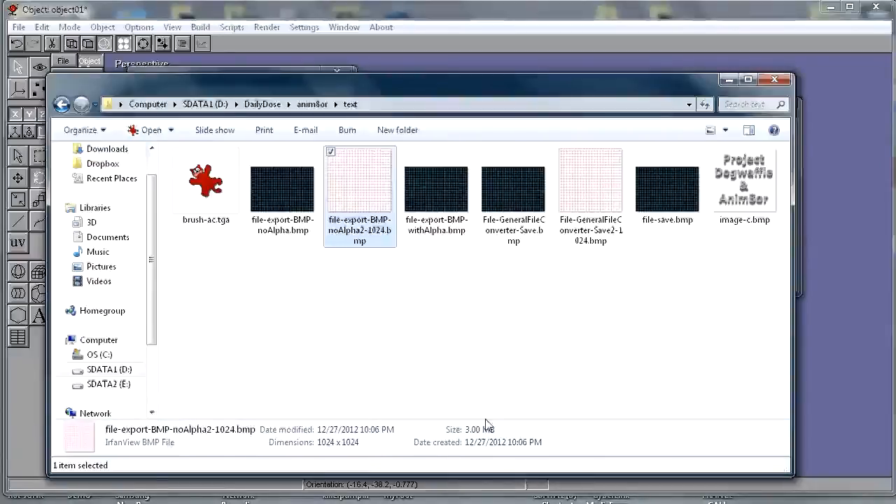
mouse_move(495, 263)
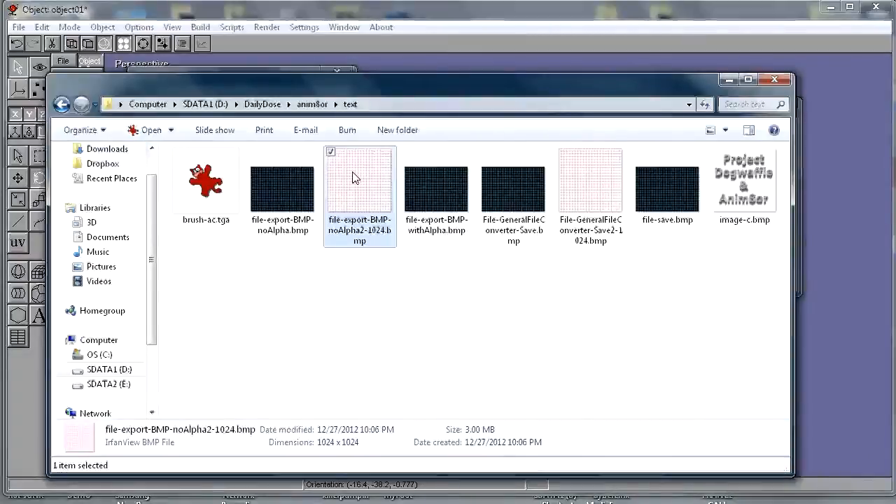
right_click(358, 179)
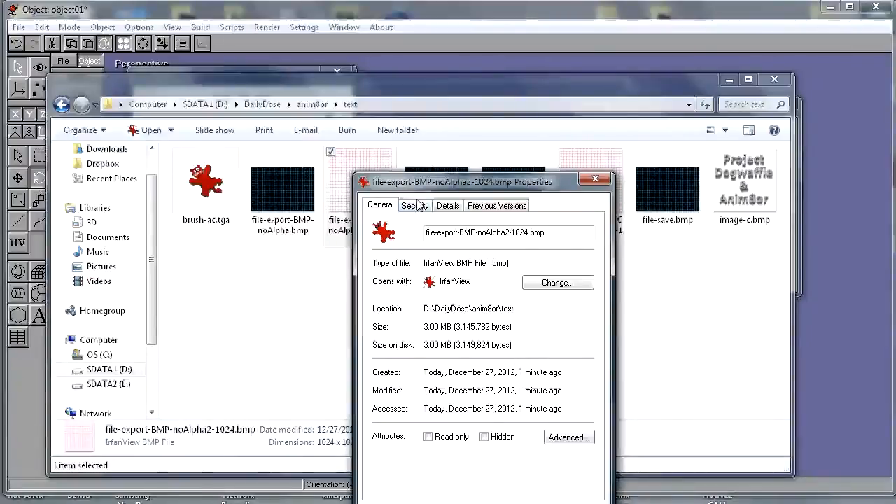
left_click(448, 204)
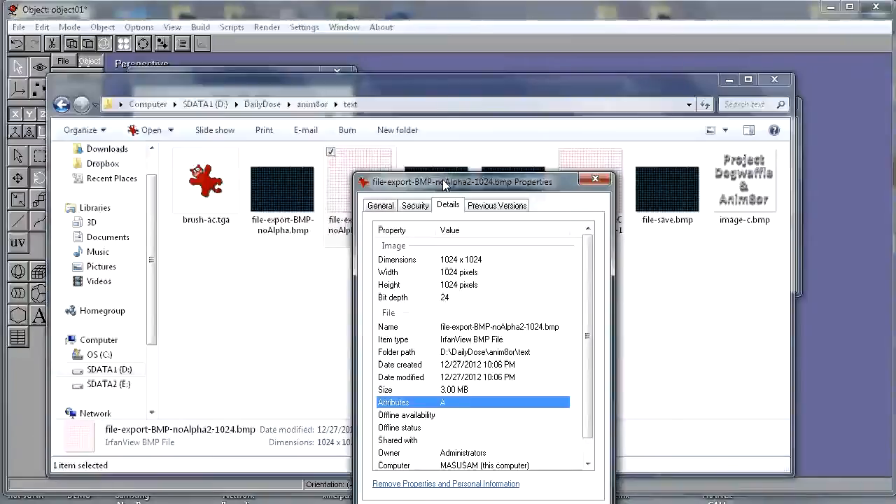
left_click_drag(441, 182, 672, 115)
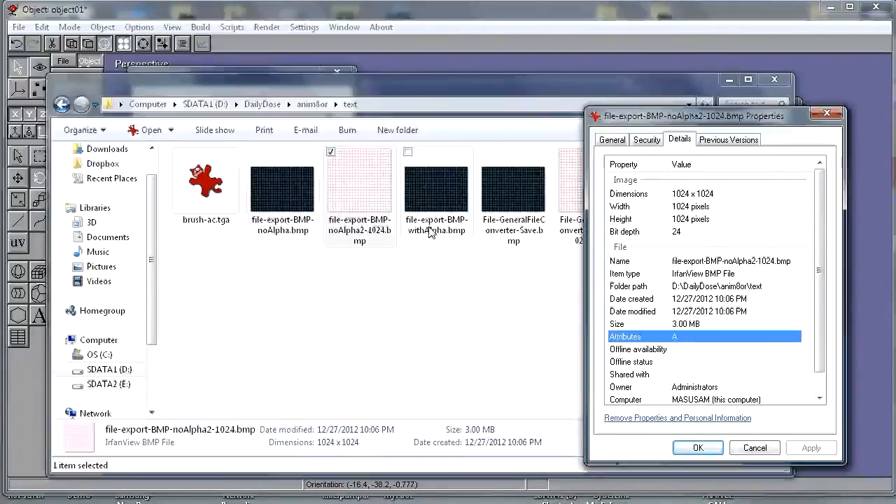
- Show the properties of file-export-BMP-withAlpha.bmp for comparison
right_click(437, 182)
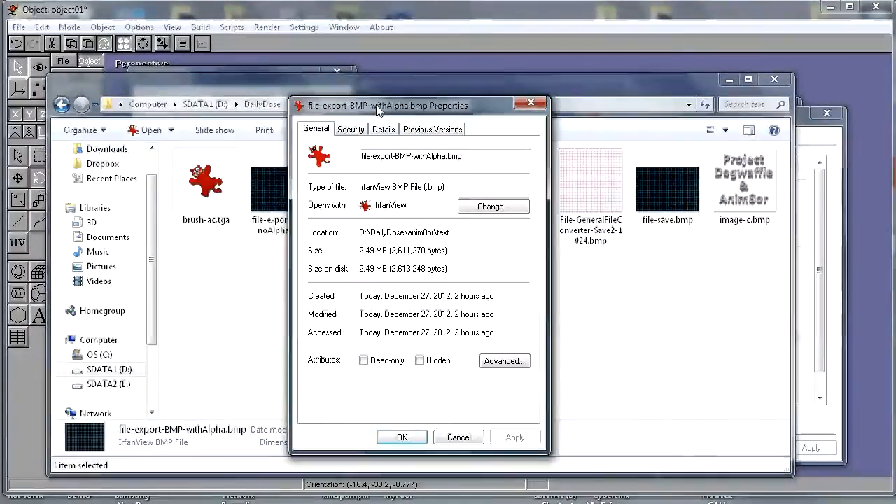
left_click(384, 129)
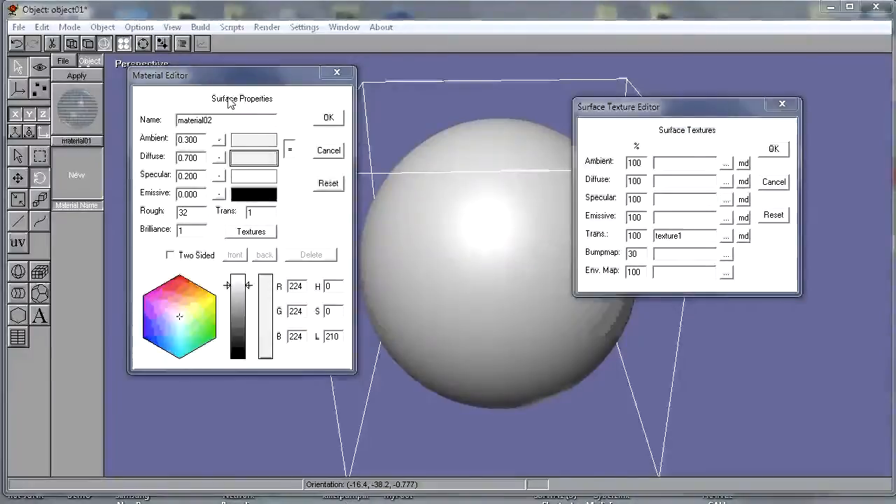
- Load the no-alpha 1024 grid BMP and assign it as the material's diffuse texture
left_click_drag(619, 106, 515, 107)
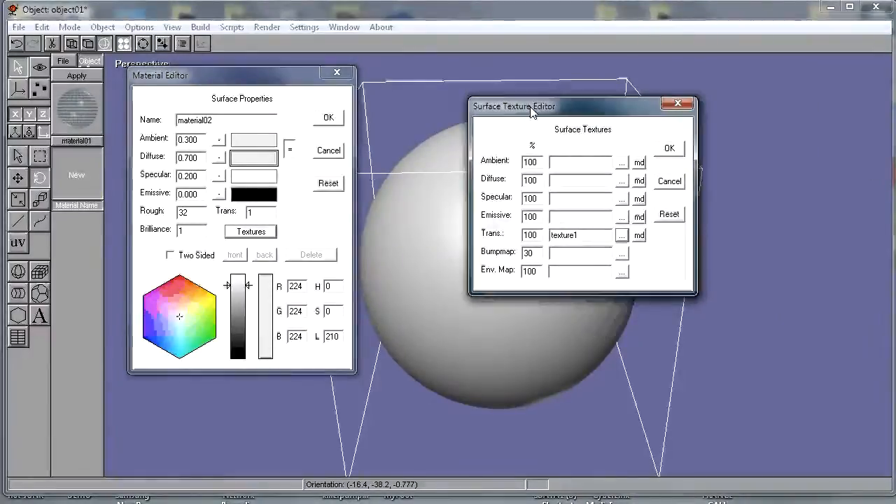
left_click_drag(532, 107, 451, 107)
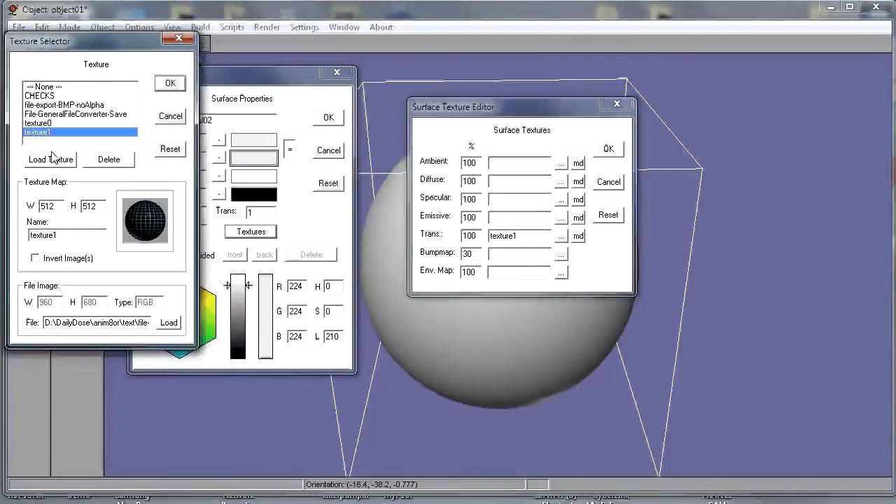
left_click(50, 159)
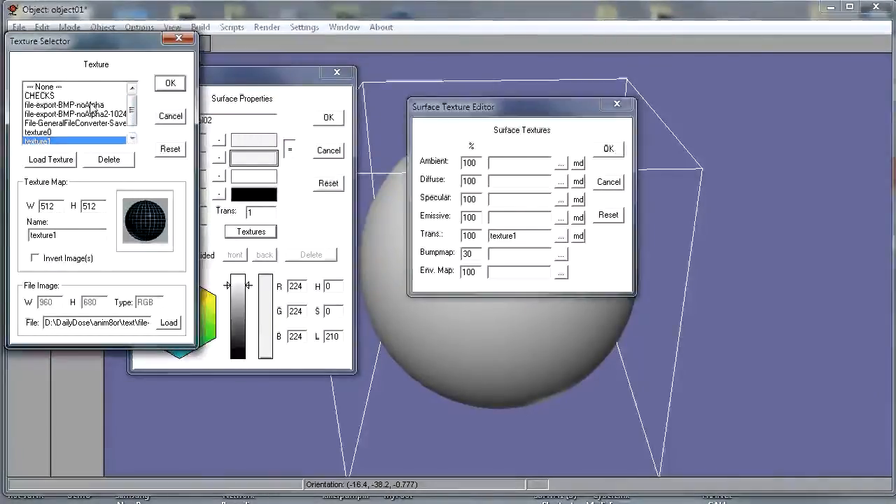
left_click(73, 114)
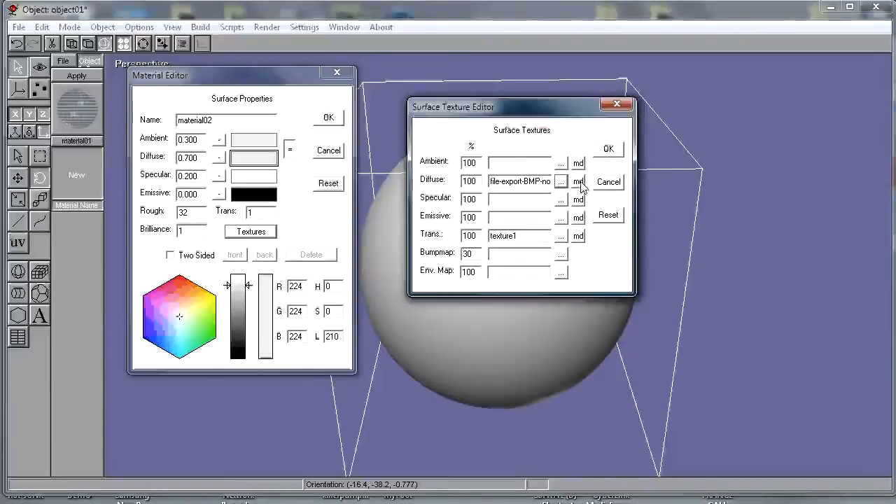
- Set the diffuse texture's blend mode to darken after trying lighten
left_click(577, 182)
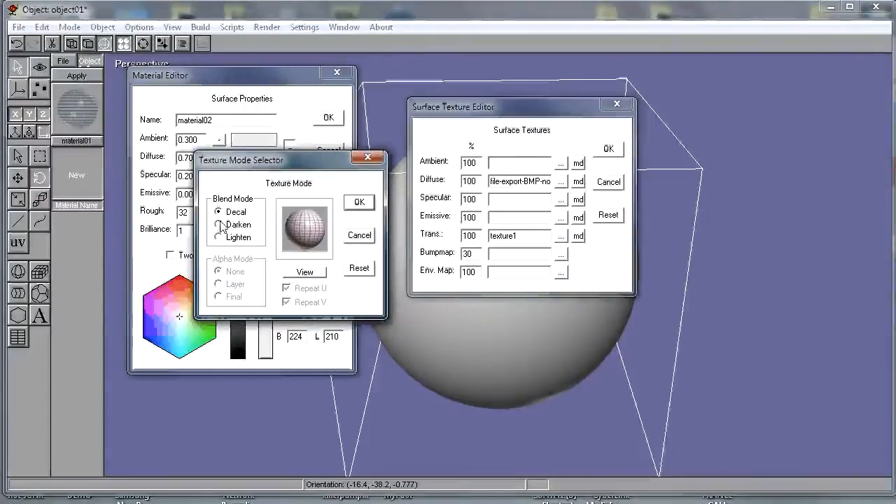
left_click(219, 224)
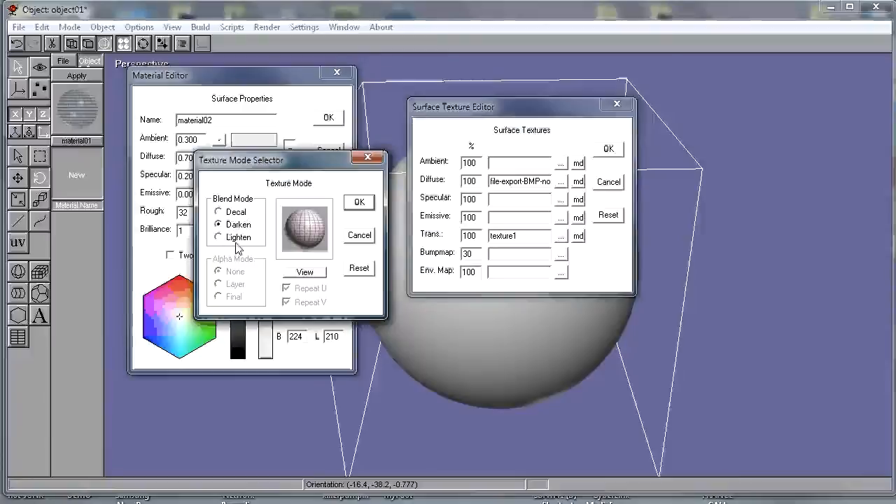
left_click(218, 236)
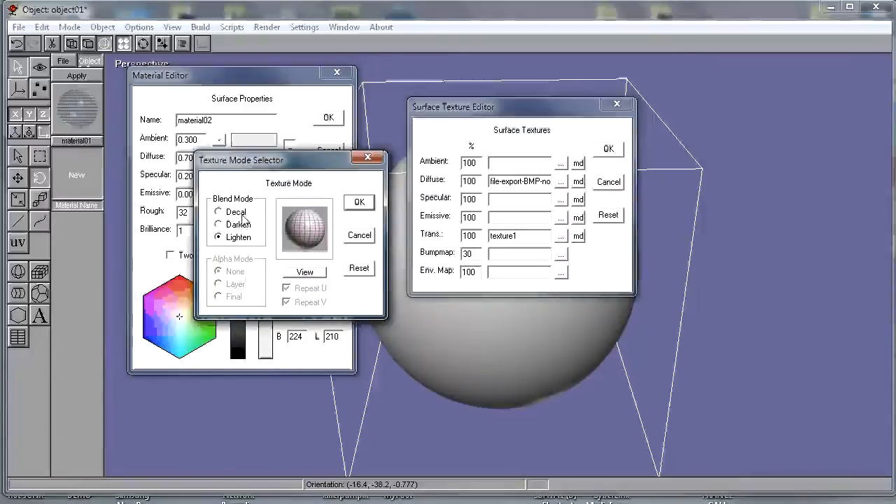
left_click(218, 224)
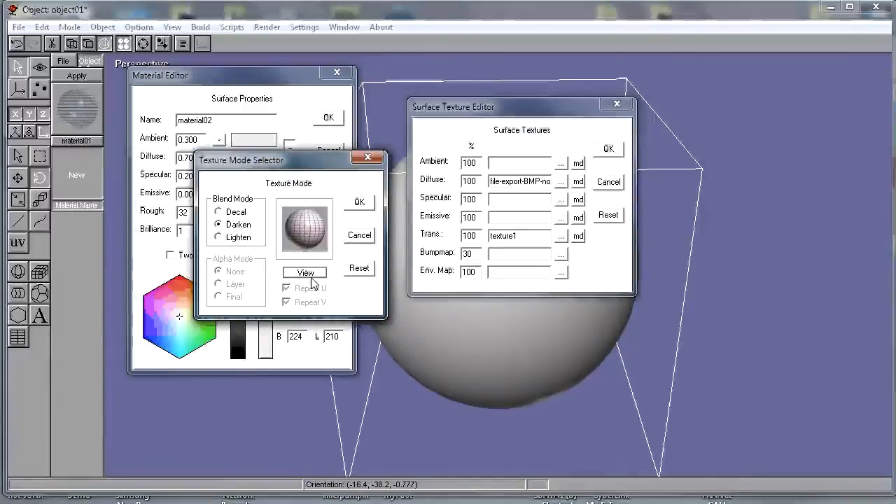
left_click(218, 212)
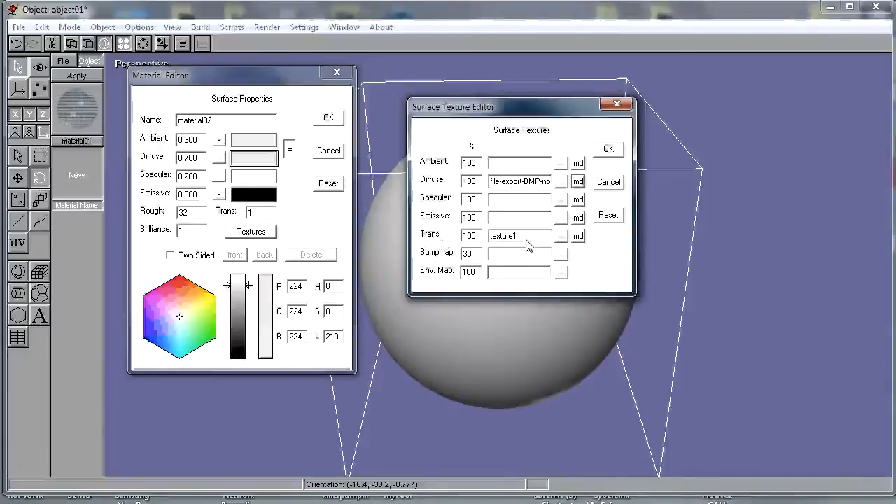
- Assign the inverted noAlpha2-1024 grid texture as the transparency map and accept material02
left_click(560, 233)
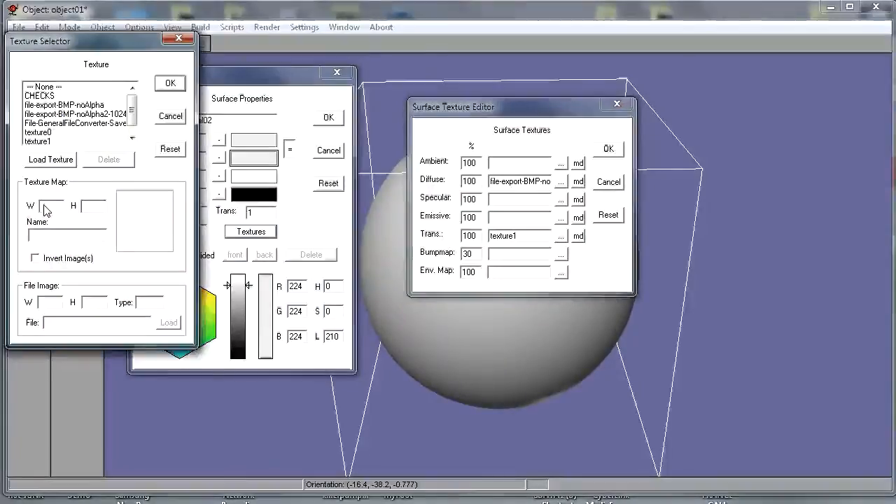
left_click(73, 113)
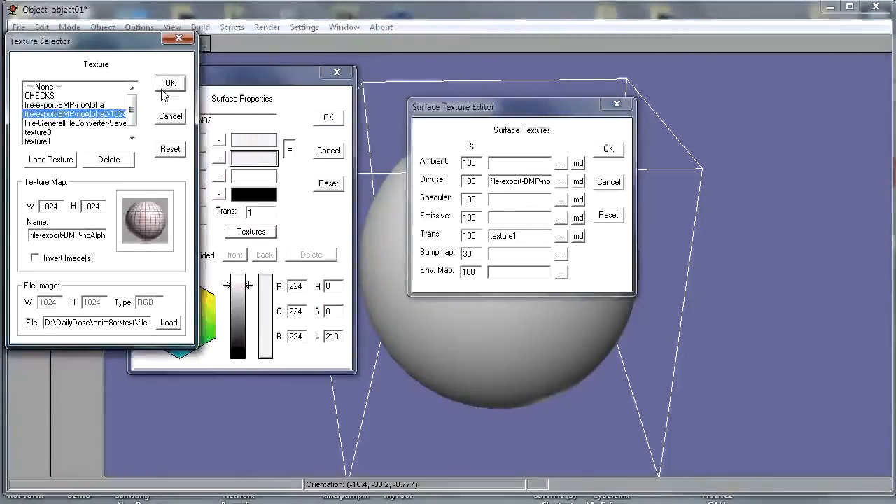
left_click(35, 257)
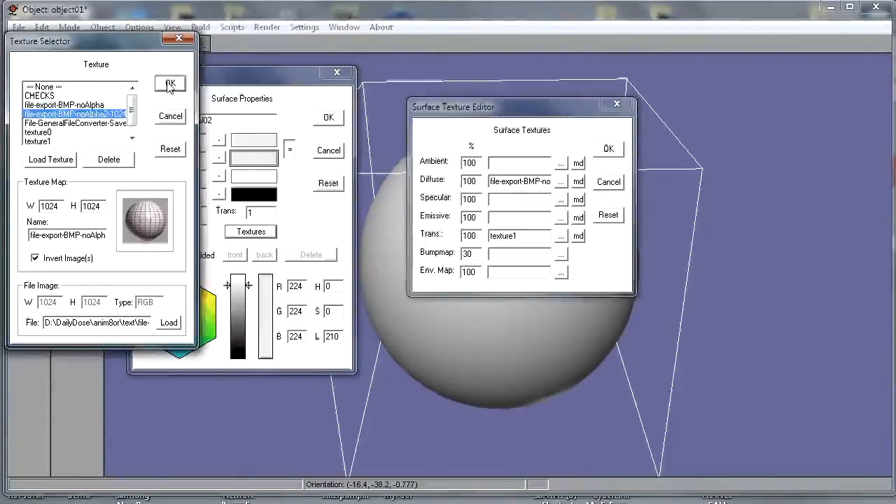
left_click(169, 84)
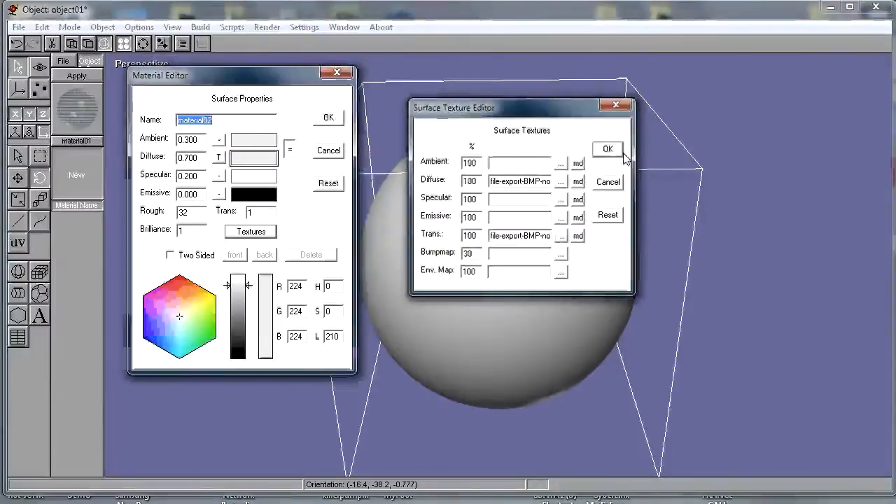
left_click(606, 149)
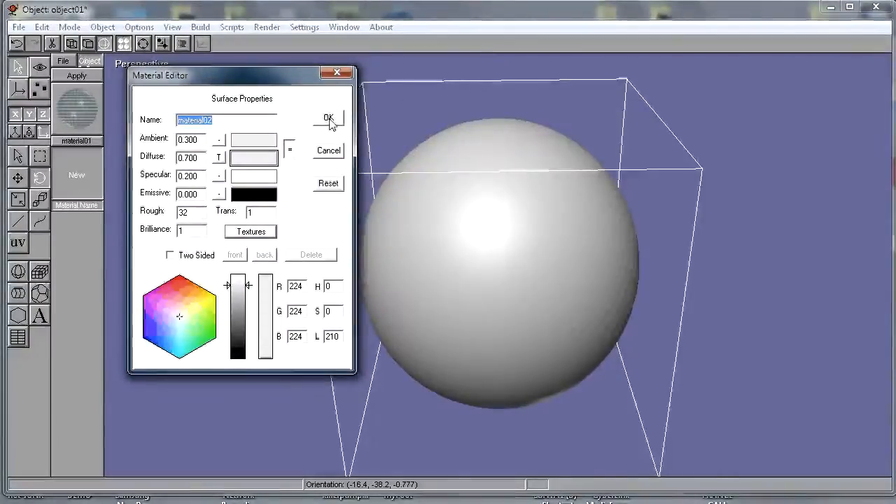
left_click(328, 118)
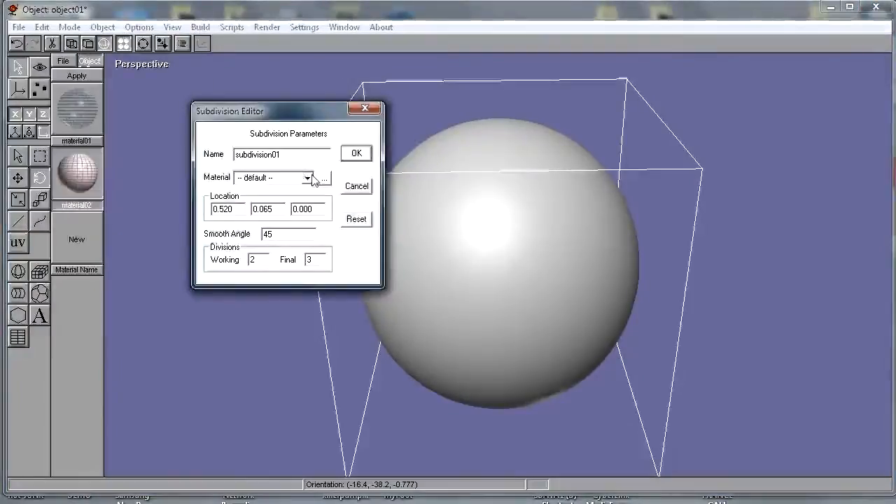
- Assign material02 to the sphere in the Subdivision Editor and inspect the red grid on white
left_click(307, 178)
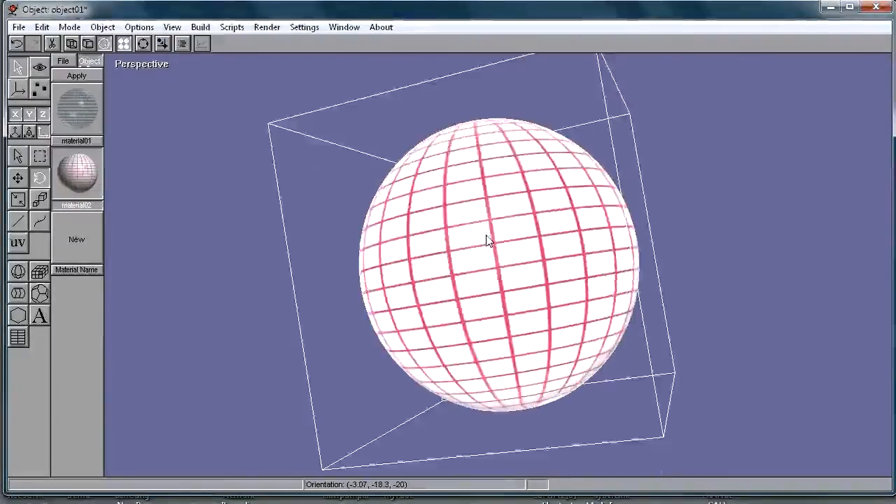
left_click_drag(487, 241, 532, 302)
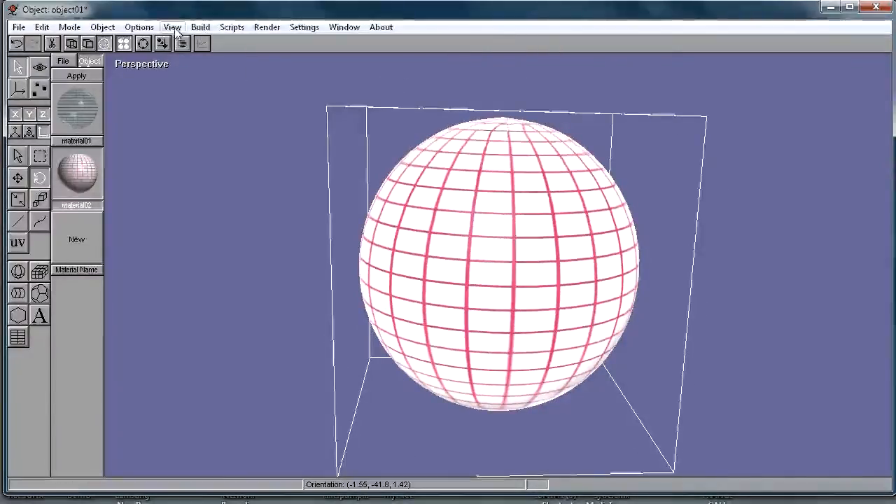
left_click(200, 26)
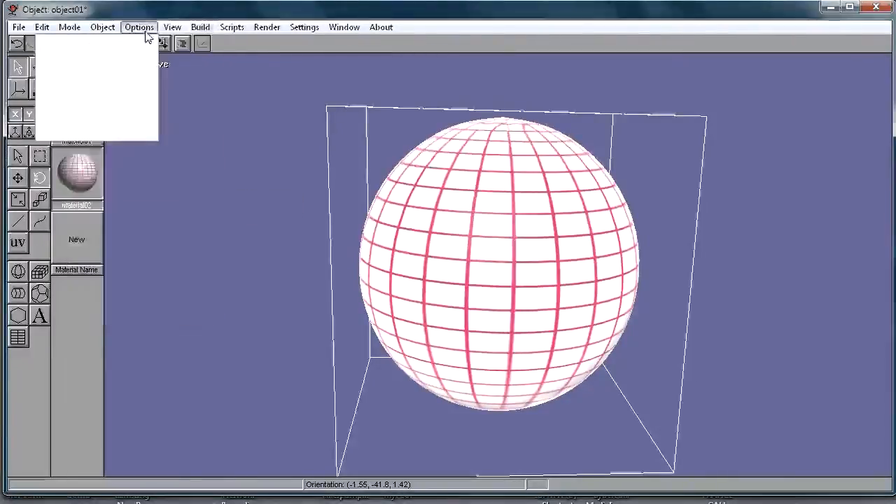
left_click(171, 26)
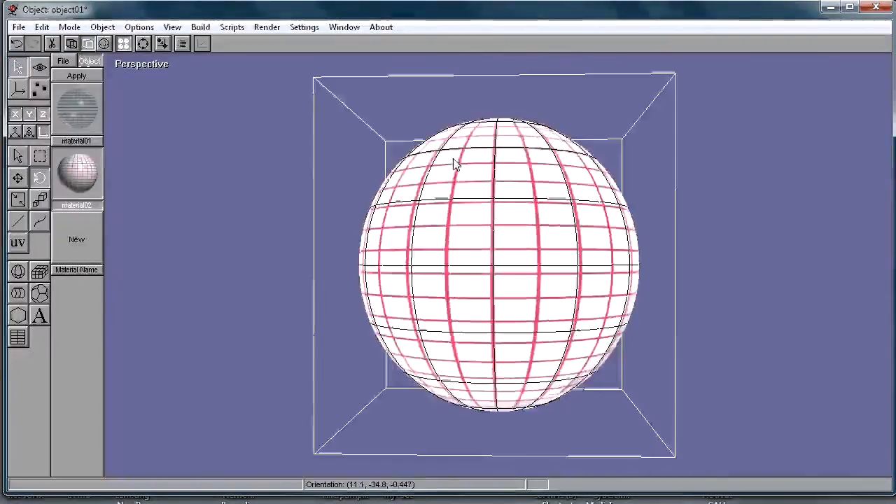
left_click(170, 27)
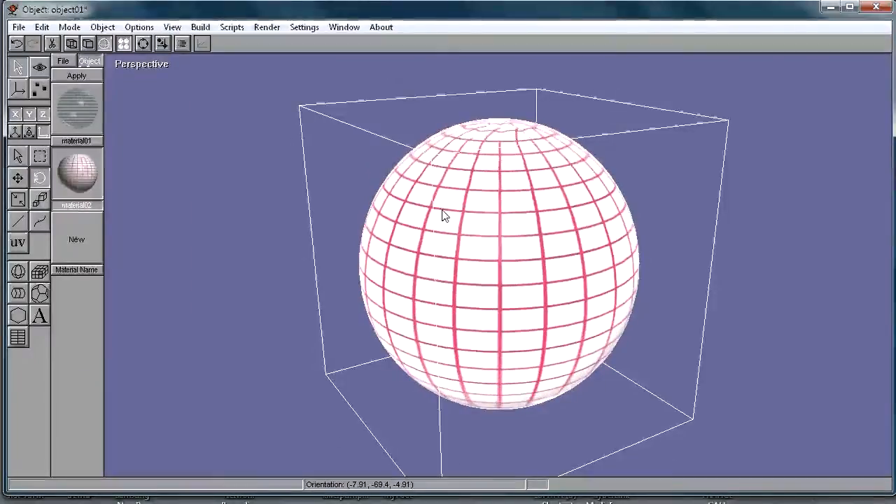
- Render a still image of the grid-textured sphere with default frame settings, then close the preview
left_click(266, 27)
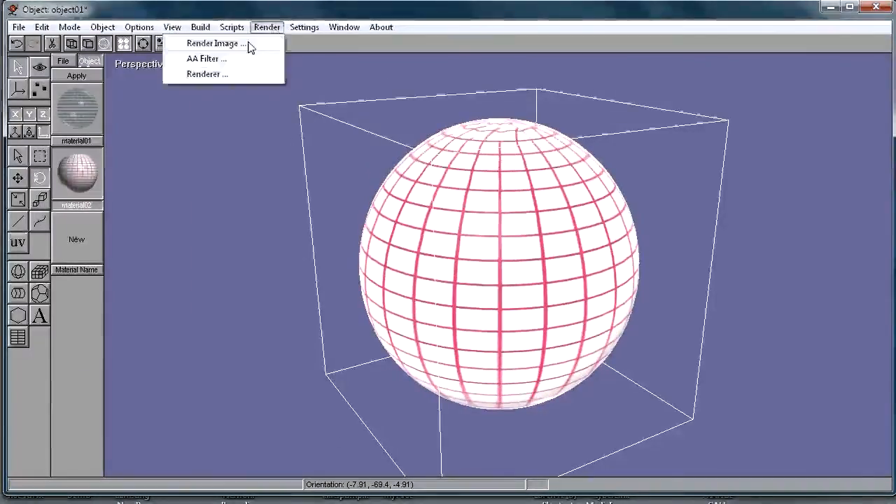
left_click(213, 42)
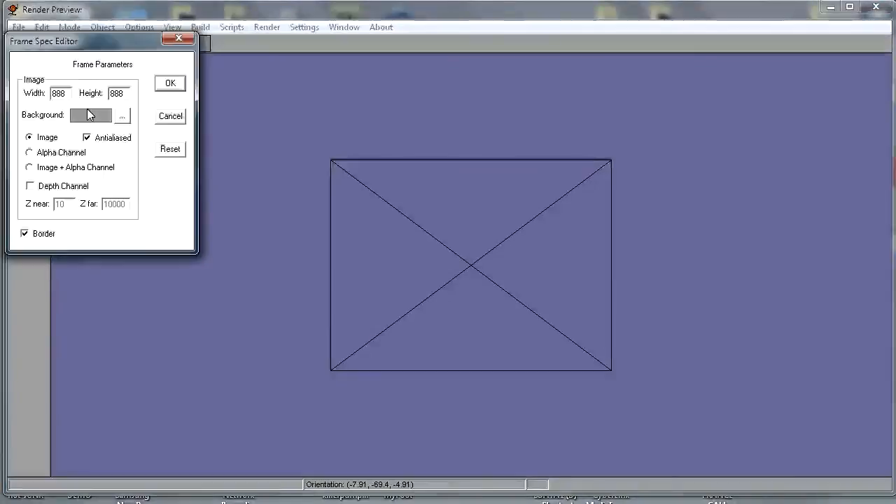
left_click(170, 83)
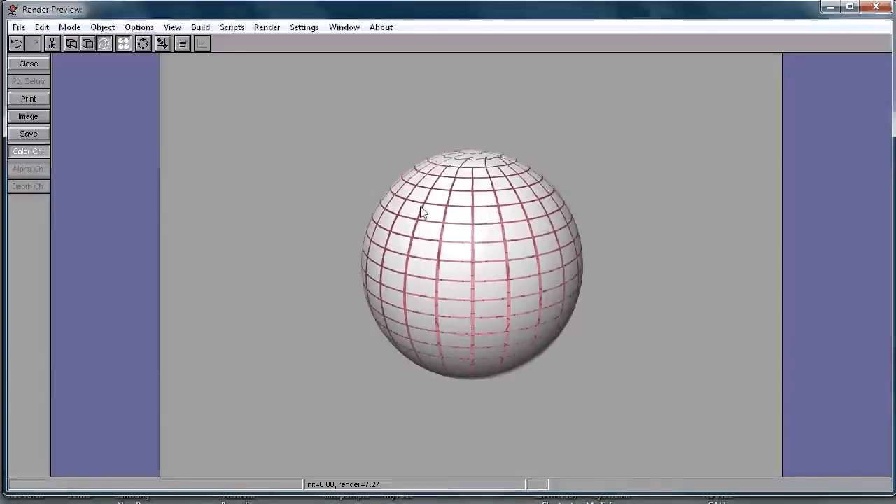
left_click(28, 63)
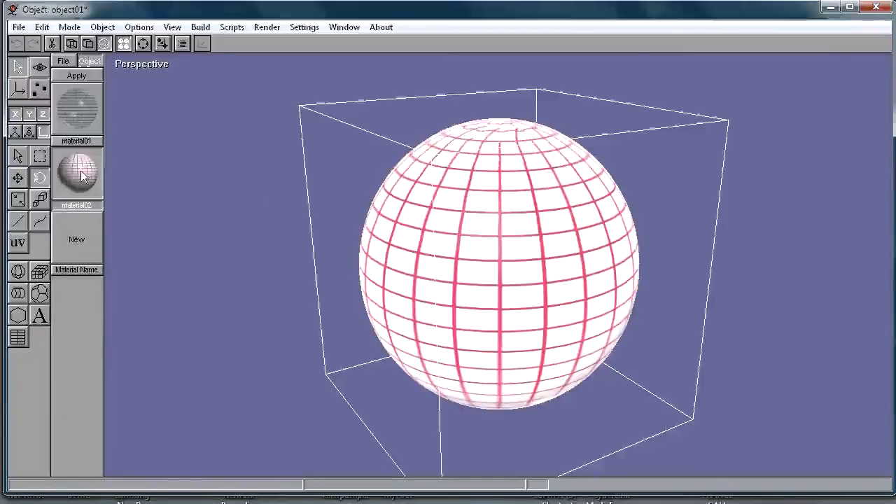
- Set material02's Trans texture to file-export-BMP-noAlpha2-1024 with Invert Image(s) unchecked
double_click(77, 171)
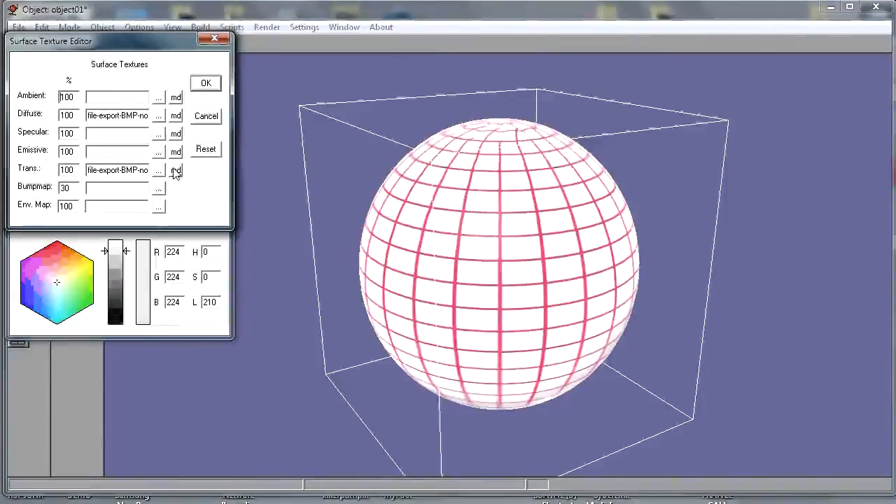
left_click(157, 171)
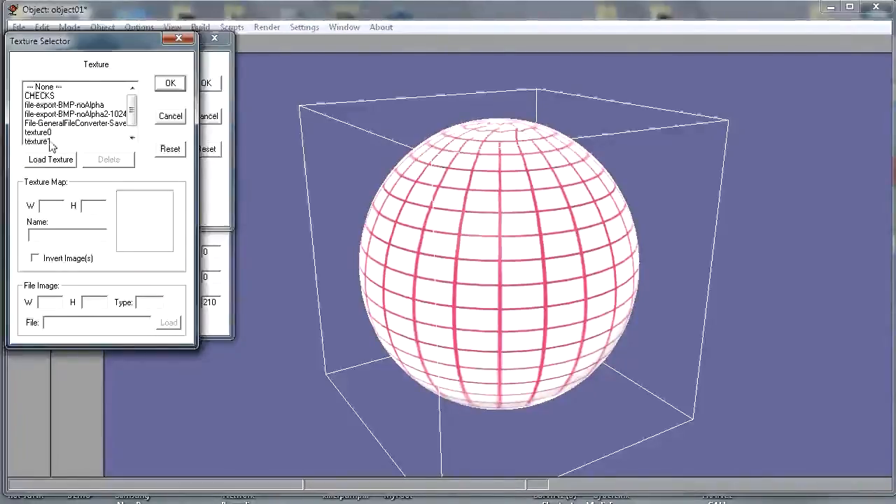
left_click(76, 113)
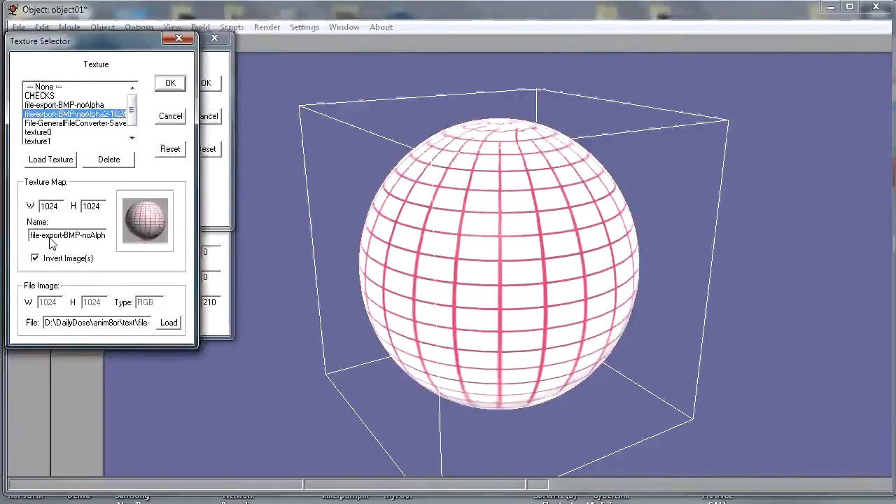
left_click(35, 258)
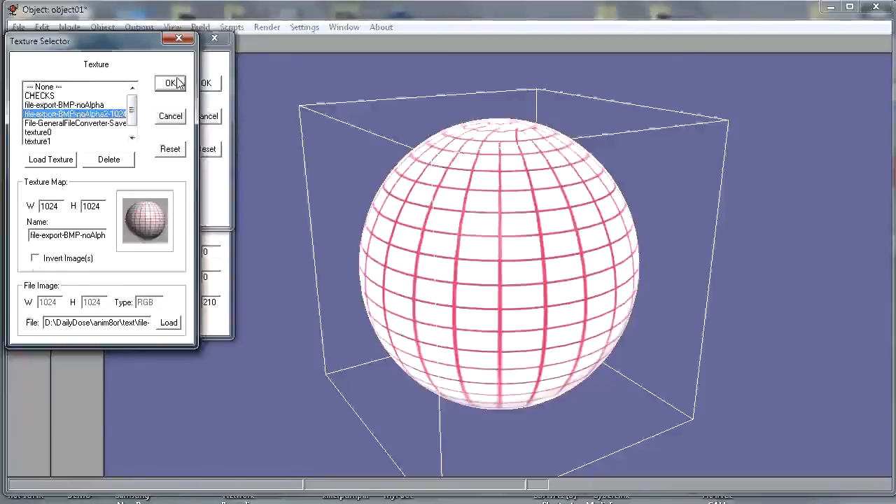
left_click(171, 83)
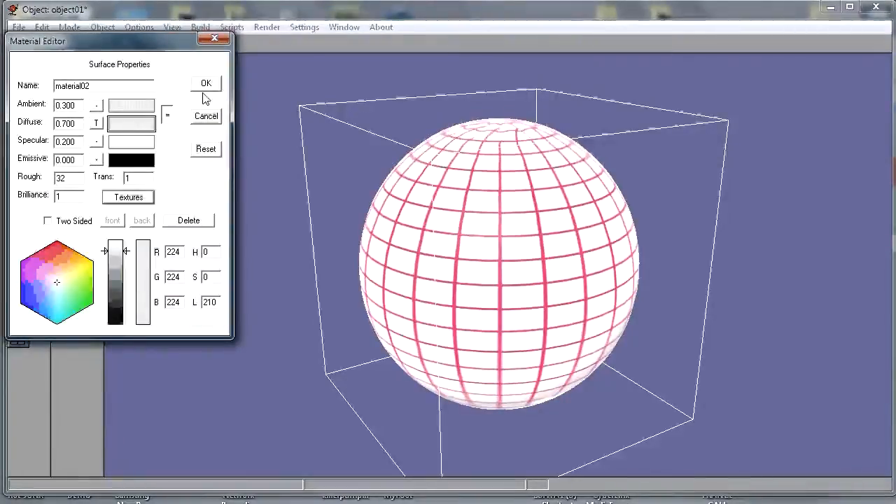
left_click(266, 27)
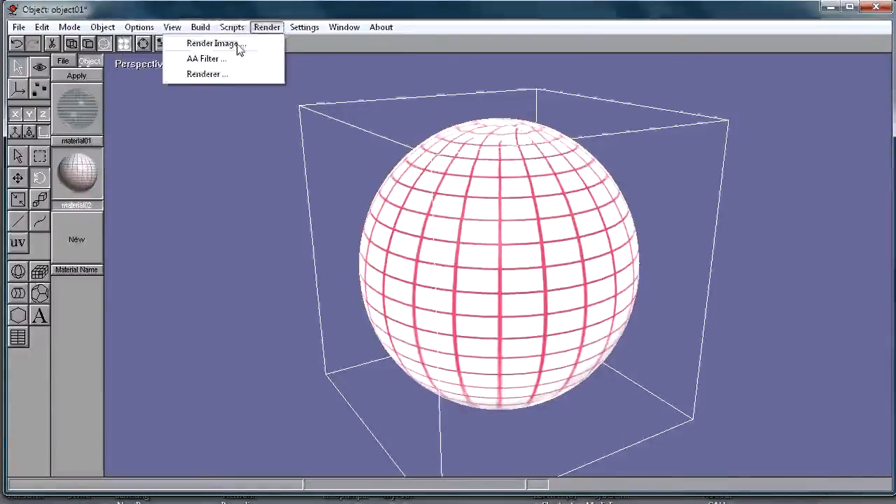
- Render the sphere again with the uninverted transparency, white with red grid lines
left_click(210, 42)
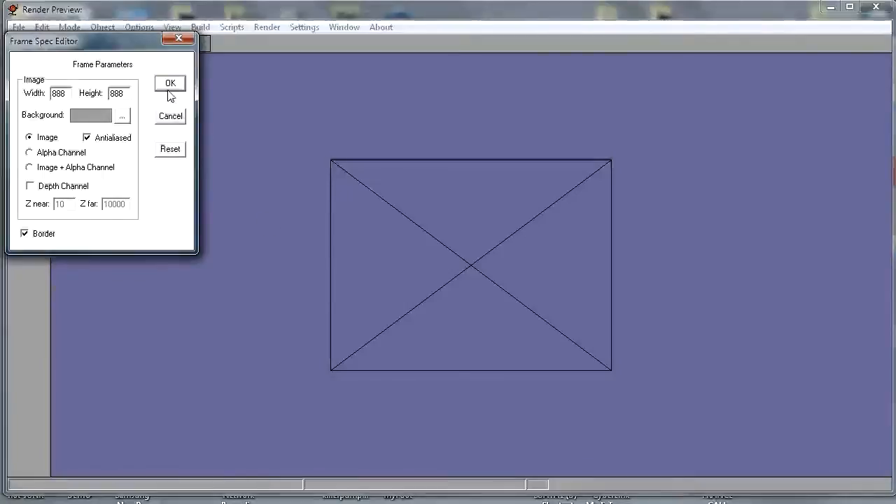
left_click(169, 83)
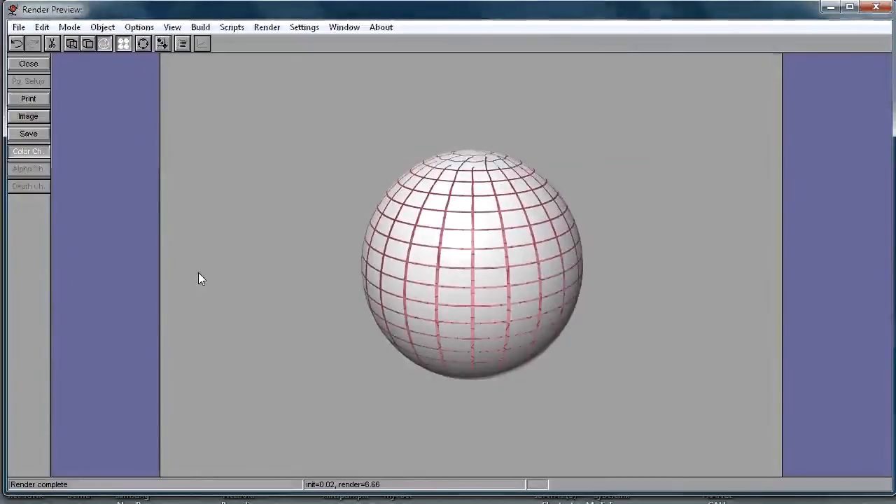
mouse_move(77, 166)
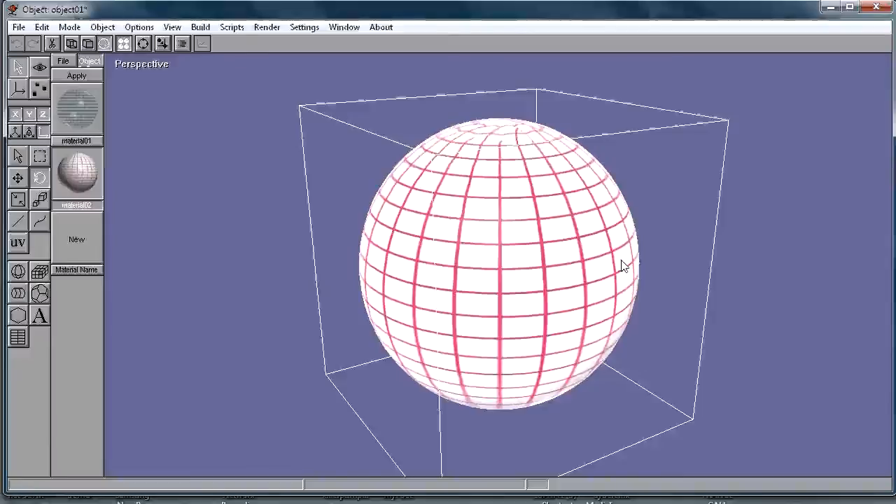
- Confirm the sphere's subdivision settings so it shows black with cyan grid lines, then start a new render
left_click_drag(623, 266, 553, 224)
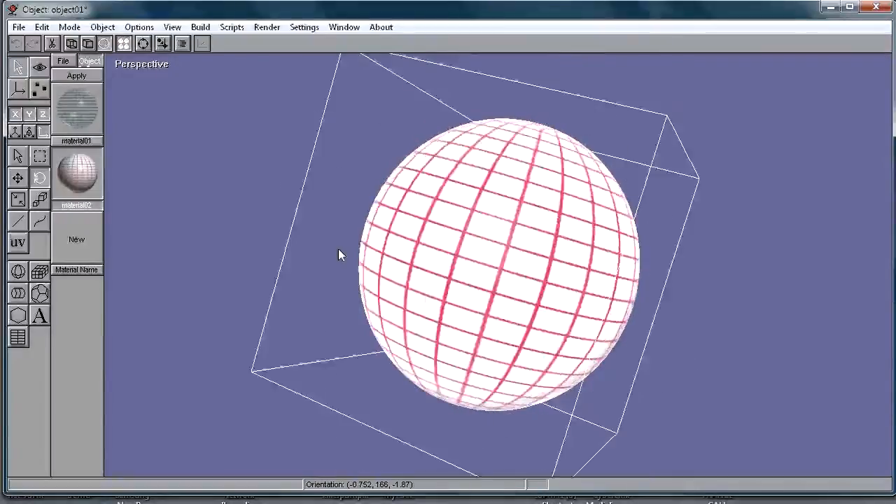
left_click_drag(338, 255, 448, 287)
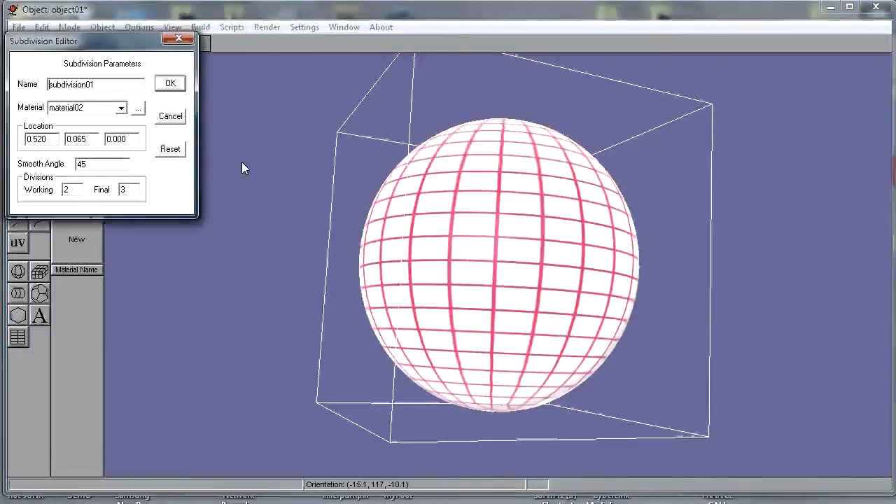
left_click(120, 106)
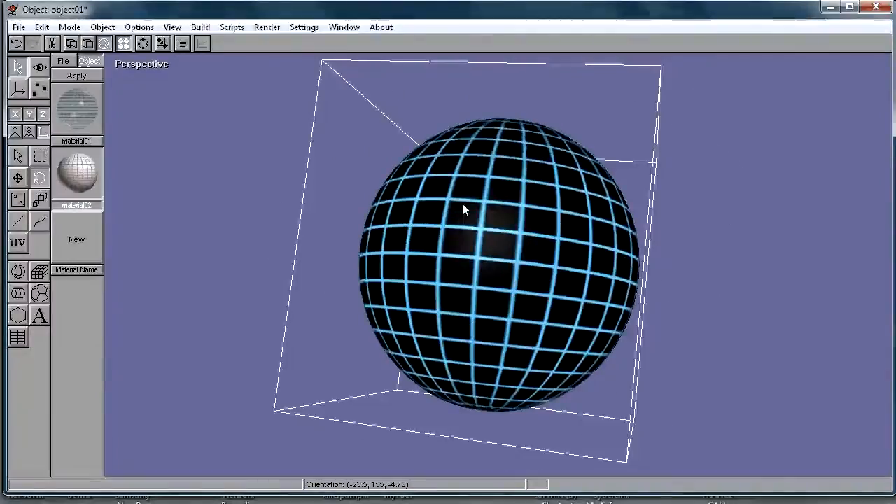
left_click_drag(462, 210, 470, 199)
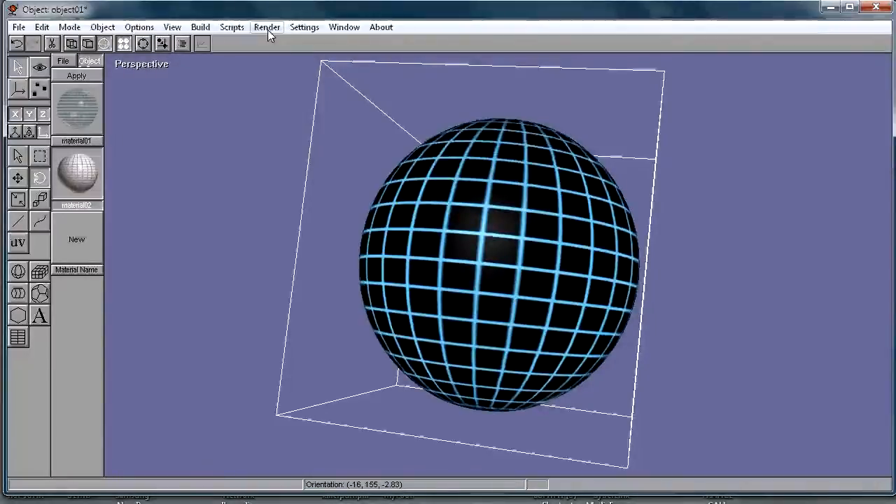
left_click(266, 27)
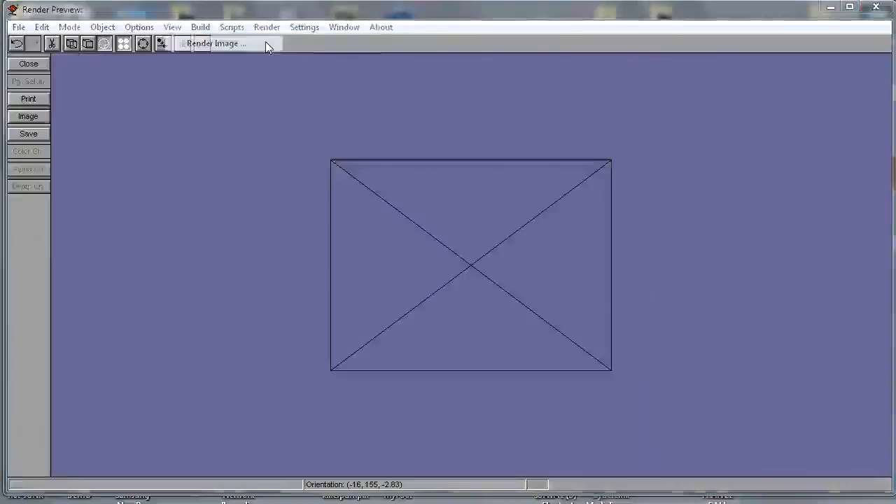